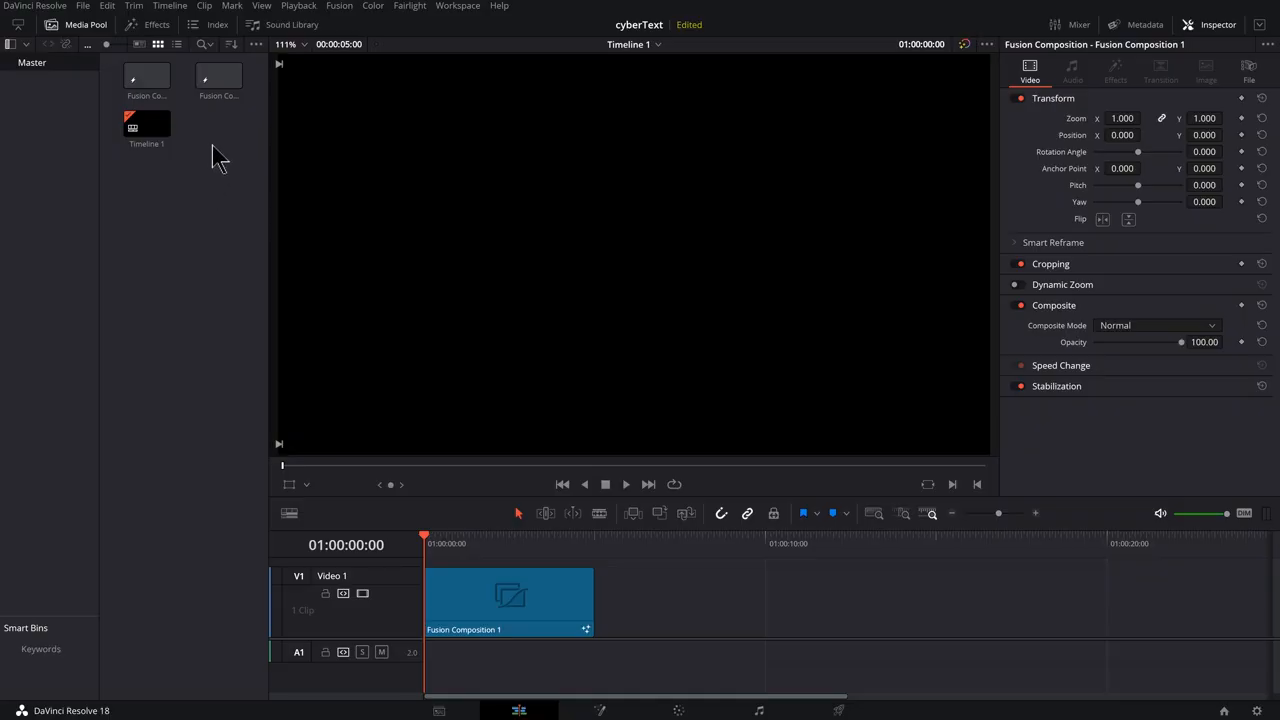
# - Create a new Fusion composition clip from the Media Pool context menu and select it
pyautogui.rightClick(218, 156)
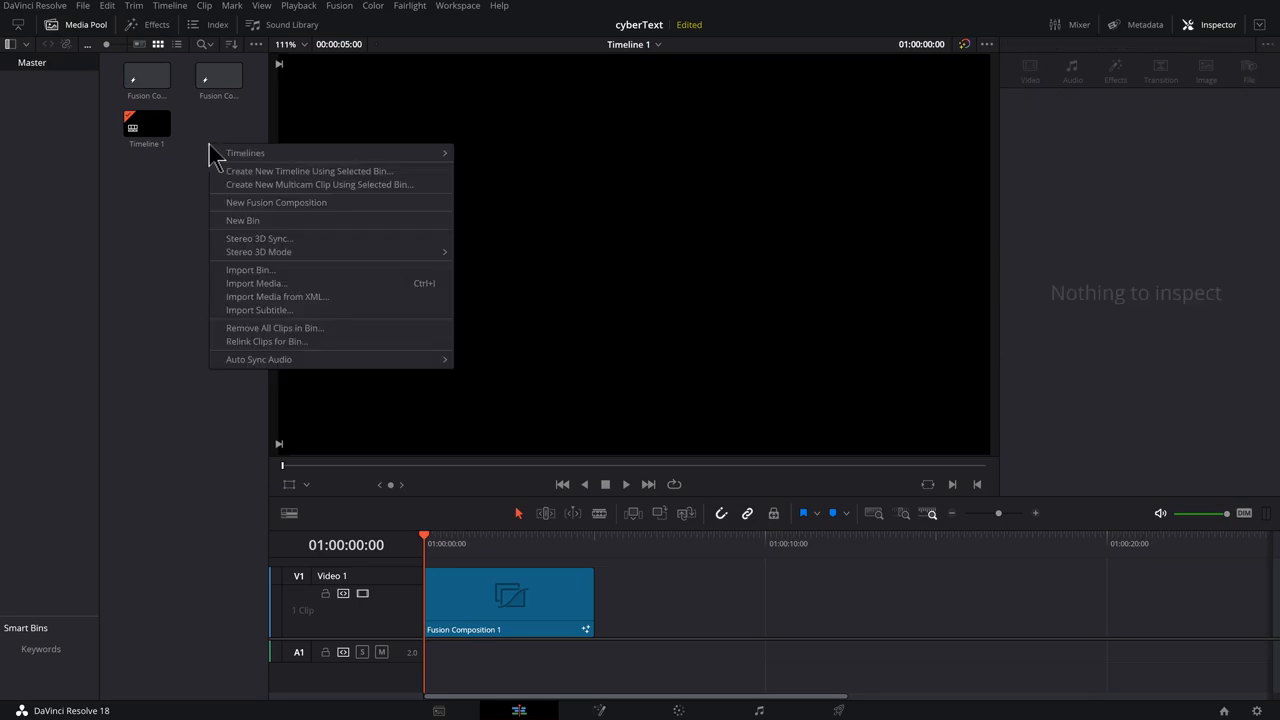
pyautogui.click(276, 202)
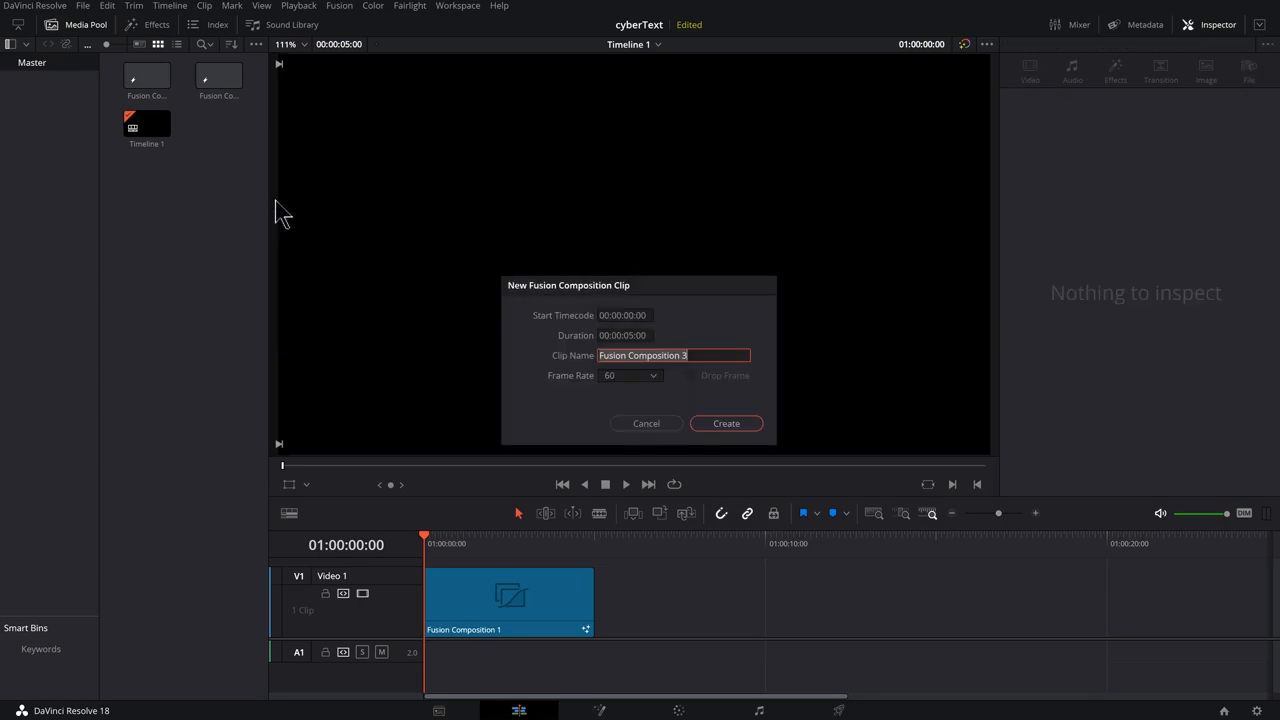
pyautogui.click(726, 424)
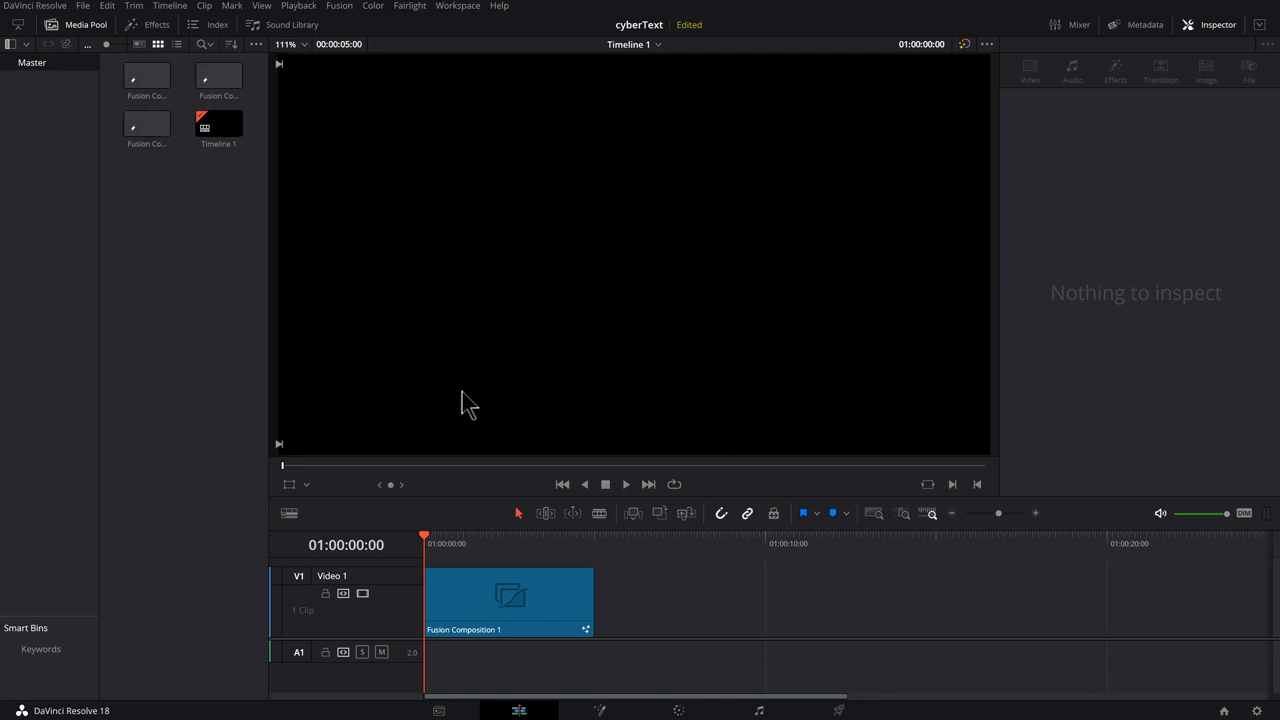
pyautogui.click(146, 124)
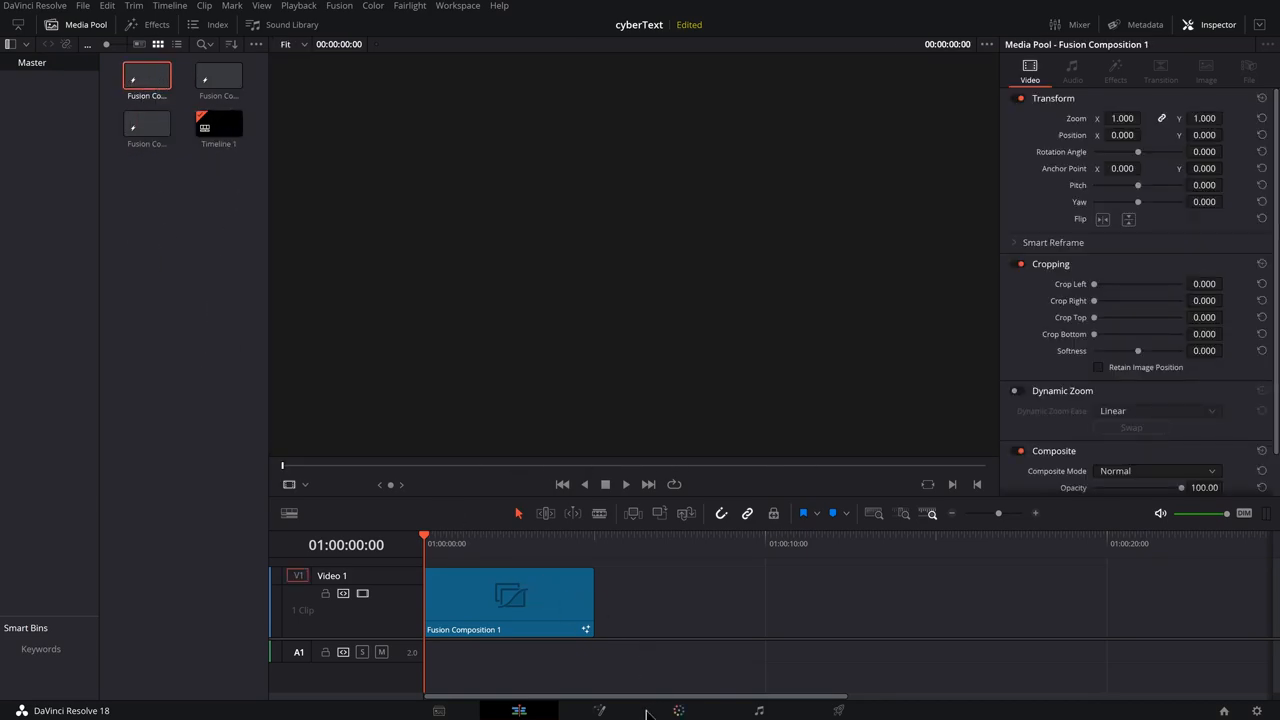
# - Switch to the Fusion page and add a Text+ node reading CYBER
pyautogui.click(600, 710)
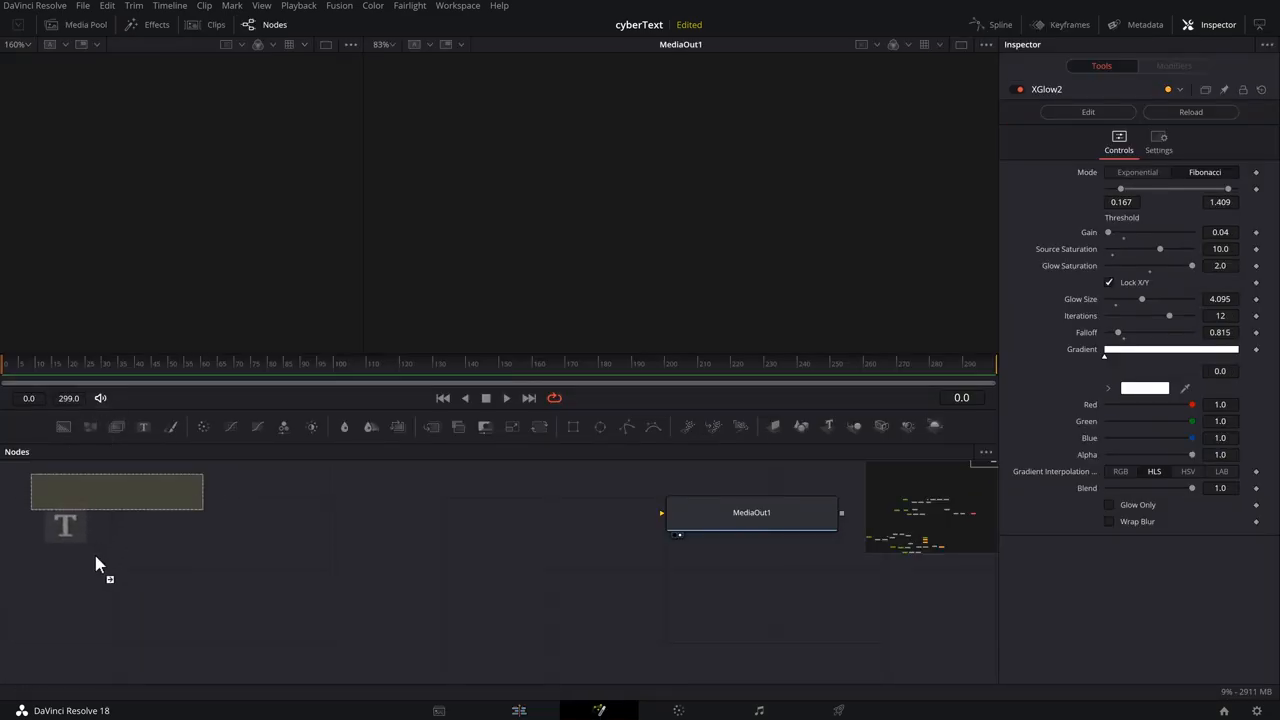
pyautogui.click(104, 536)
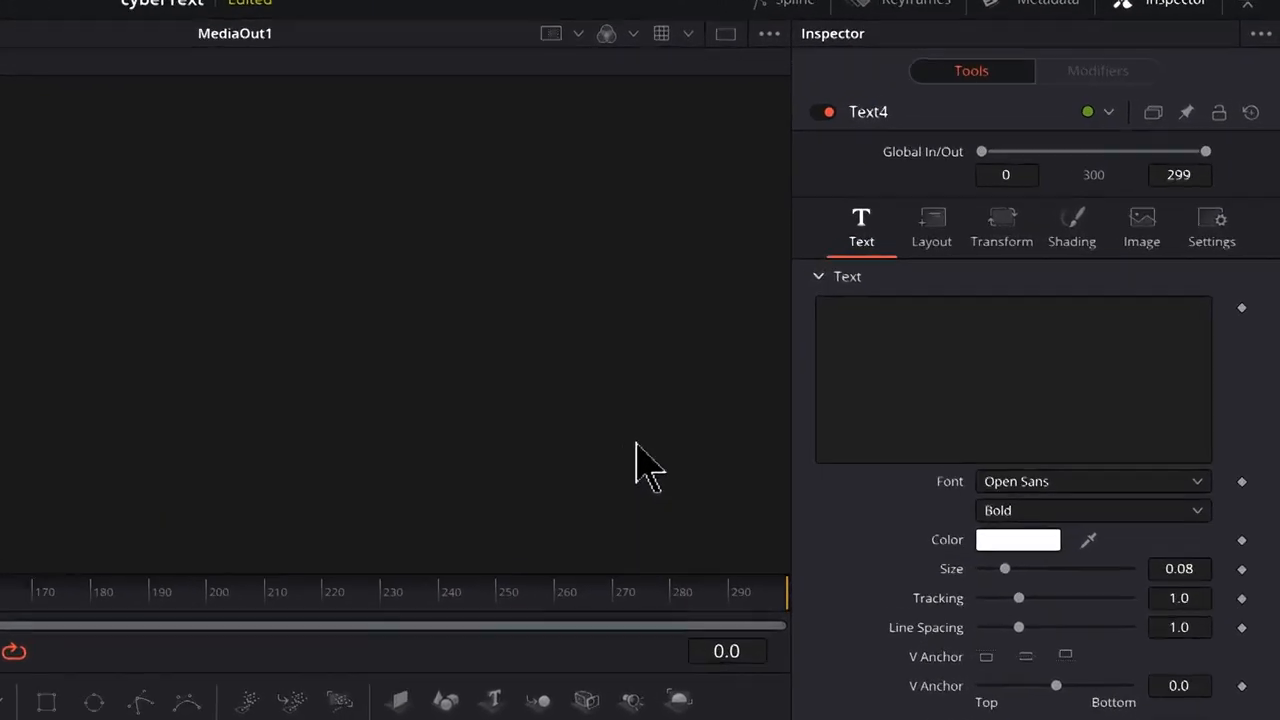
pyautogui.write('CYBER')
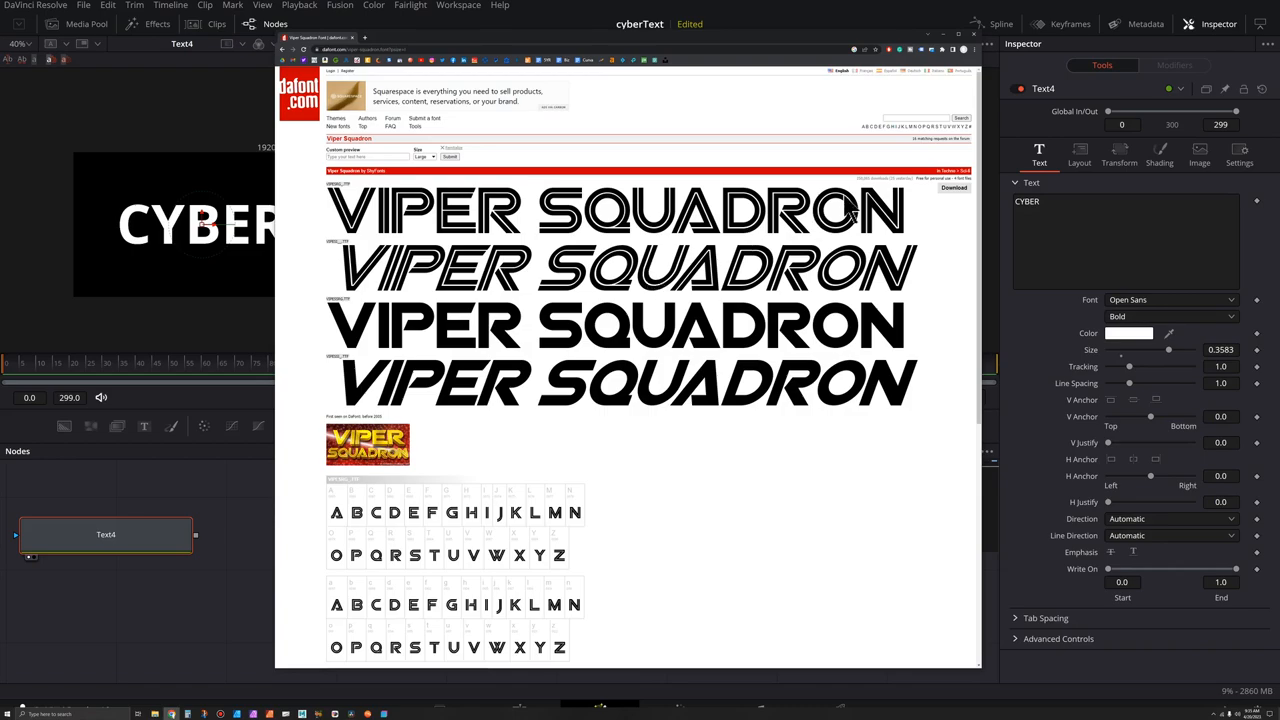
# - Set the CYBER text font to Viper Squadron Solid and shrink its size slightly
pyautogui.click(1170, 300)
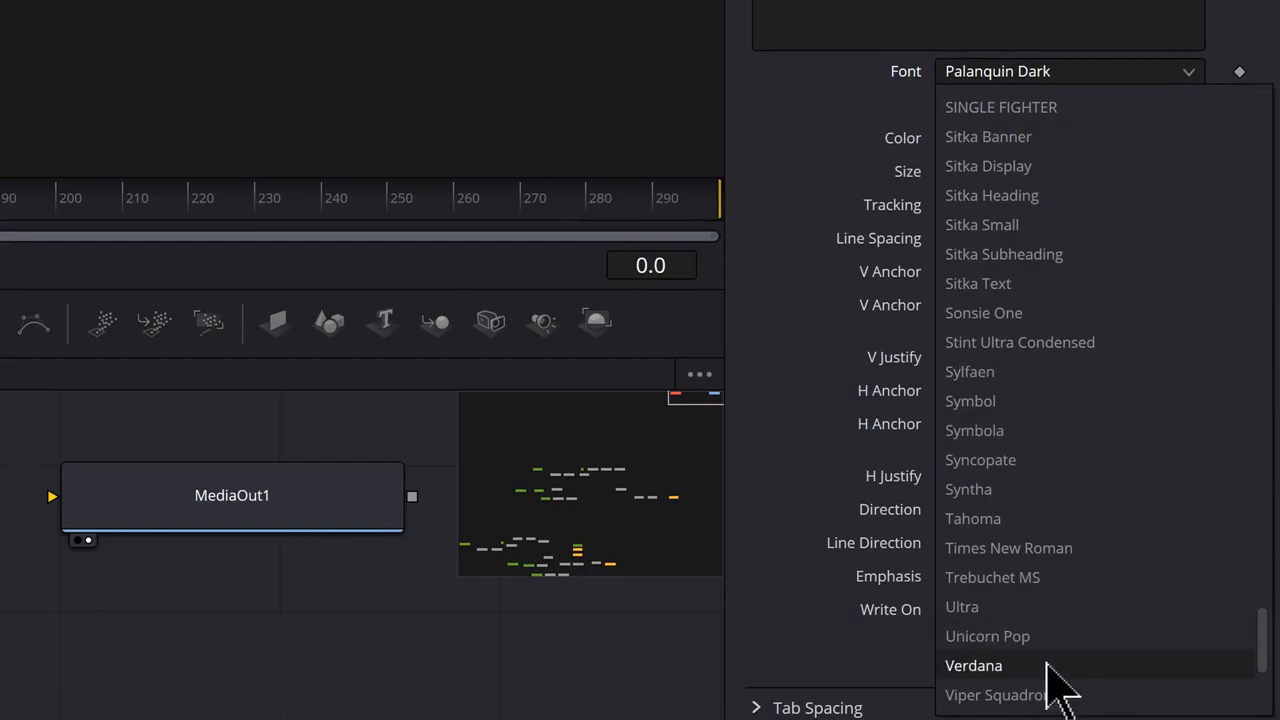
pyautogui.scroll(-3)
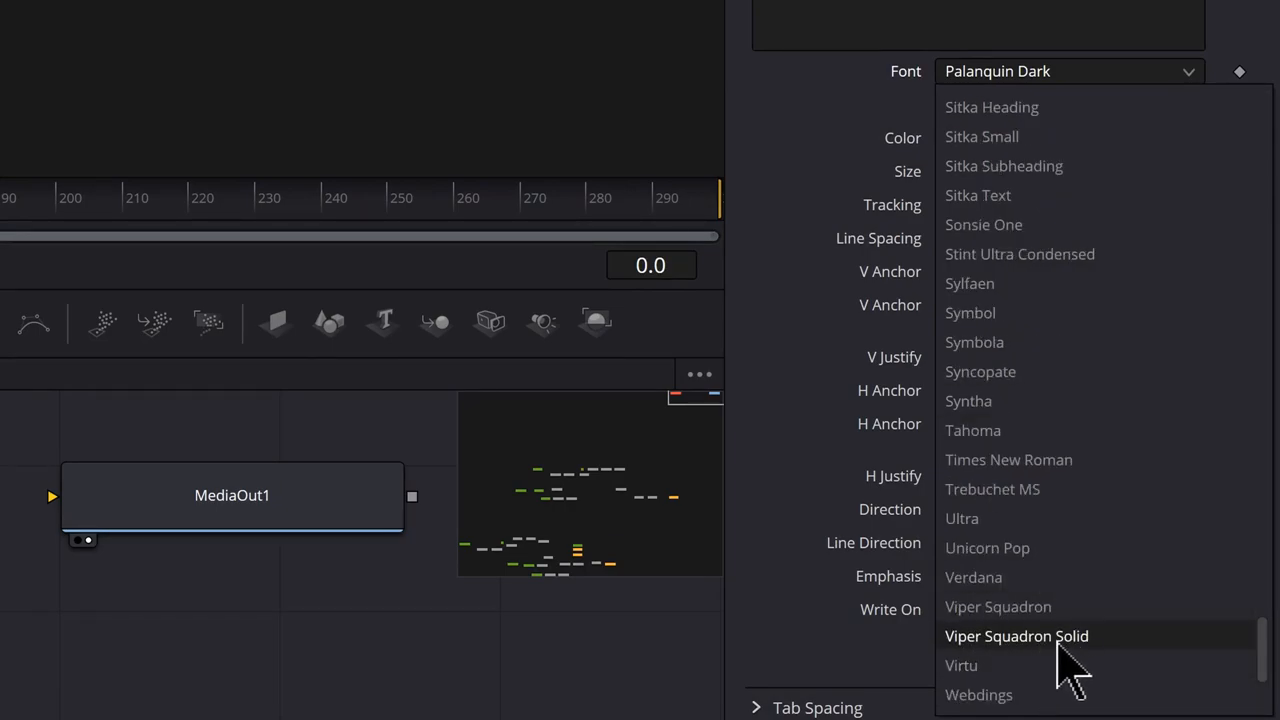
pyautogui.click(1016, 636)
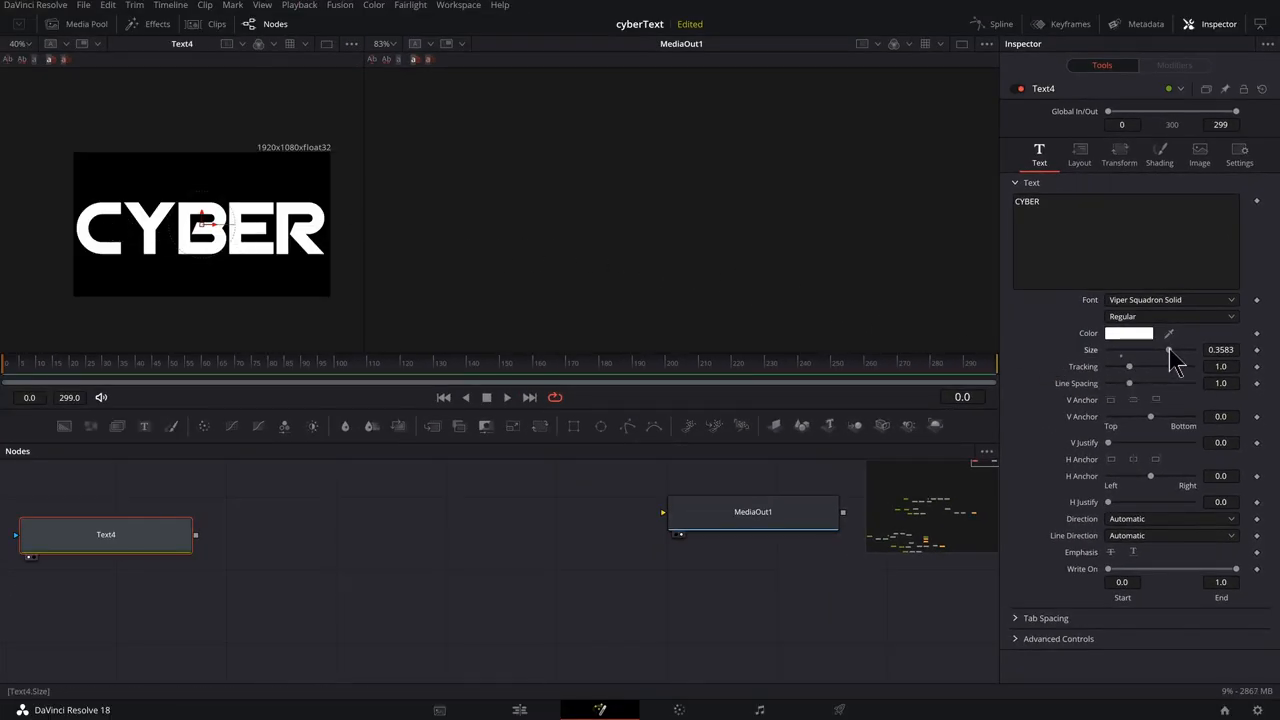
pyautogui.moveTo(1170, 350); pyautogui.dragTo(1158, 350)
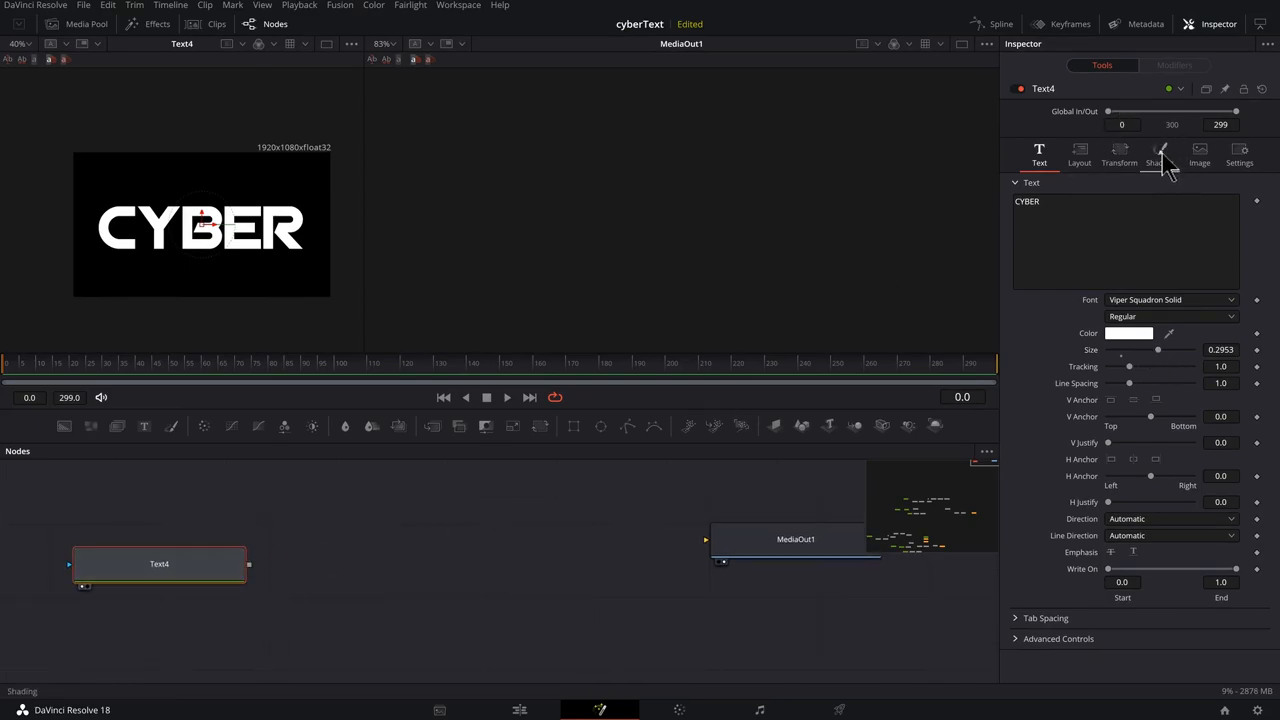
# - In Shading, switch the text fill to a gradient and pick a color stop to recolor
pyautogui.click(1160, 156)
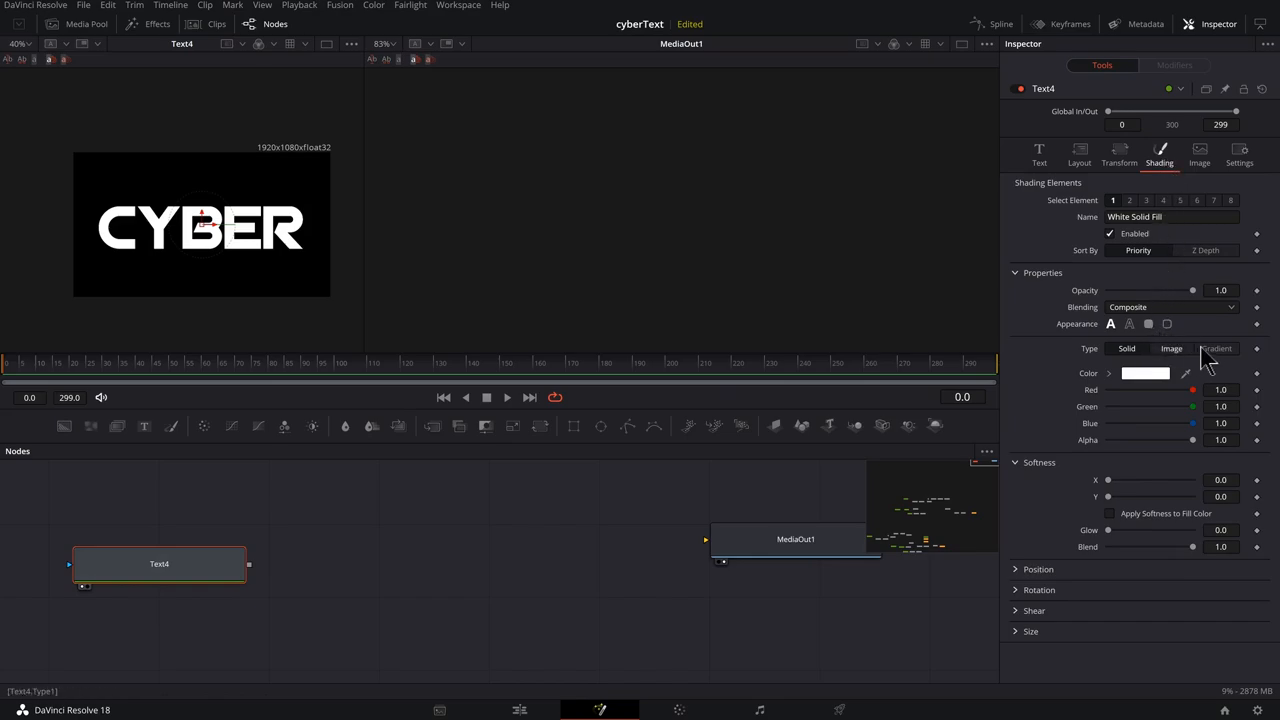
pyautogui.click(1216, 348)
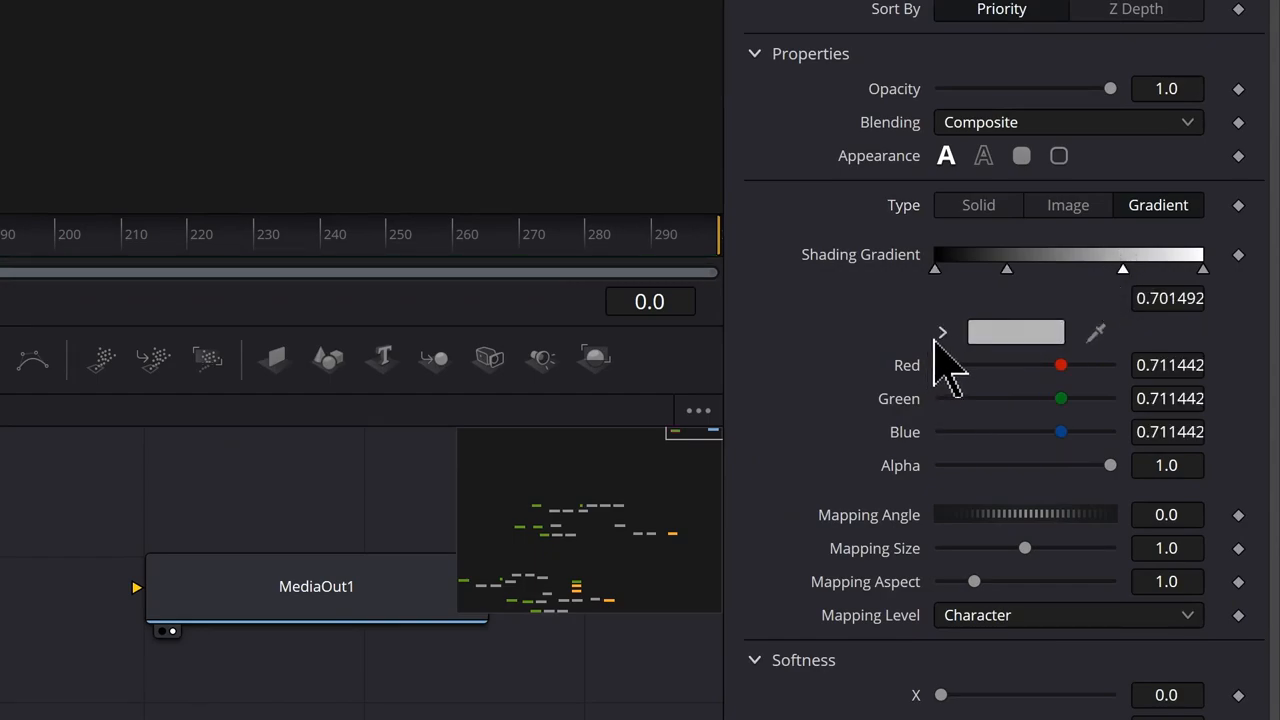
pyautogui.click(940, 332)
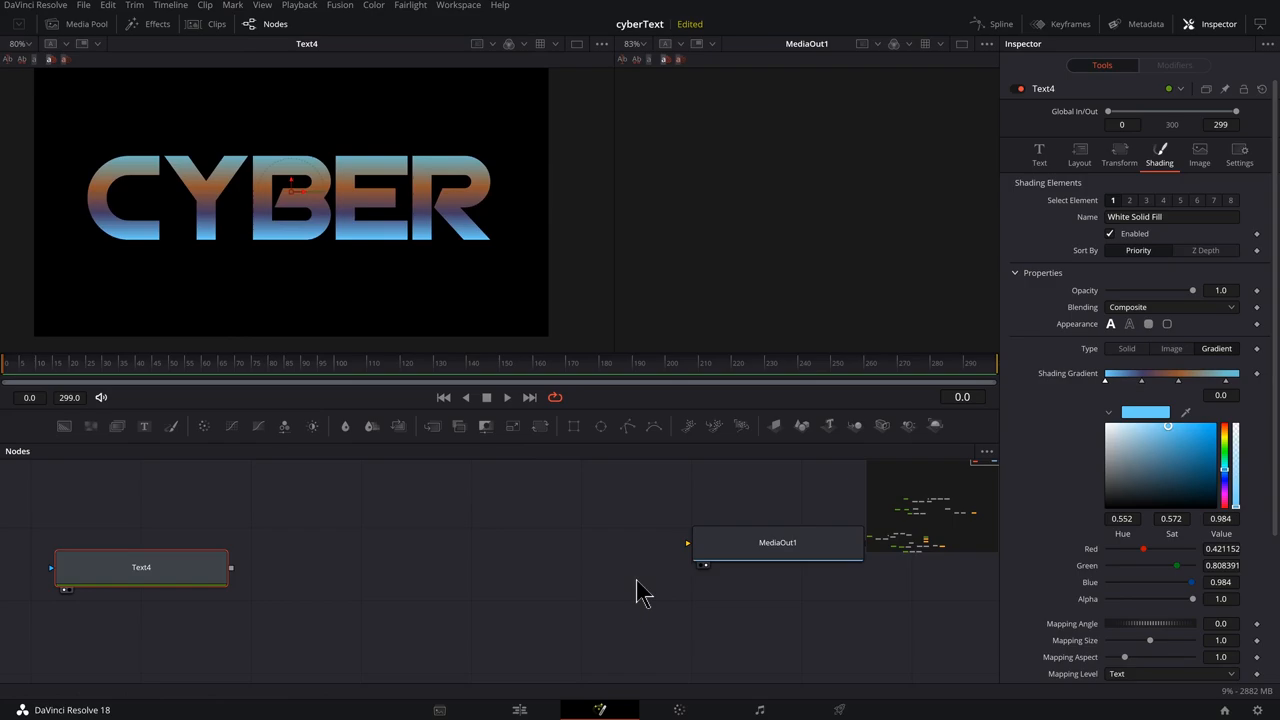
pyautogui.moveTo(610, 588)
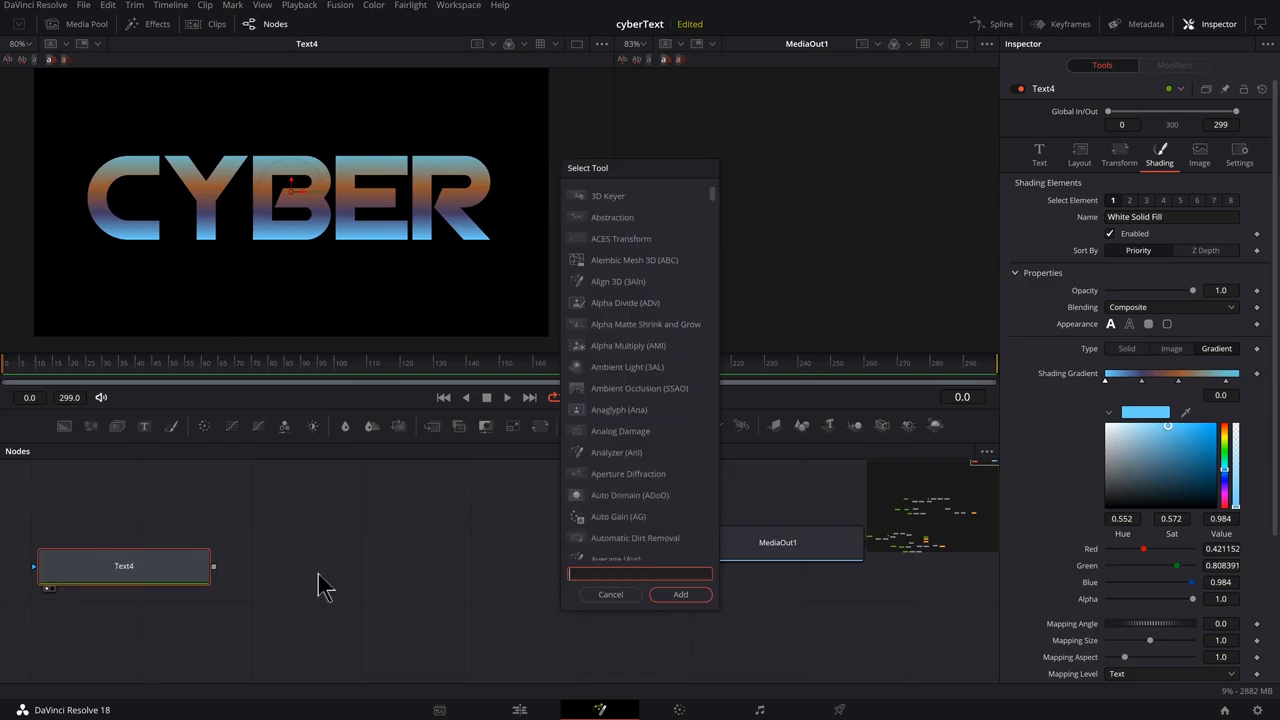
# - Add an Extrude node after the text, change its angle and set color type to Original
pyautogui.write('extr')
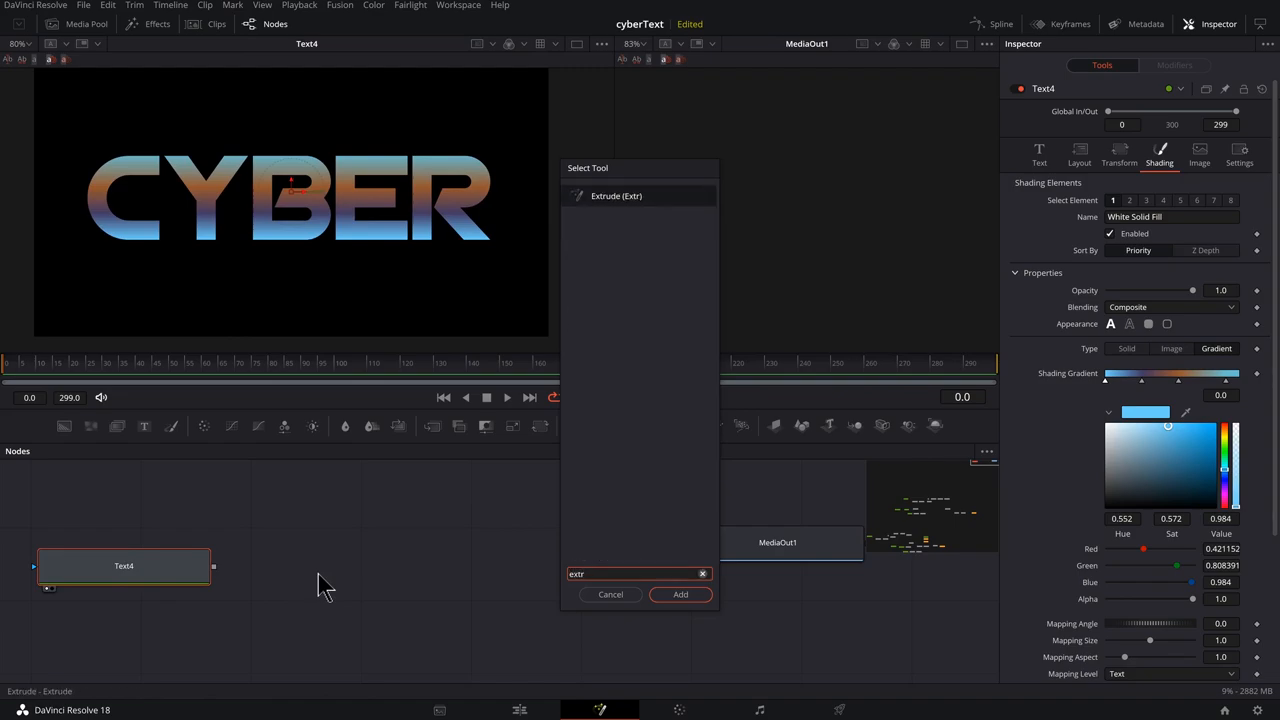
pyautogui.click(680, 594)
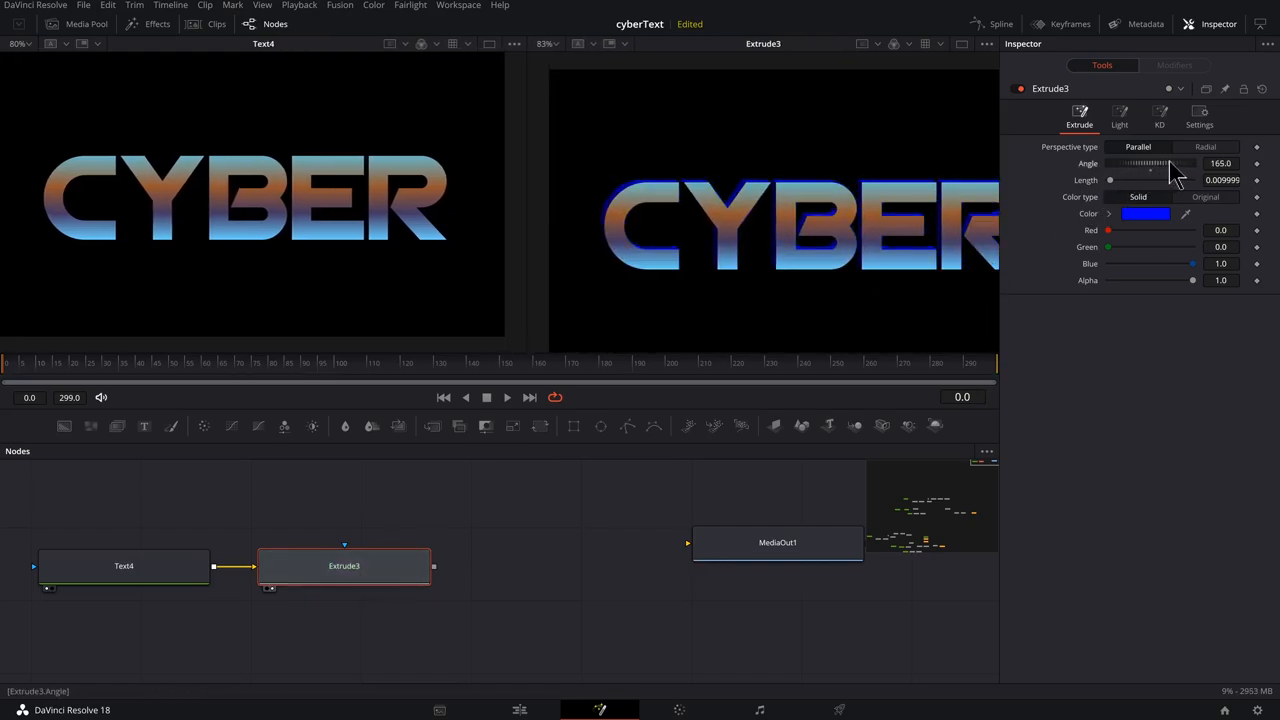
pyautogui.moveTo(1170, 164); pyautogui.dragTo(1184, 164)
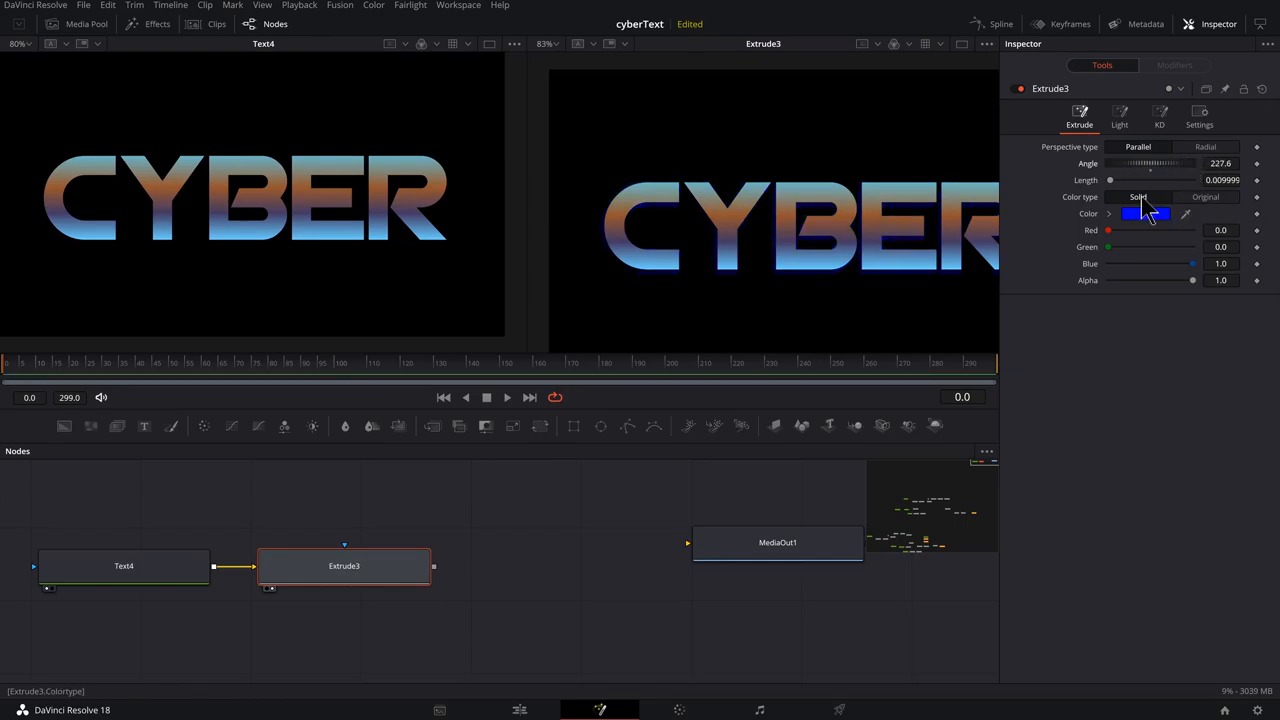
pyautogui.click(1204, 196)
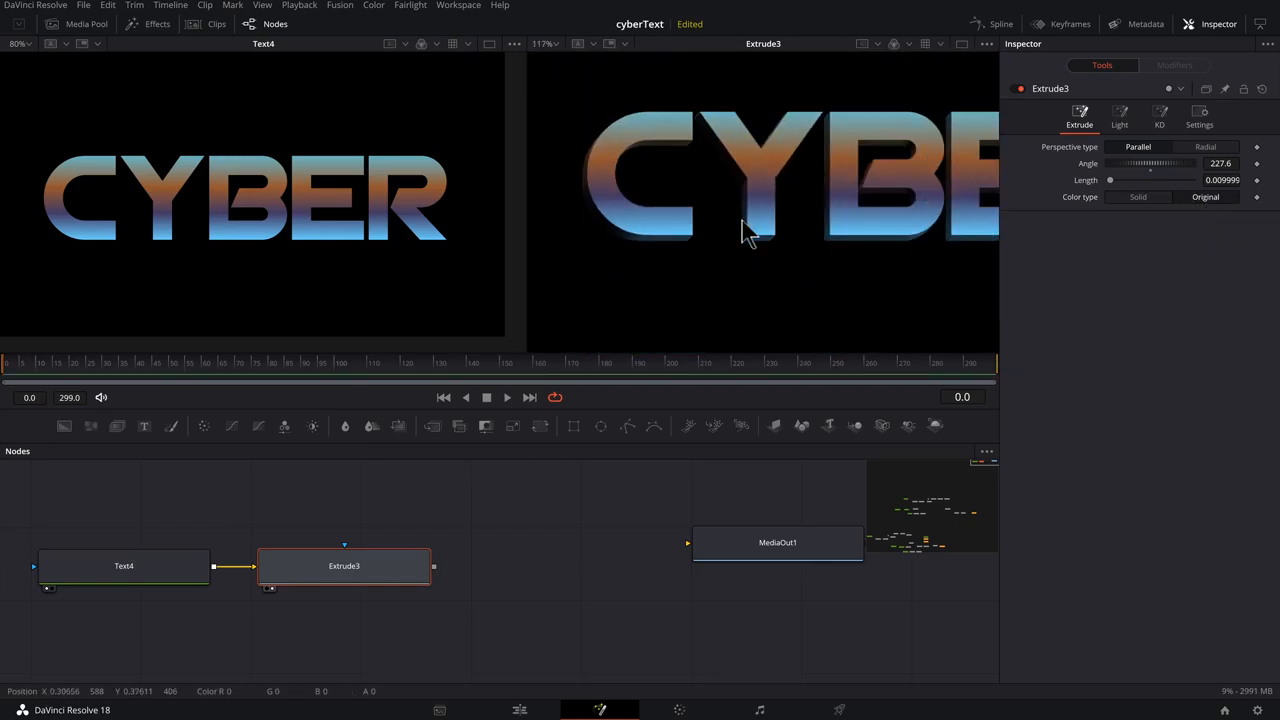
# - In the Extrude Light settings, rotate the light angle and adjust removed lighting detail
pyautogui.click(1120, 114)
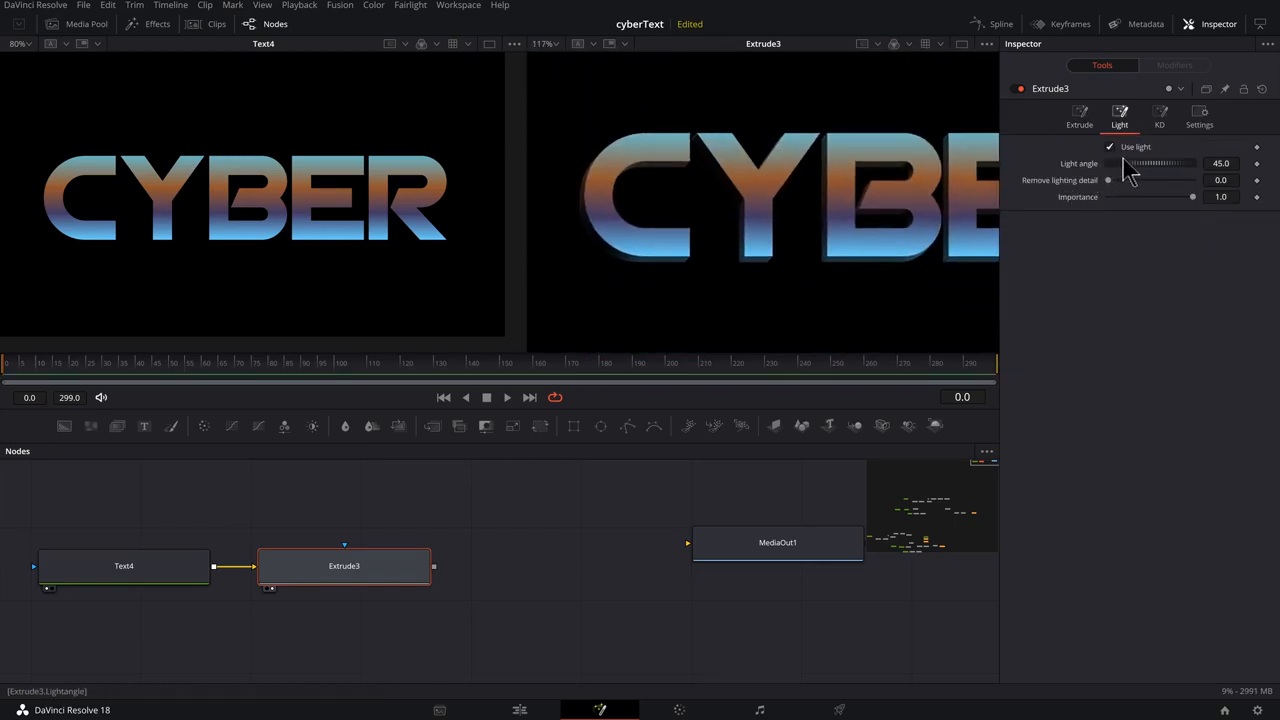
pyautogui.moveTo(1124, 164); pyautogui.dragTo(1160, 164)
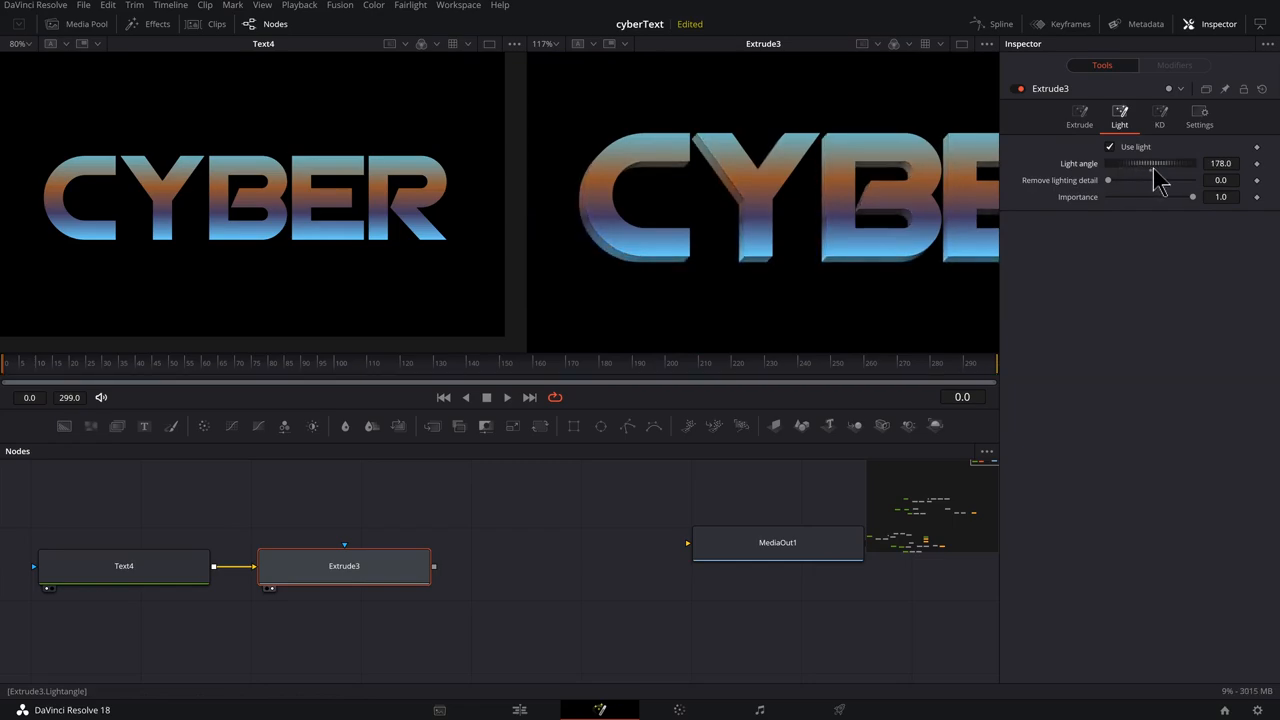
pyautogui.moveTo(1144, 164); pyautogui.dragTo(1156, 164)
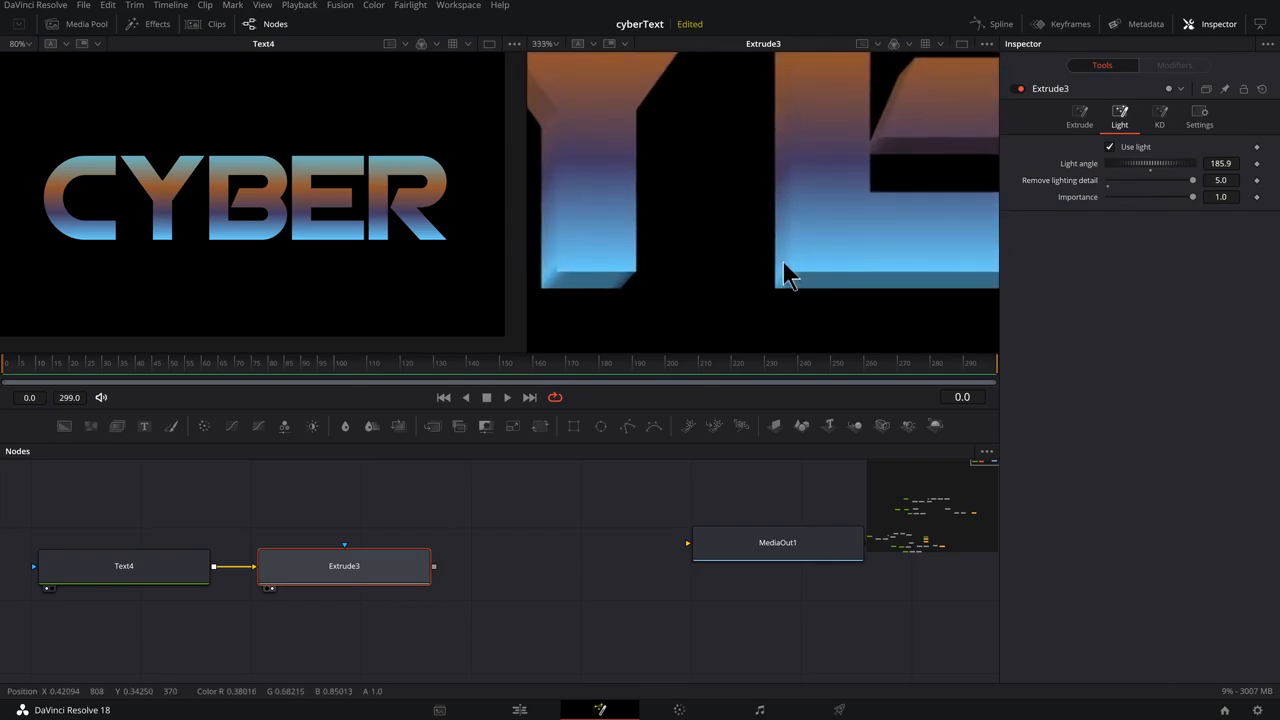
pyautogui.moveTo(1192, 180); pyautogui.dragTo(1144, 180)
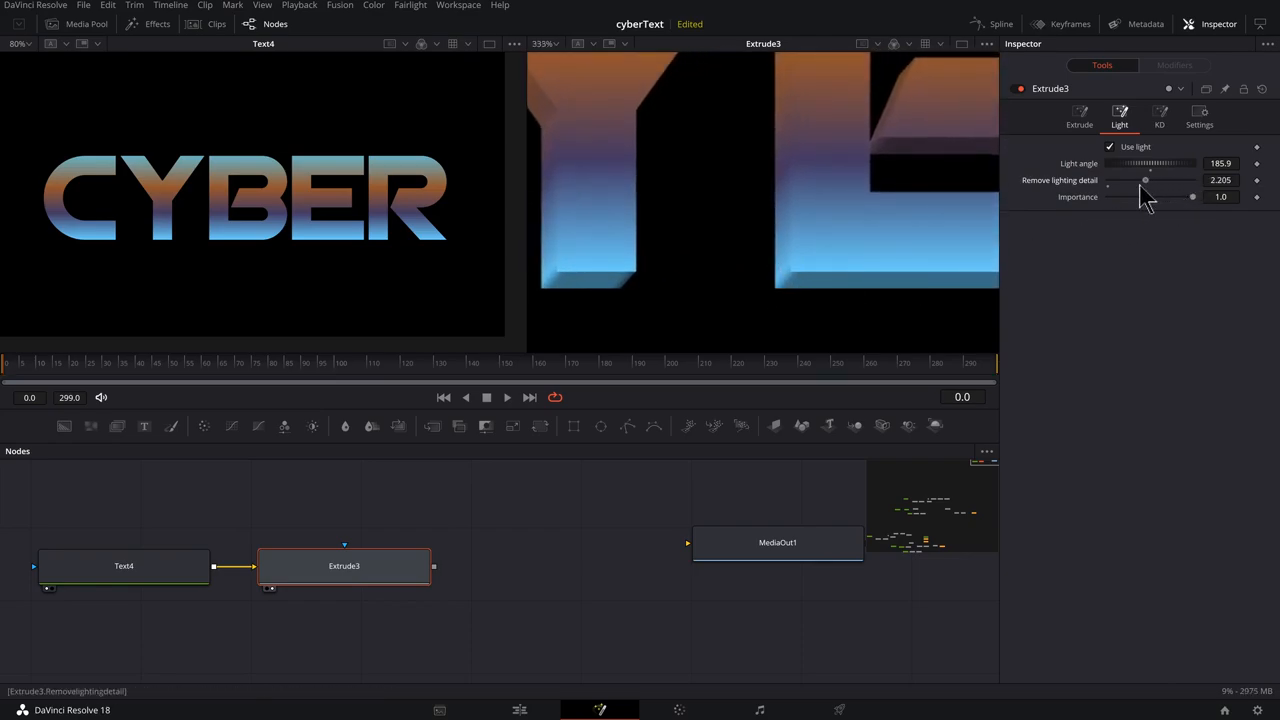
pyautogui.moveTo(1144, 180); pyautogui.dragTo(1140, 180)
pyautogui.write('autod')
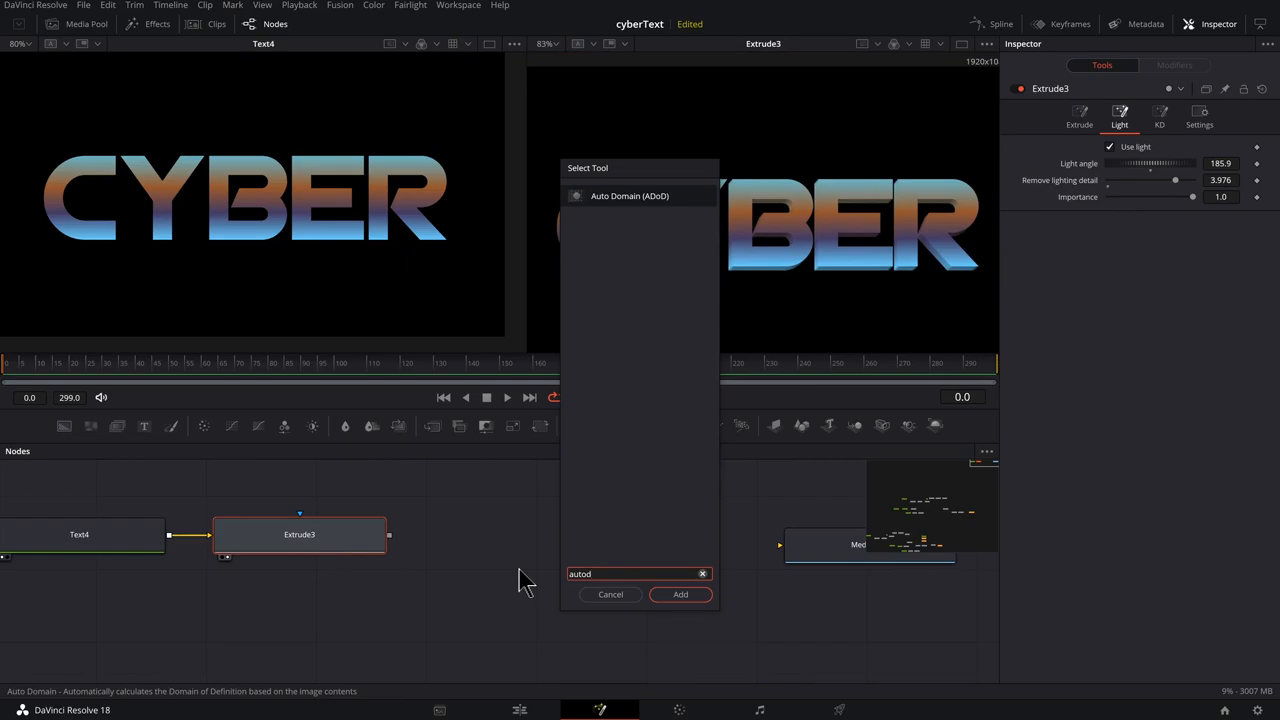
# - Add an Auto Domain node after Extrude3, view it and adjust its left and bottom crop edges
pyautogui.click(680, 594)
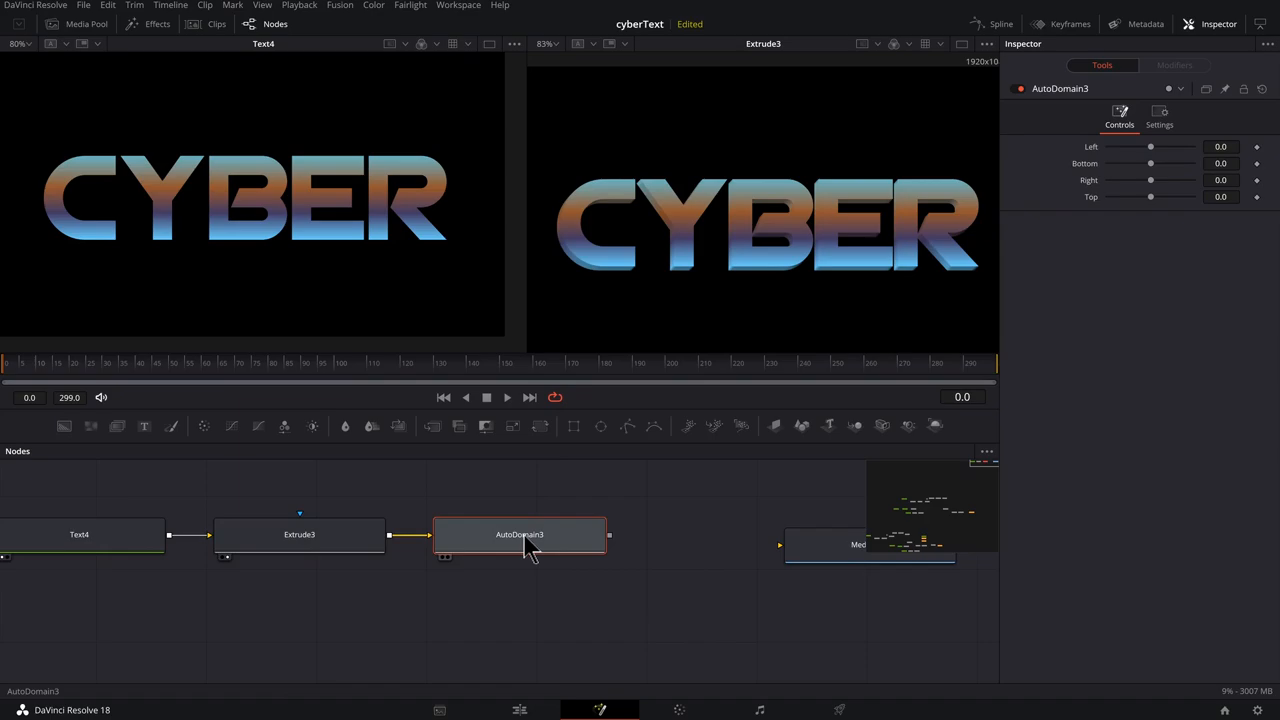
pyautogui.click(520, 534)
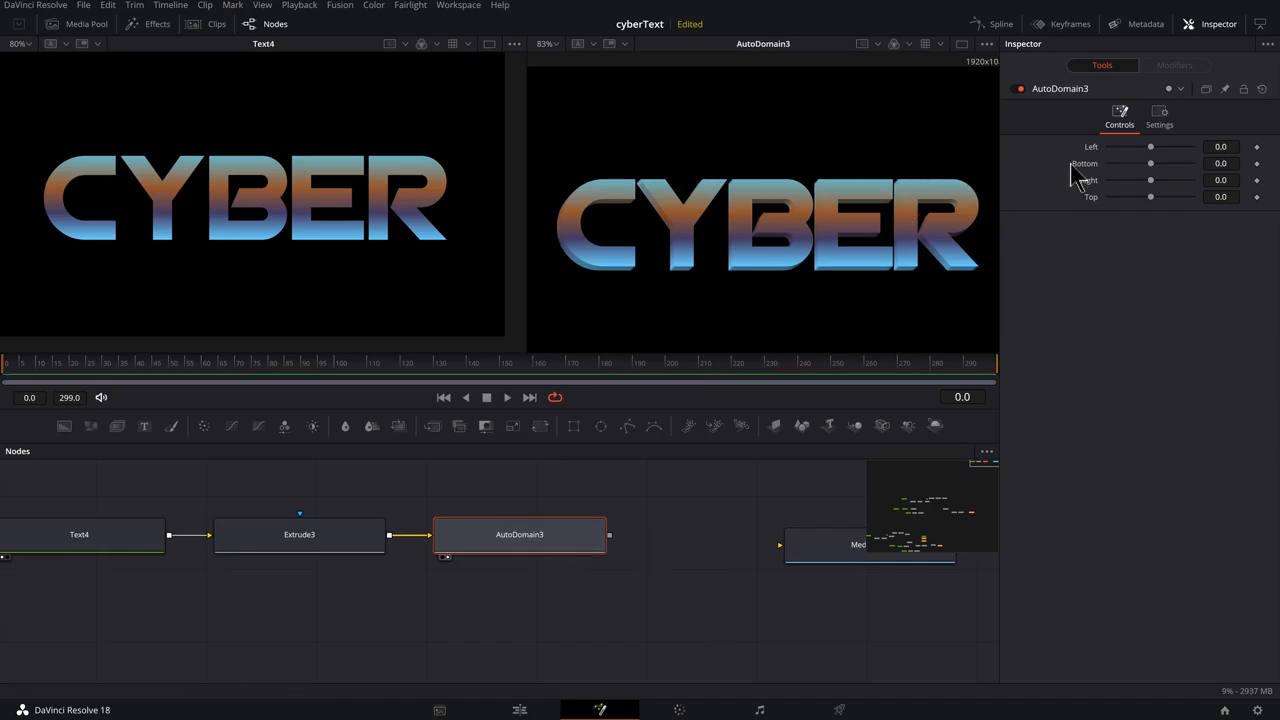
pyautogui.moveTo(1150, 148); pyautogui.dragTo(1144, 148)
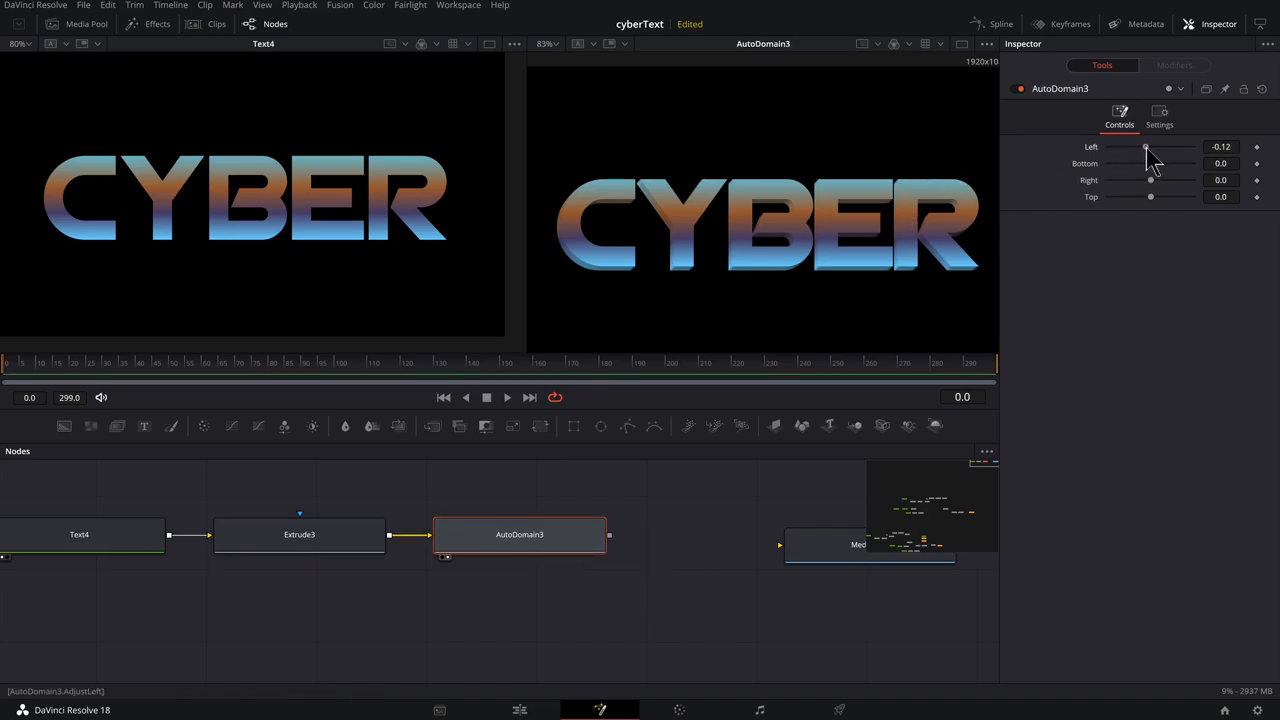
pyautogui.moveTo(1144, 148); pyautogui.dragTo(1156, 148)
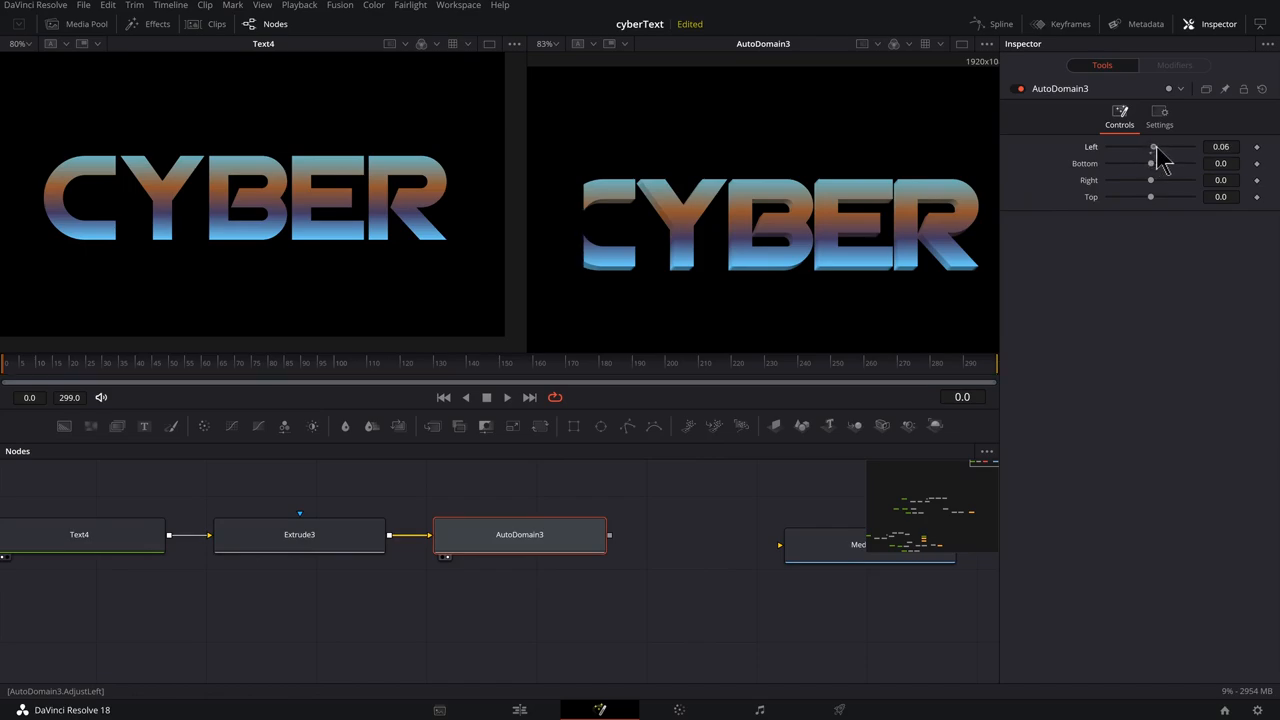
pyautogui.moveTo(1156, 148); pyautogui.dragTo(1150, 148)
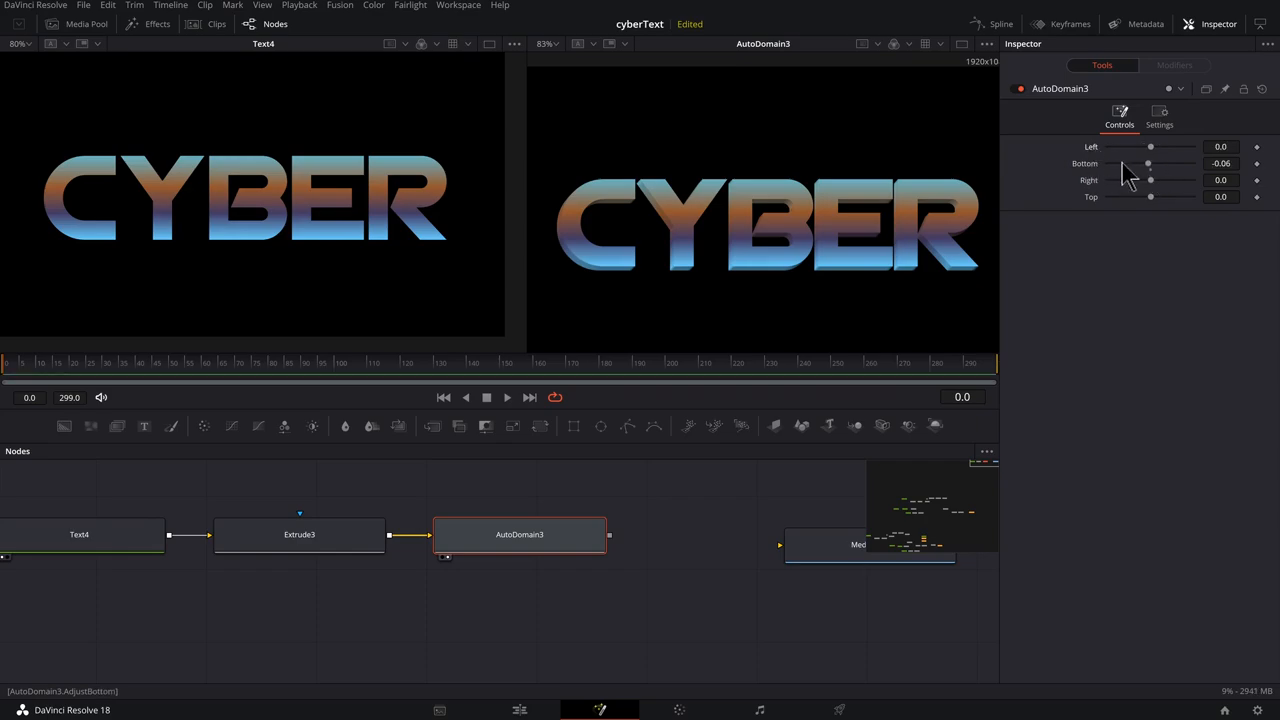
pyautogui.moveTo(1148, 164); pyautogui.dragTo(1152, 164)
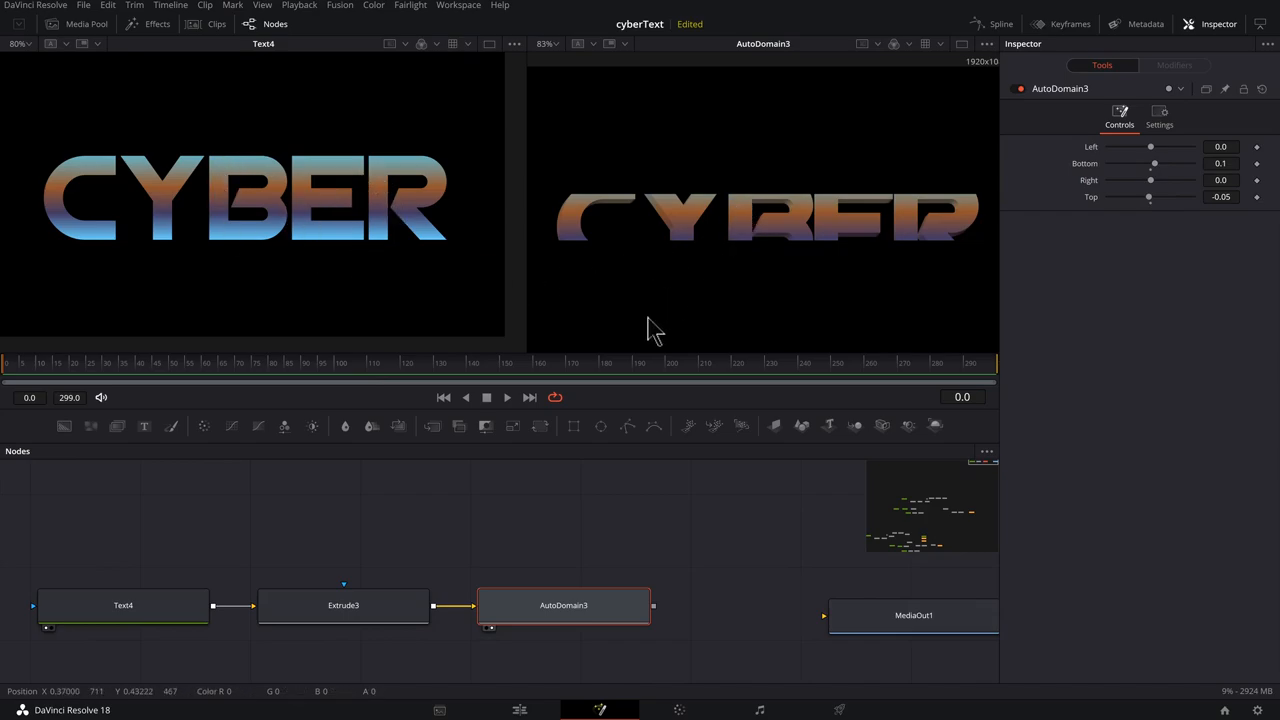
pyautogui.moveTo(258, 588)
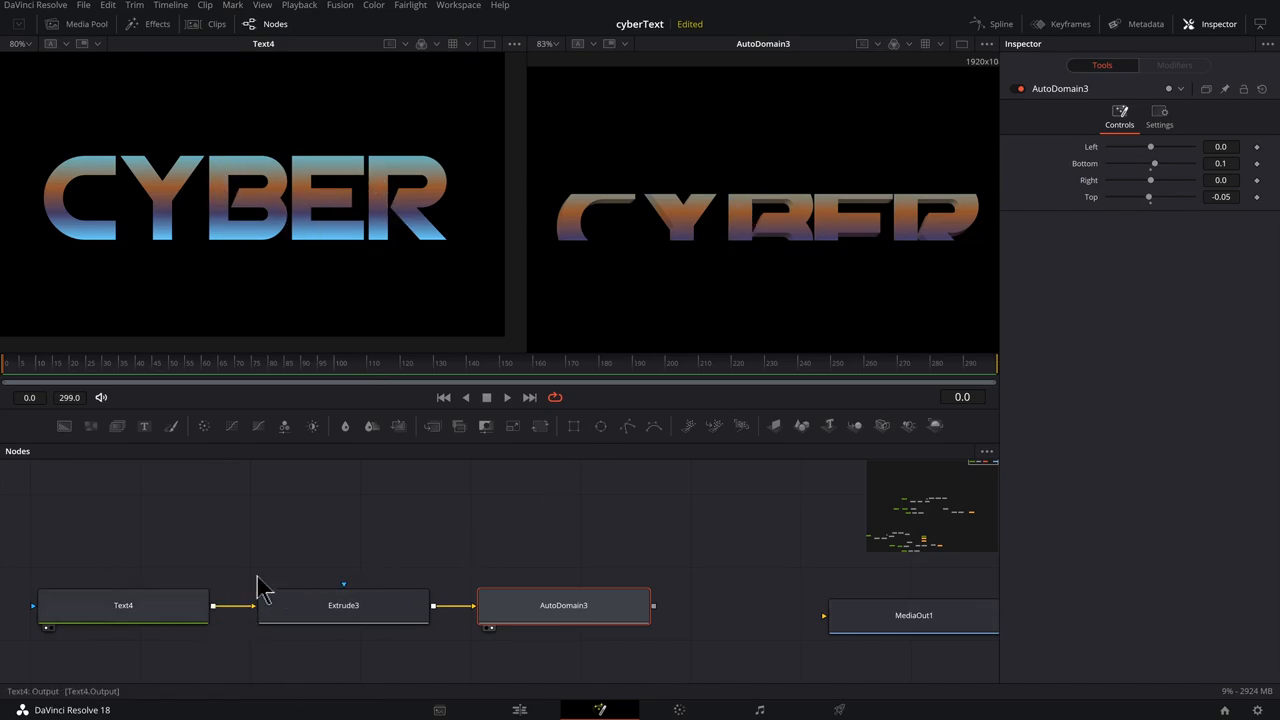
# - Insert Merge10 combining Text4 with the cropped extrusion in Linear Dodge mode
pyautogui.click(564, 604)
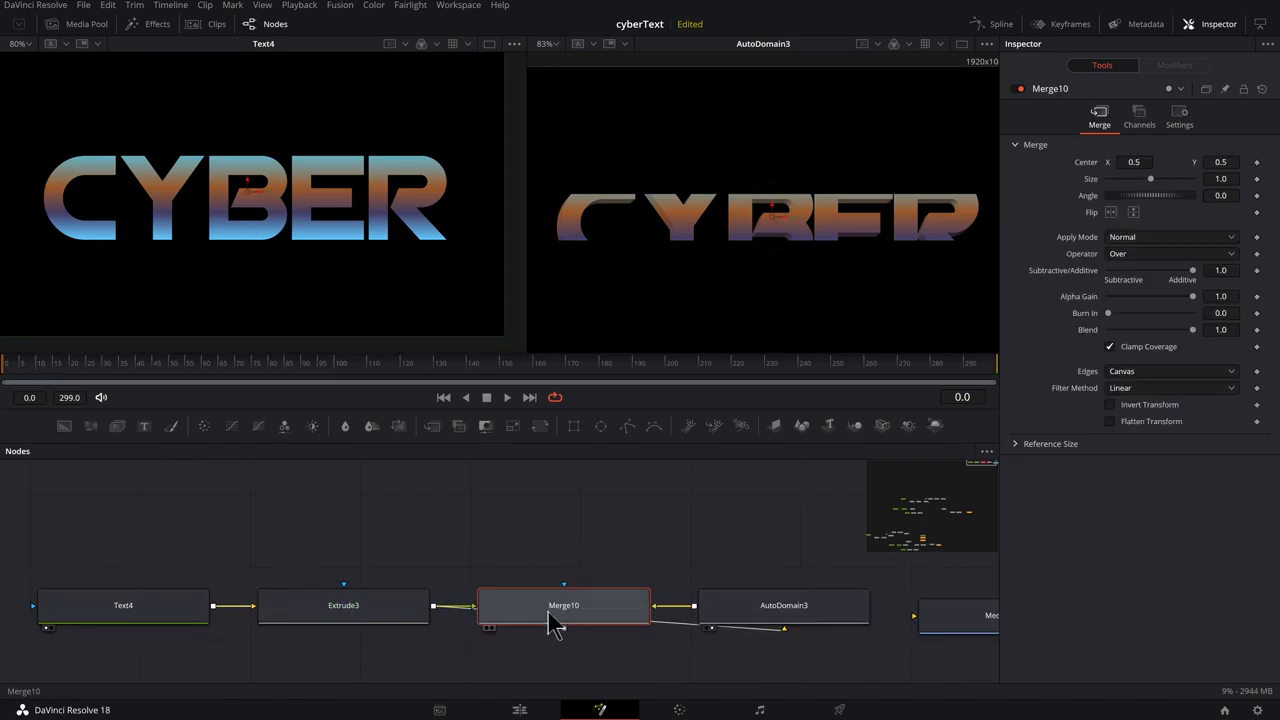
pyautogui.moveTo(564, 604); pyautogui.dragTo(740, 500)
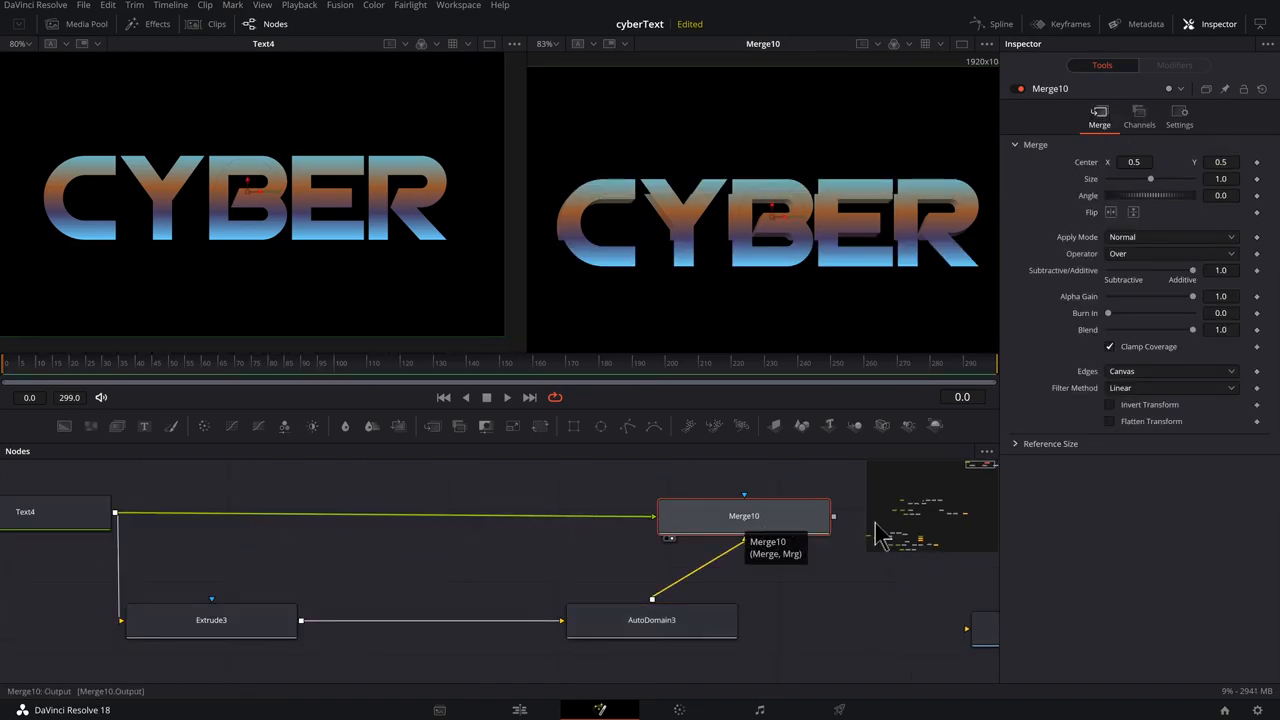
pyautogui.click(1170, 236)
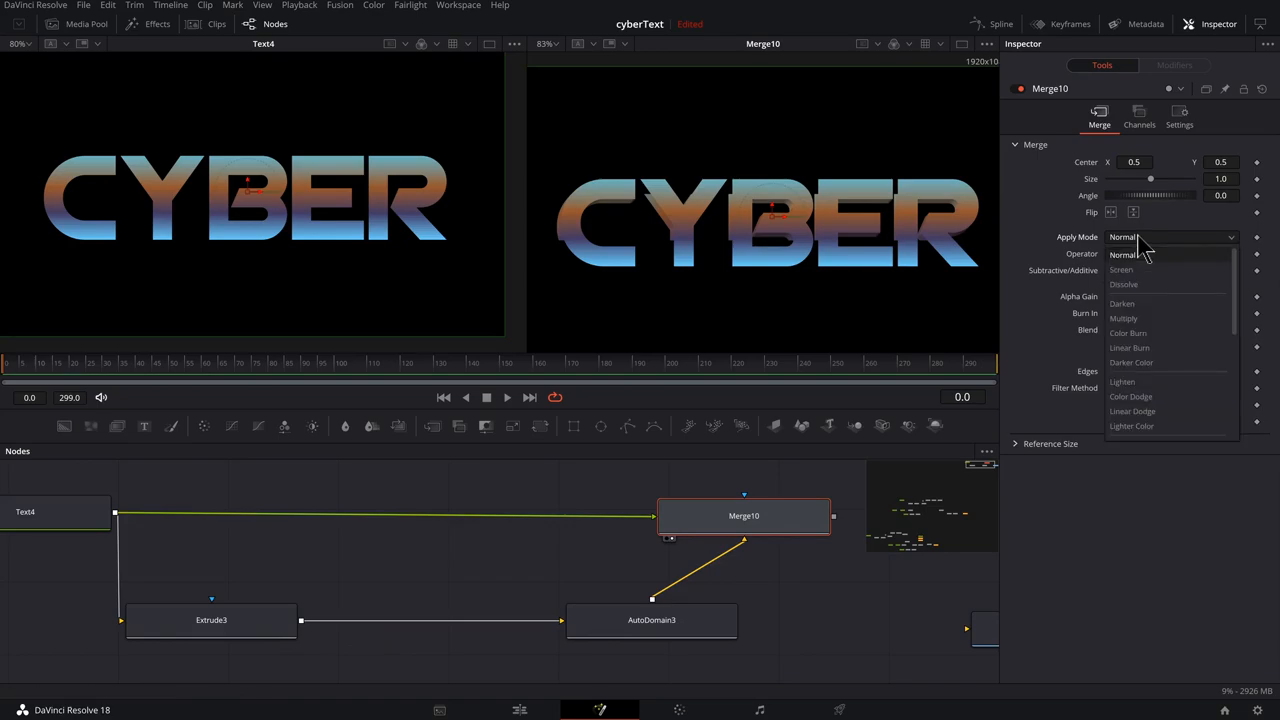
pyautogui.moveTo(1132, 412)
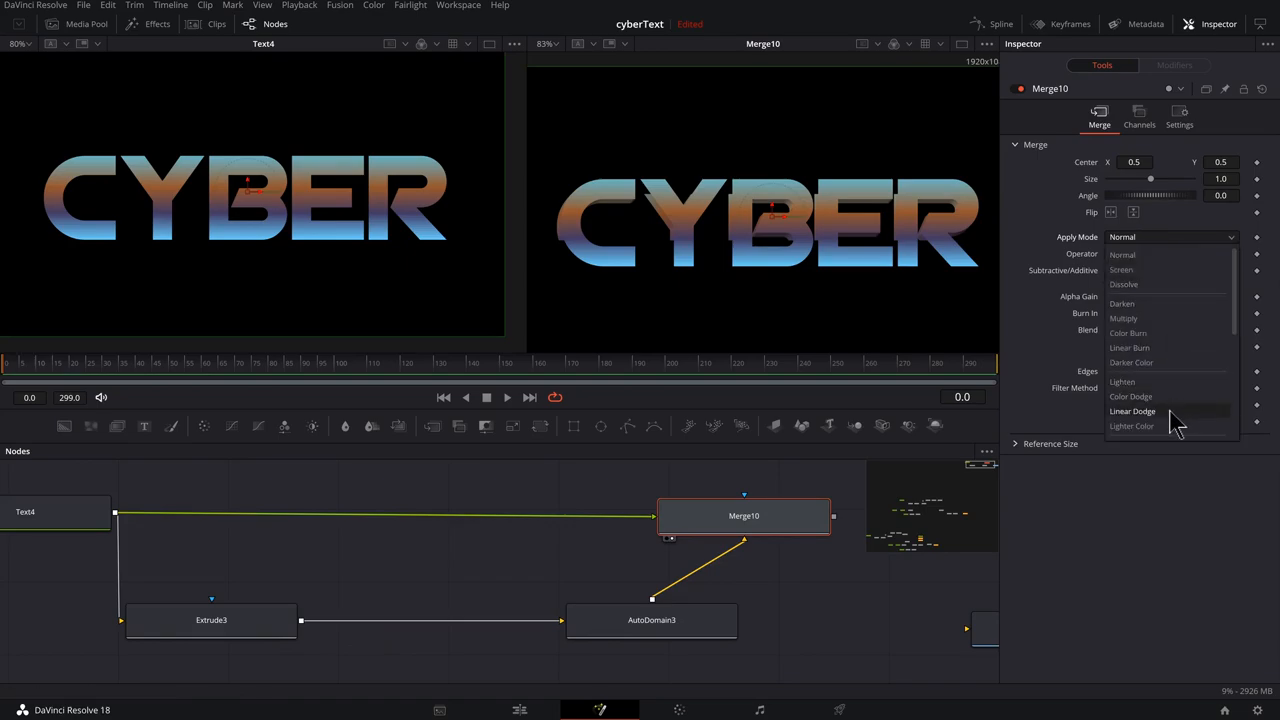
pyautogui.click(1132, 412)
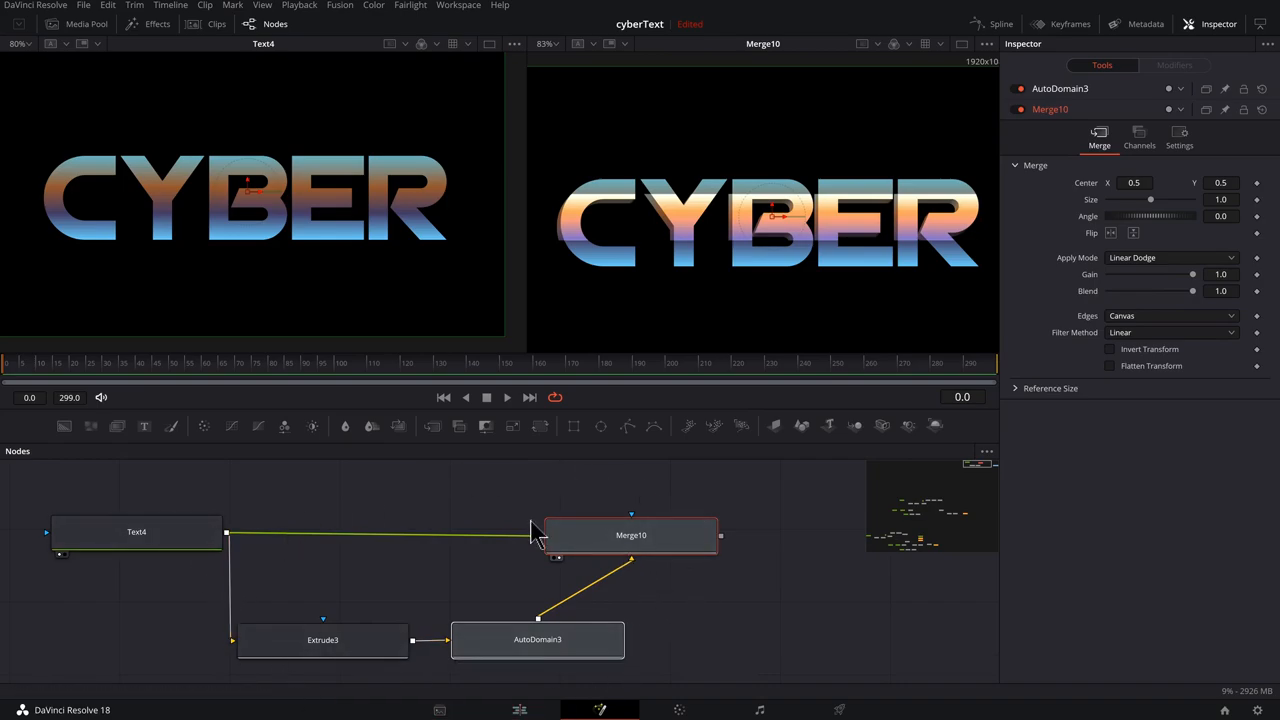
pyautogui.moveTo(436, 556)
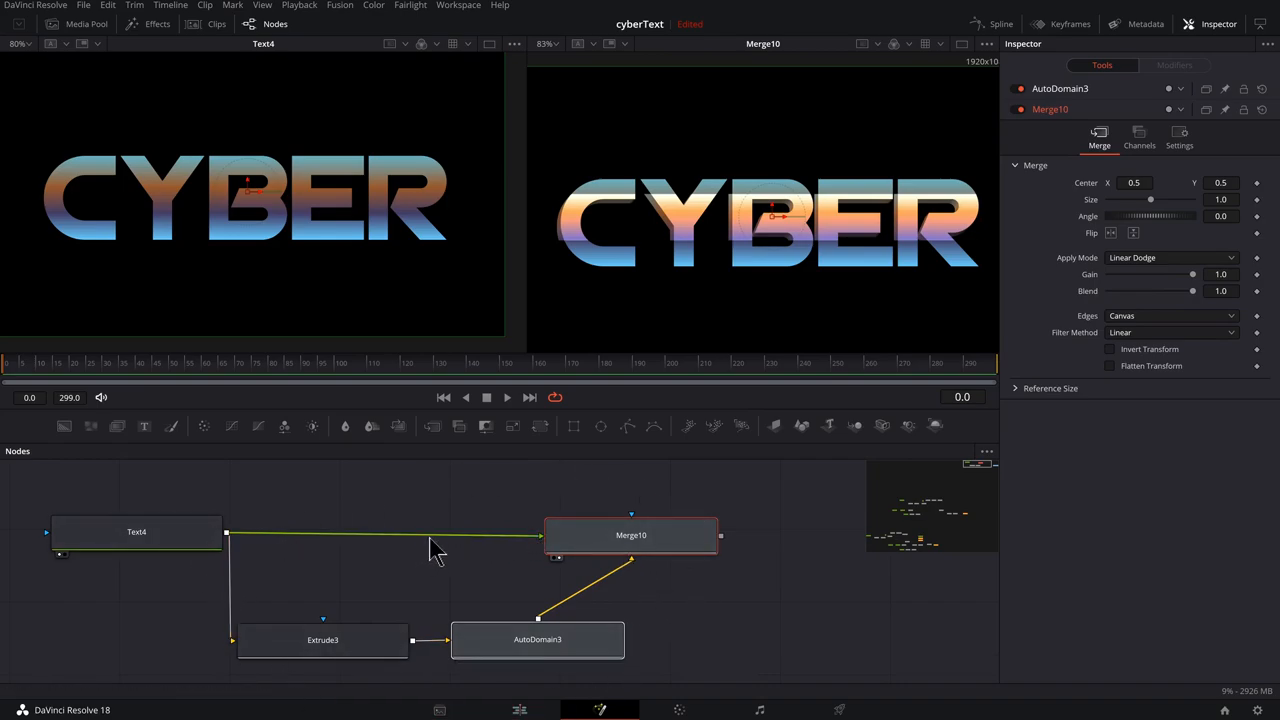
pyautogui.moveTo(472, 550)
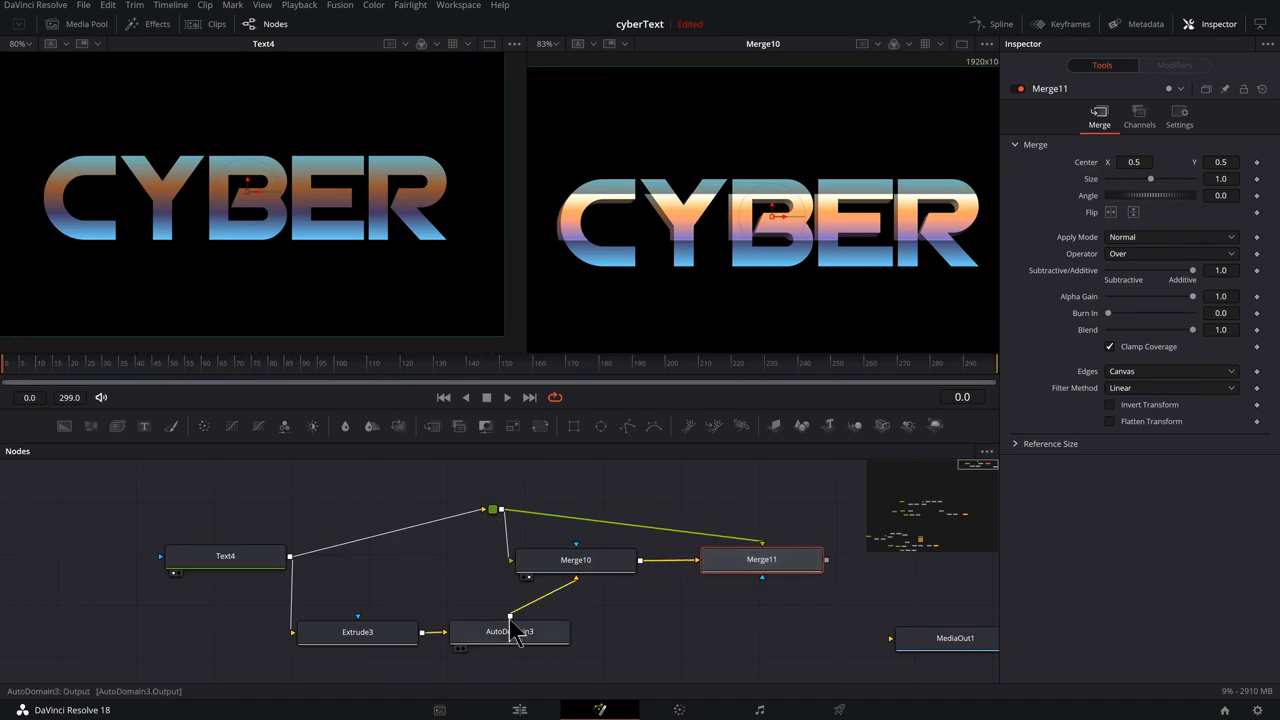
# - Duplicate AutoDomain3, position the copy and connect it into the second merge
pyautogui.click(510, 632)
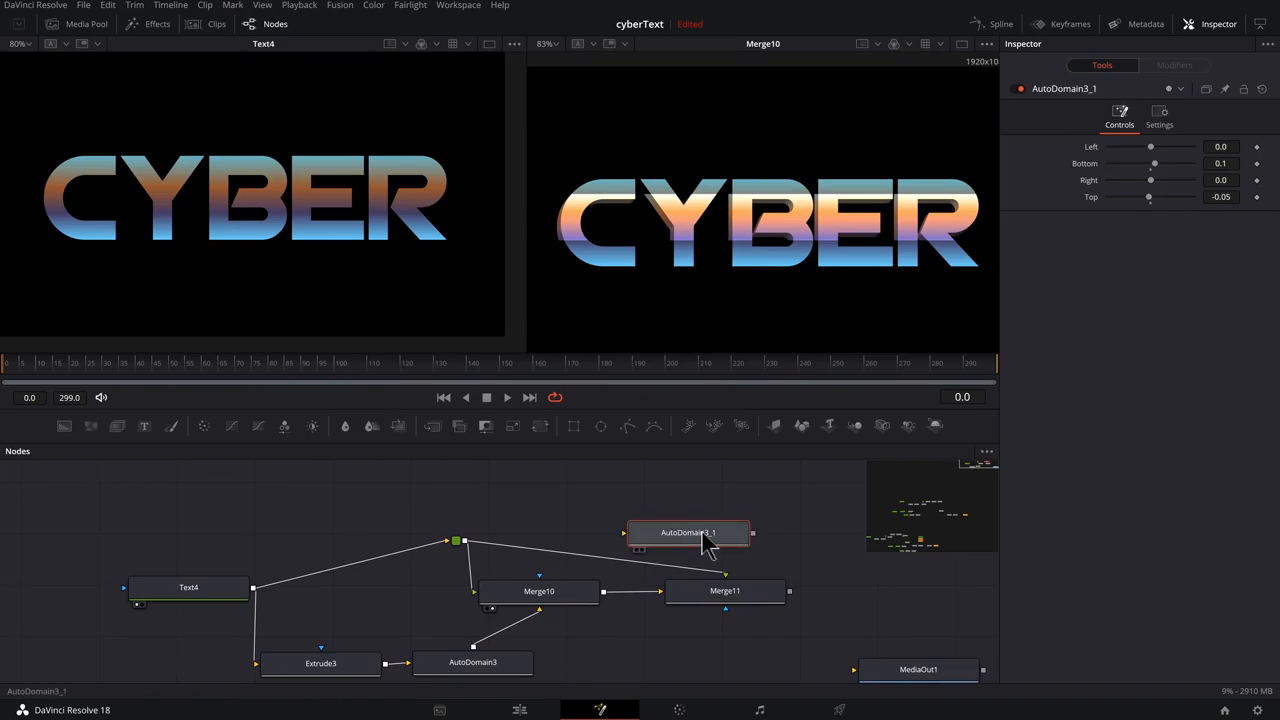
pyautogui.moveTo(688, 532); pyautogui.dragTo(684, 514)
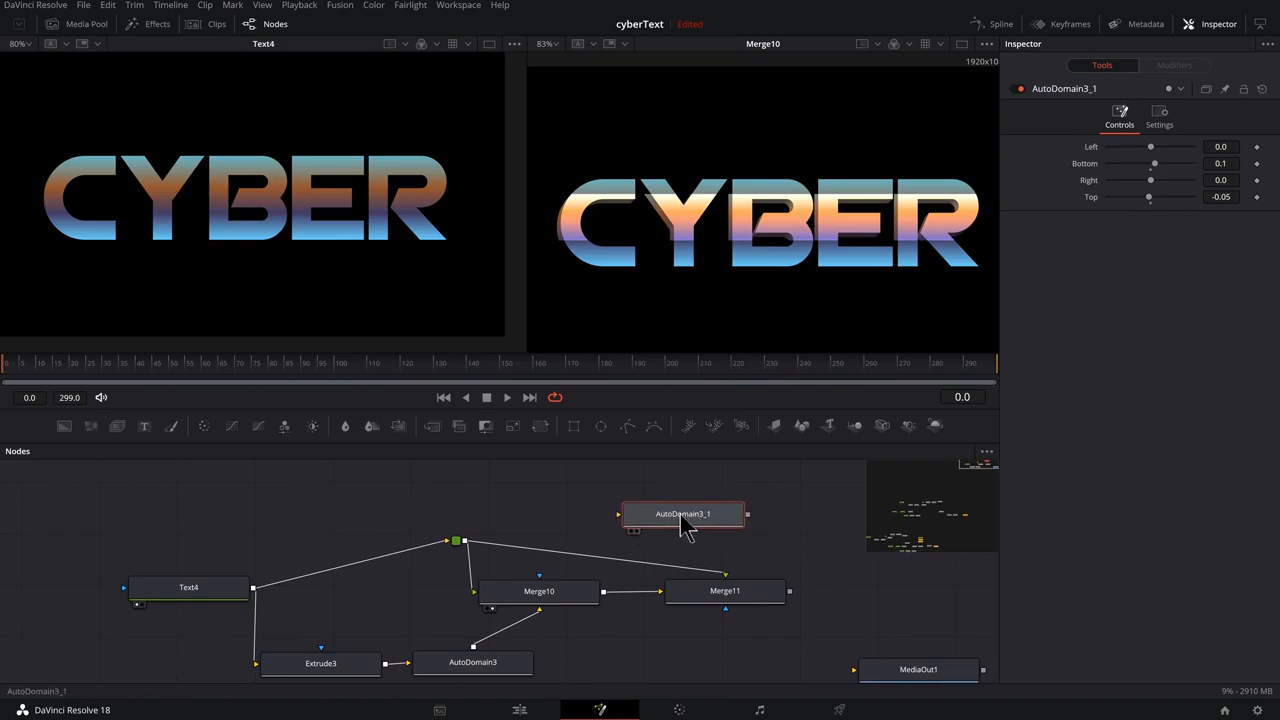
pyautogui.moveTo(684, 512); pyautogui.dragTo(630, 552)
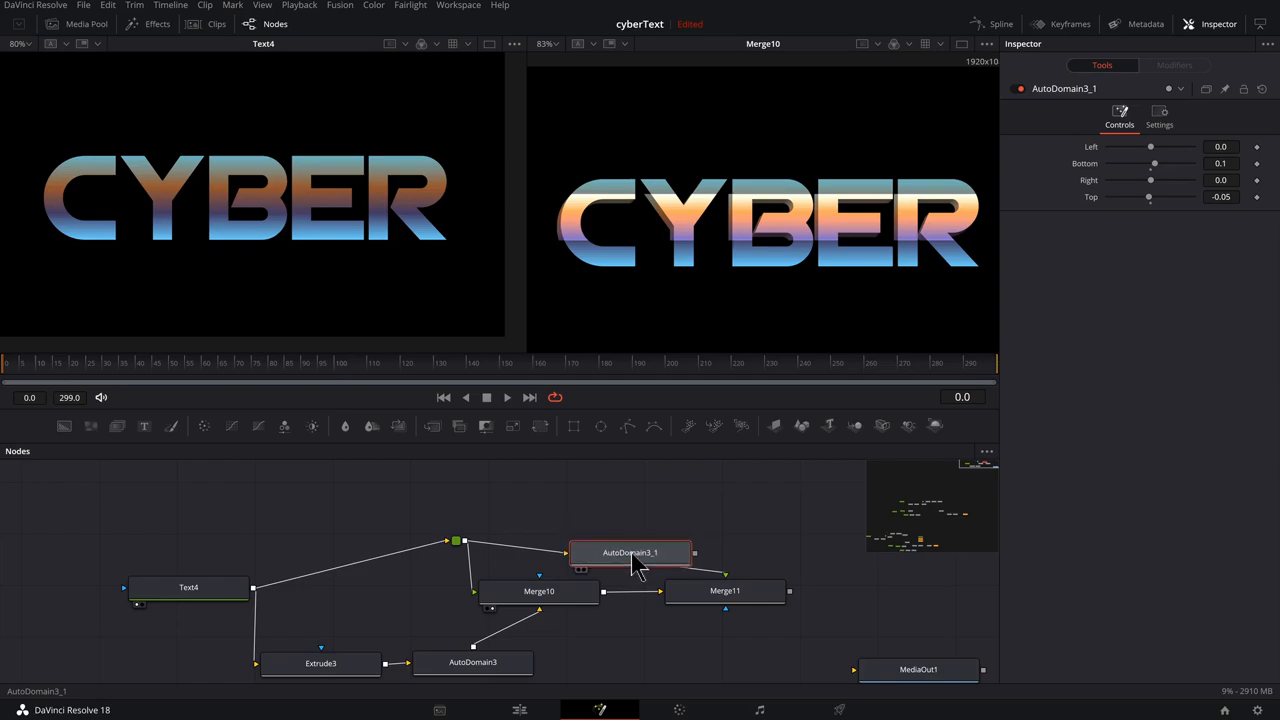
pyautogui.moveTo(628, 552); pyautogui.dragTo(624, 532)
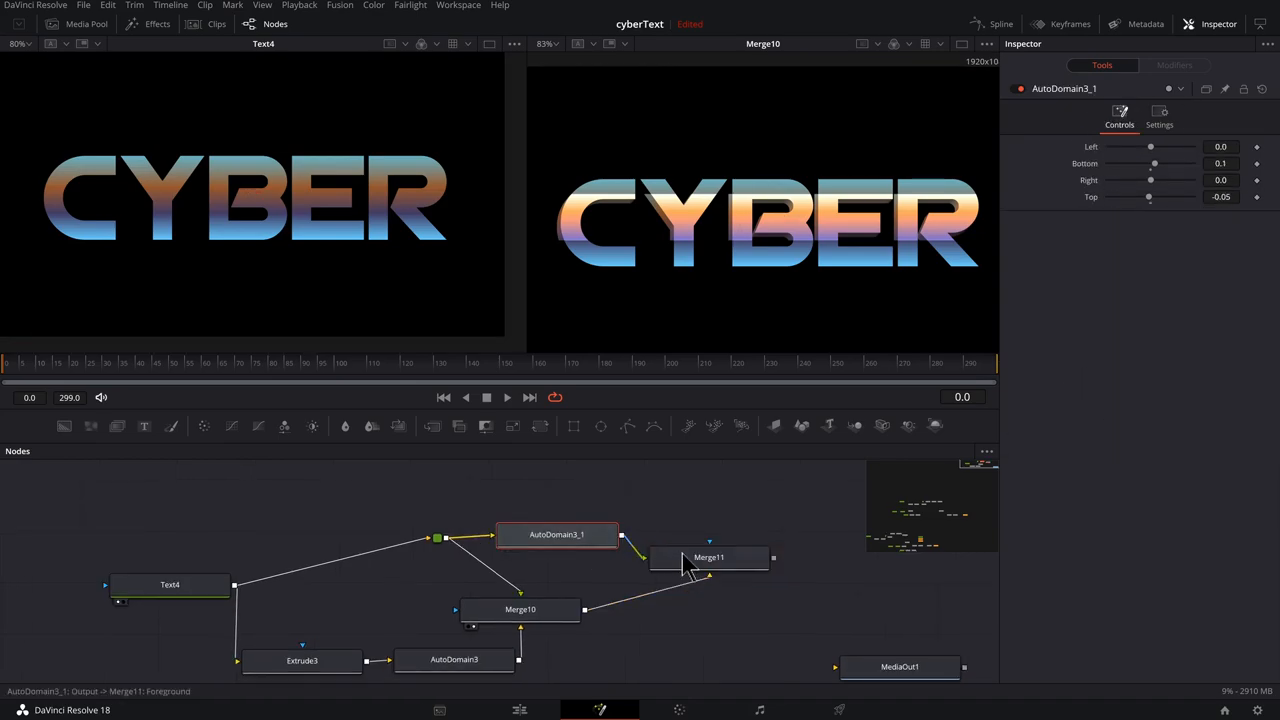
# - Set AutoDomain3_1's Top crop to -0.22 and preview Merge11's result
pyautogui.click(708, 556)
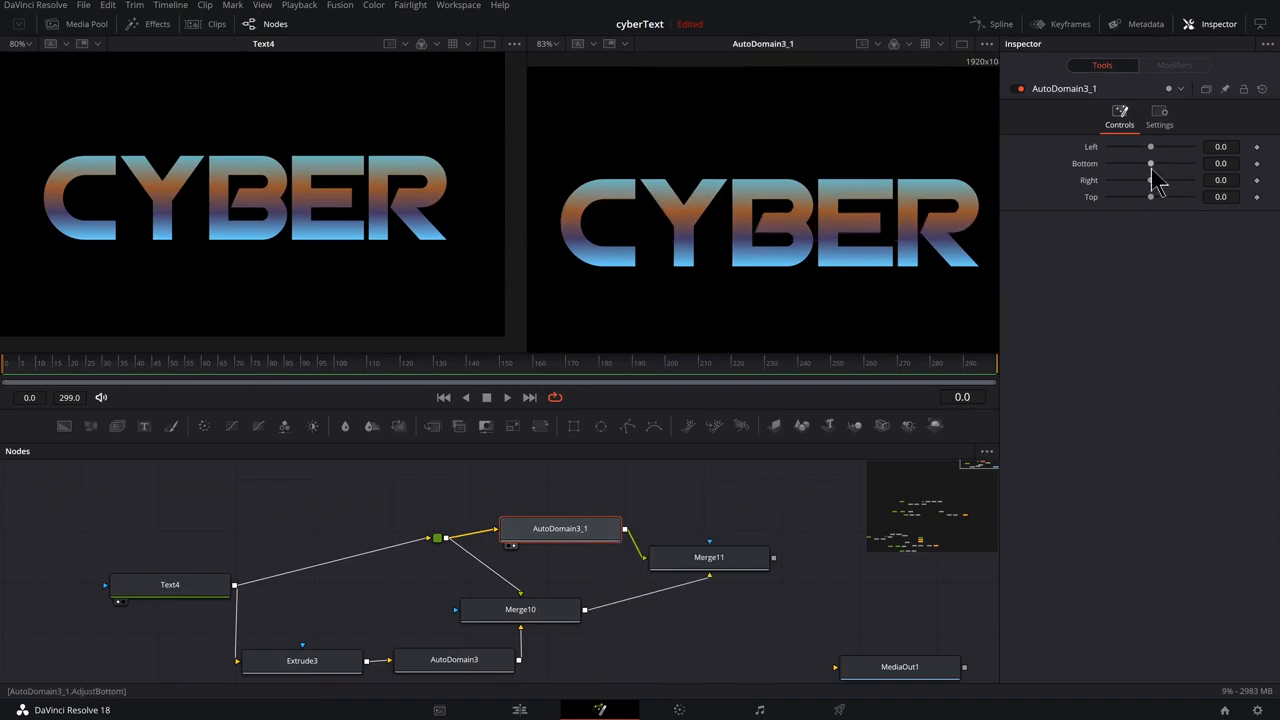
pyautogui.moveTo(1150, 196); pyautogui.dragTo(1144, 196)
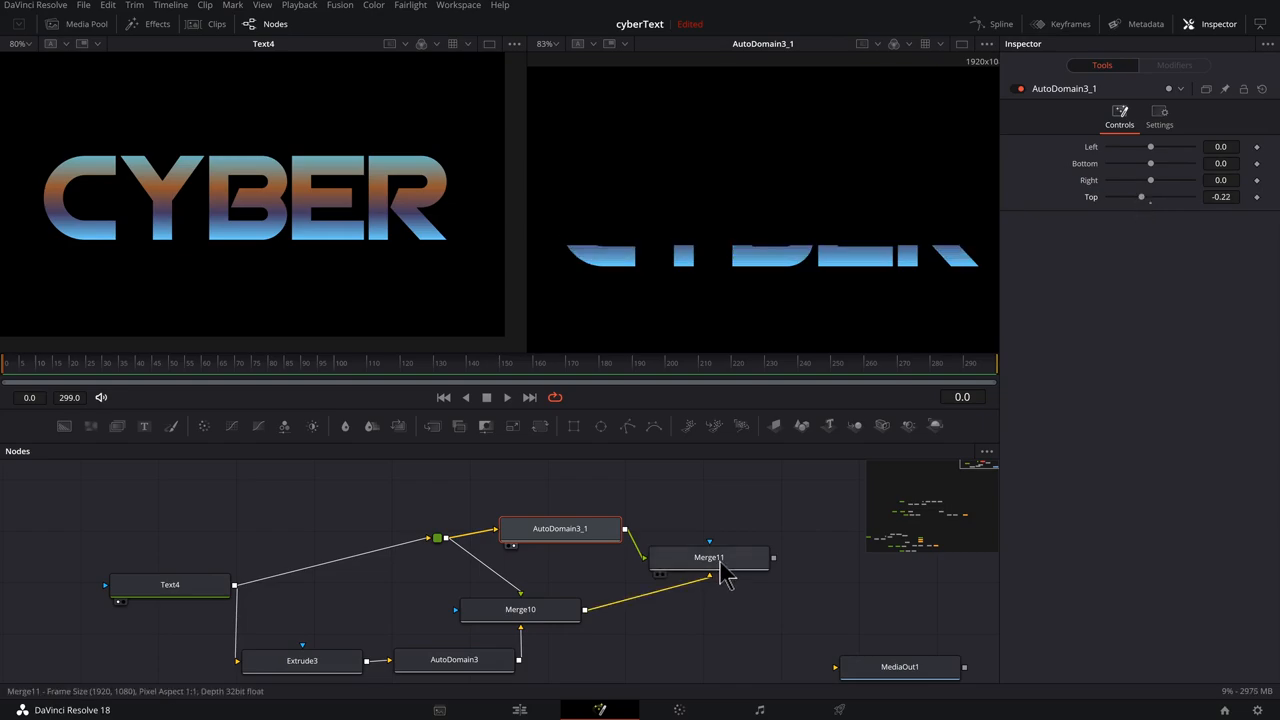
pyautogui.click(708, 556)
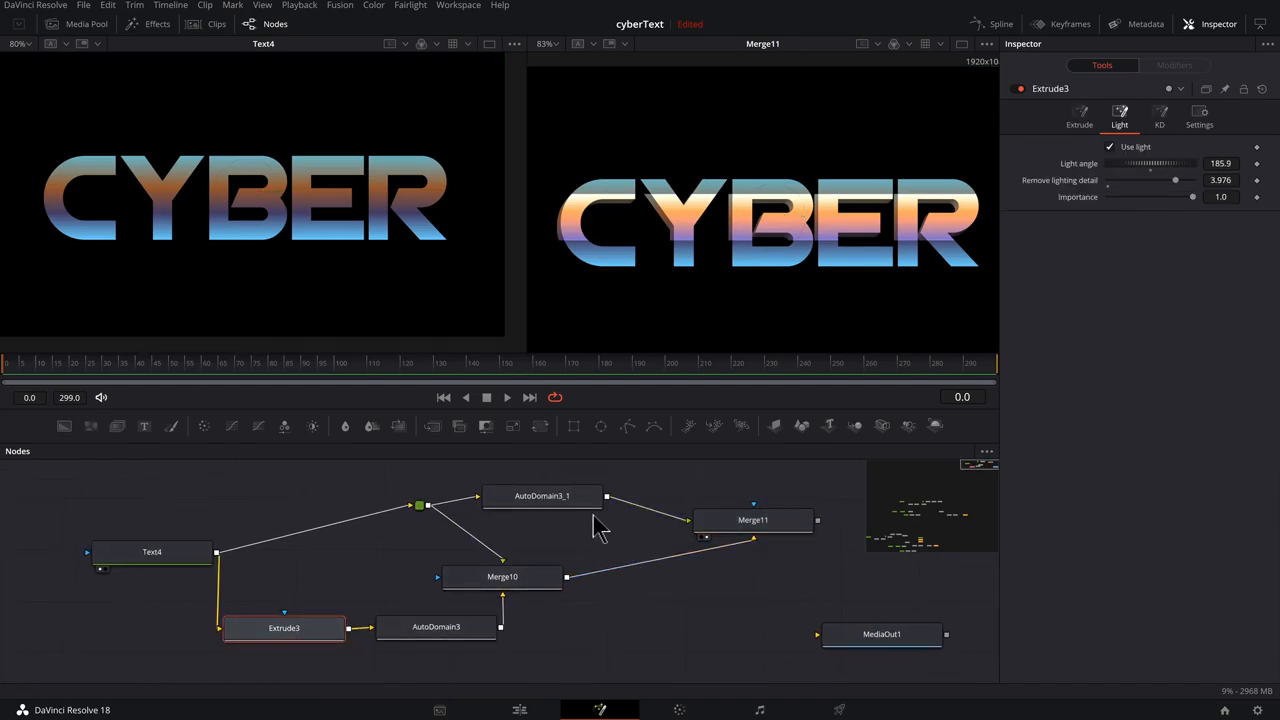
# - Paste a copy of Extrude3 into the copied branch, set Merge11 to Screen and view at 100%
pyautogui.click(752, 520)
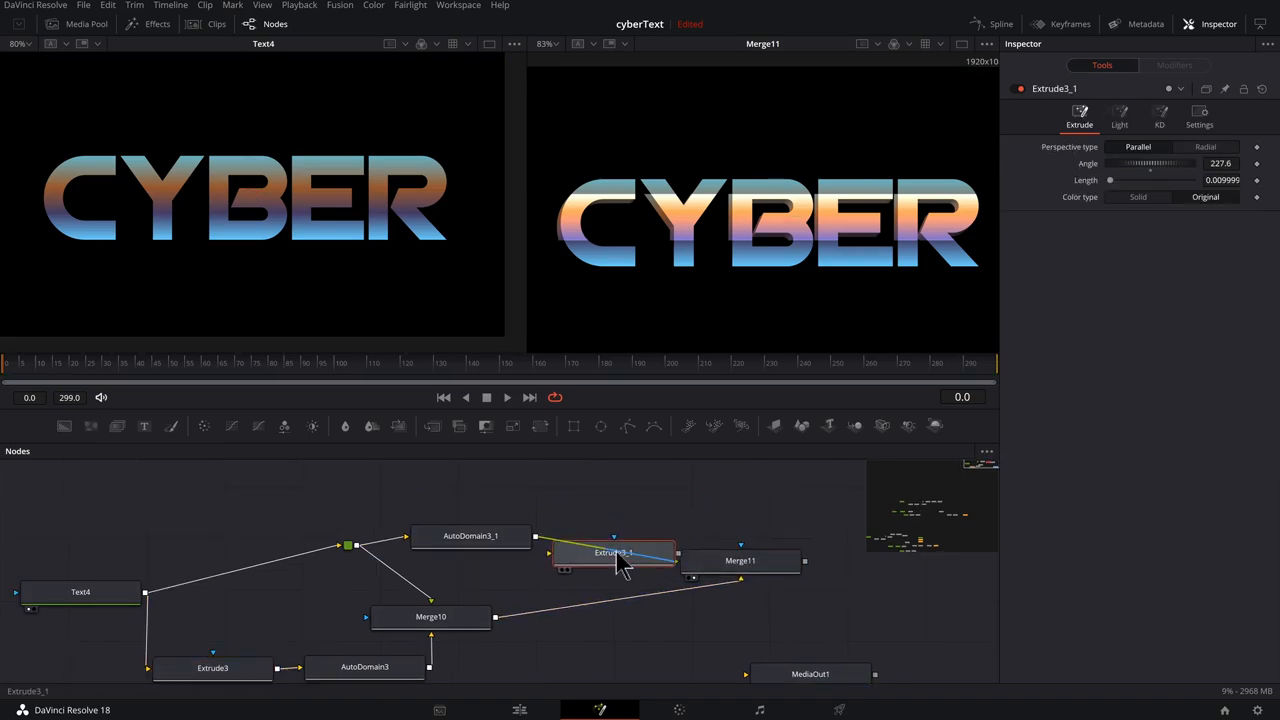
pyautogui.click(740, 560)
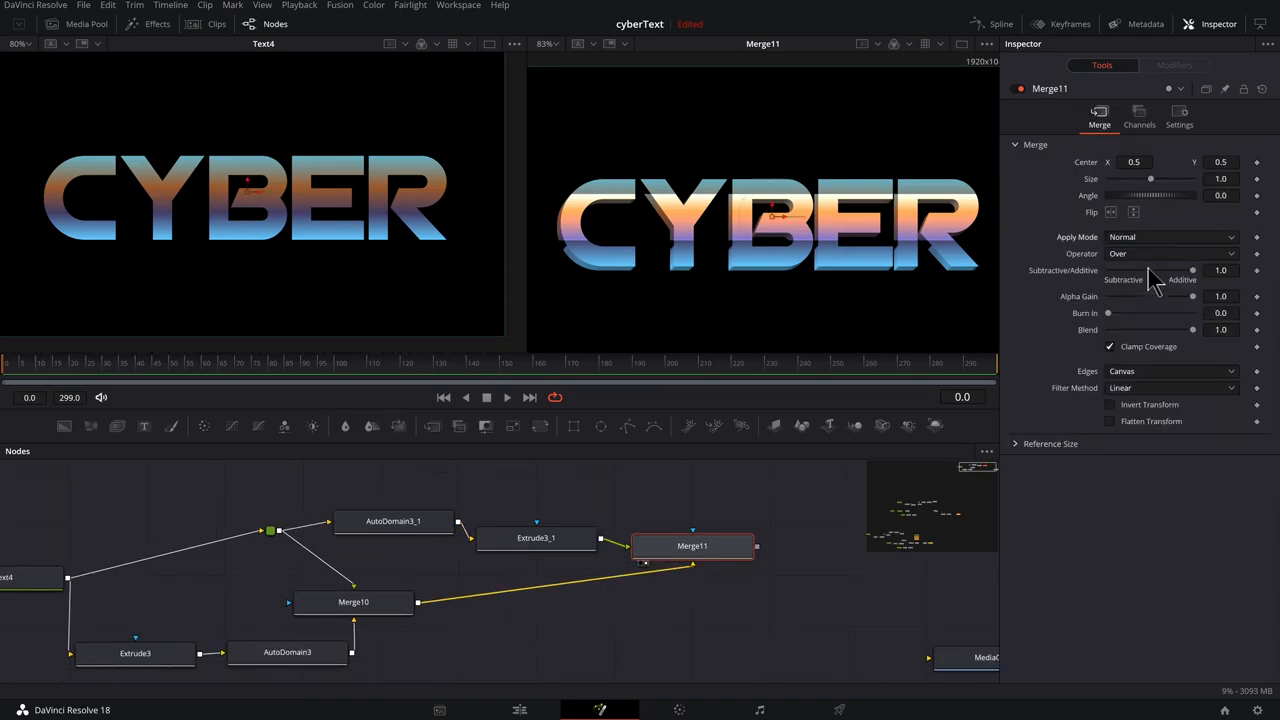
pyautogui.click(1170, 236)
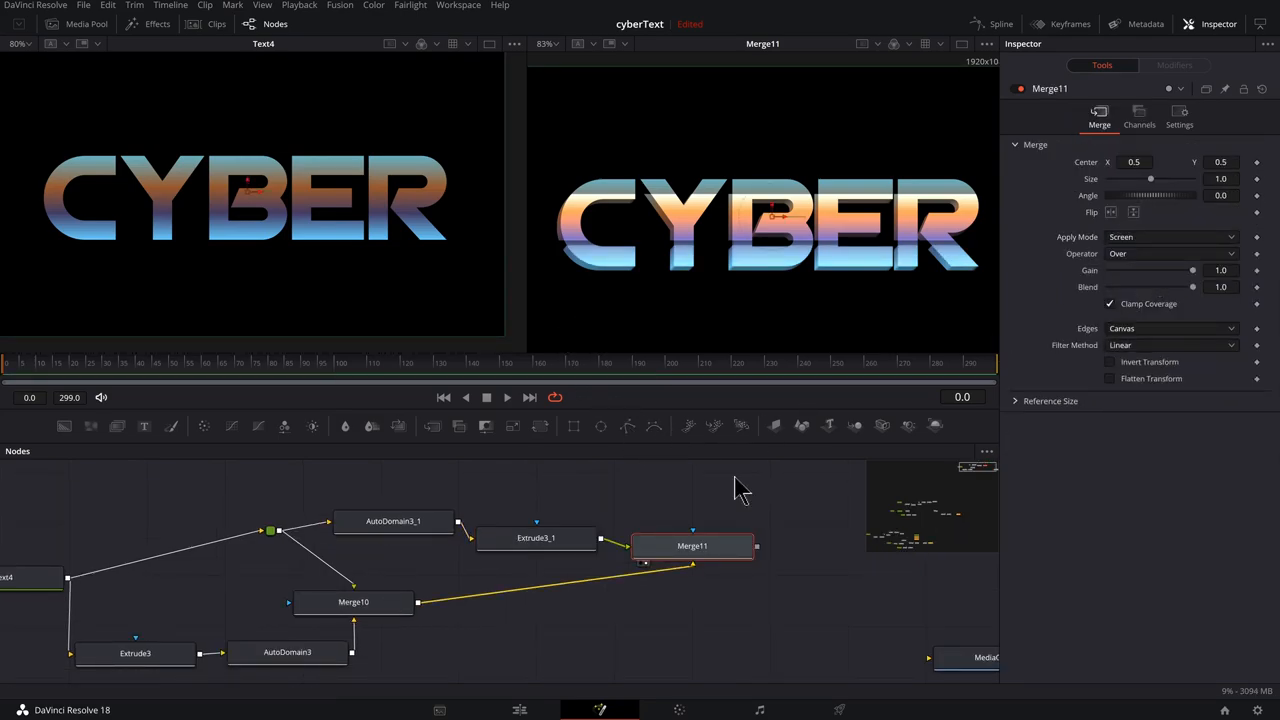
pyautogui.click(18, 44)
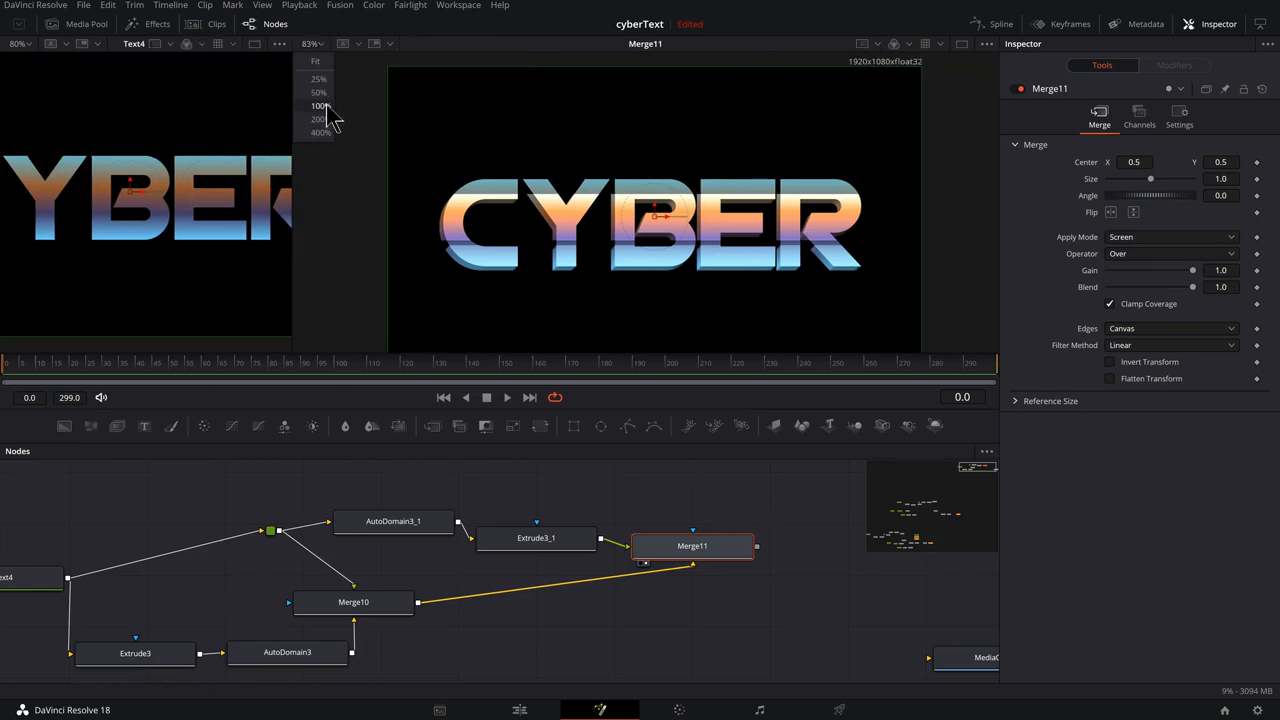
pyautogui.click(318, 106)
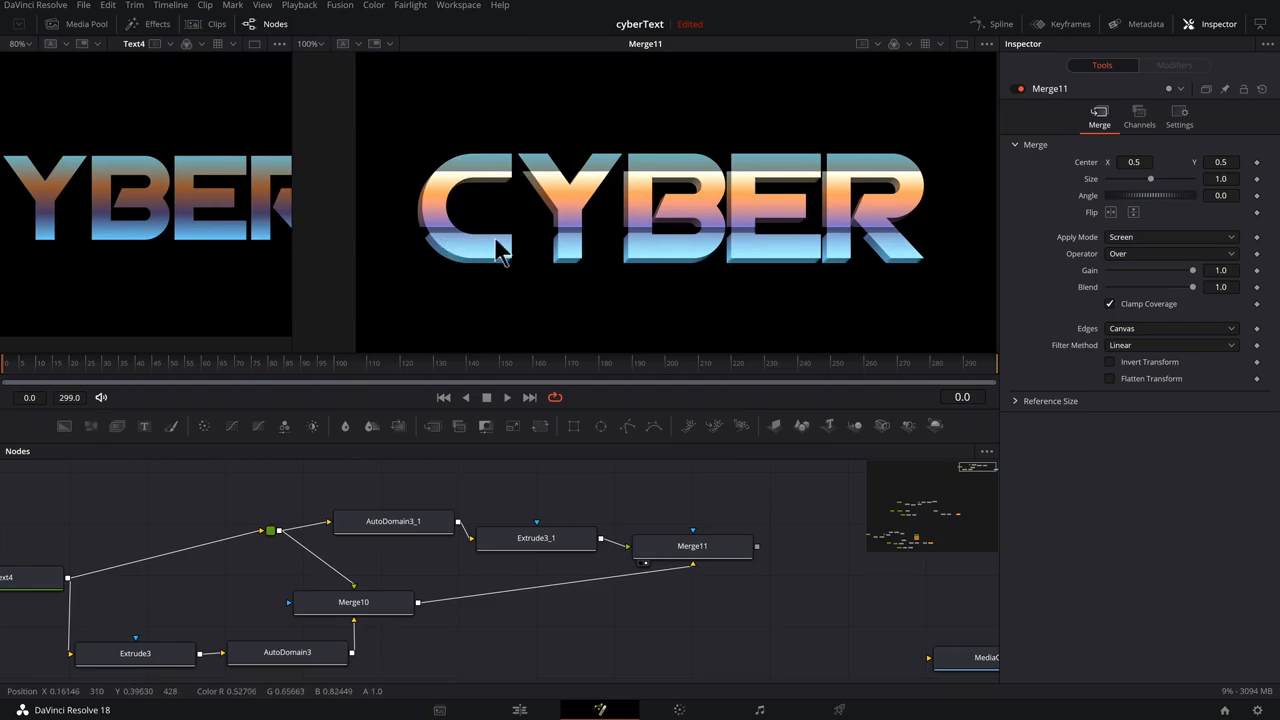
pyautogui.moveTo(500, 168)
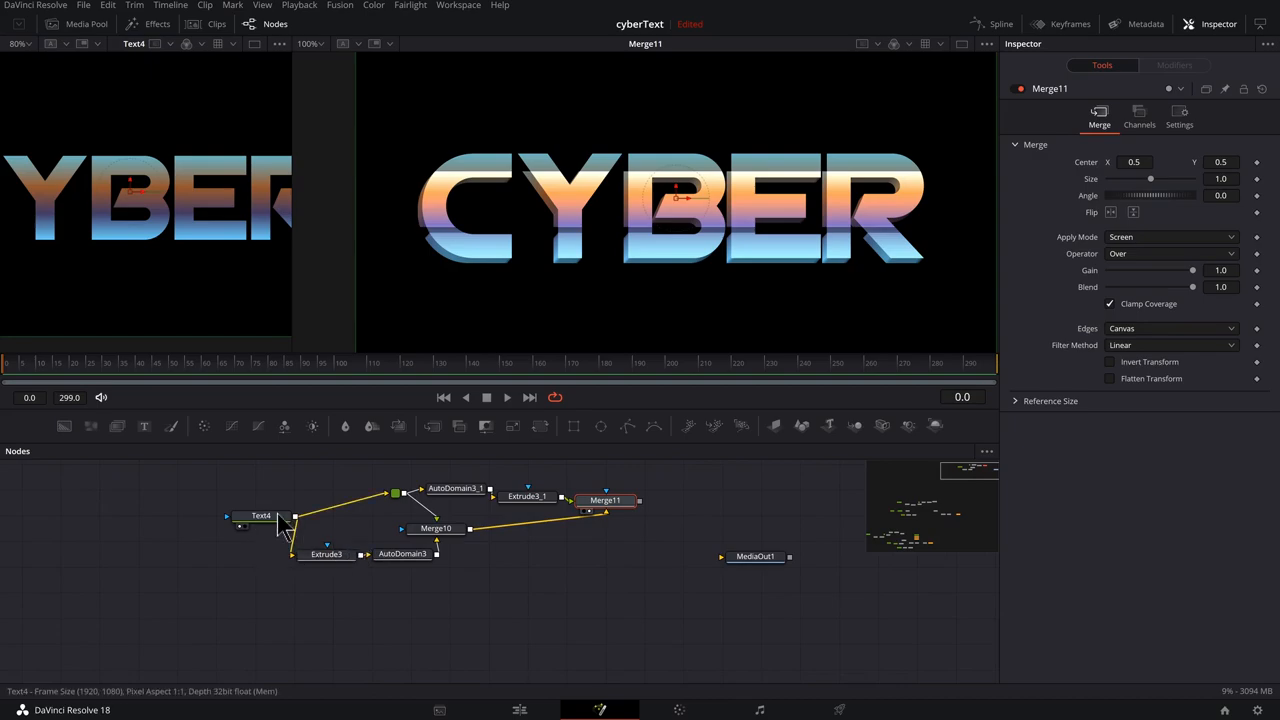
# - Paste Text4 as an instance (Instance_Text4) and load it into the right viewer
pyautogui.click(252, 516)
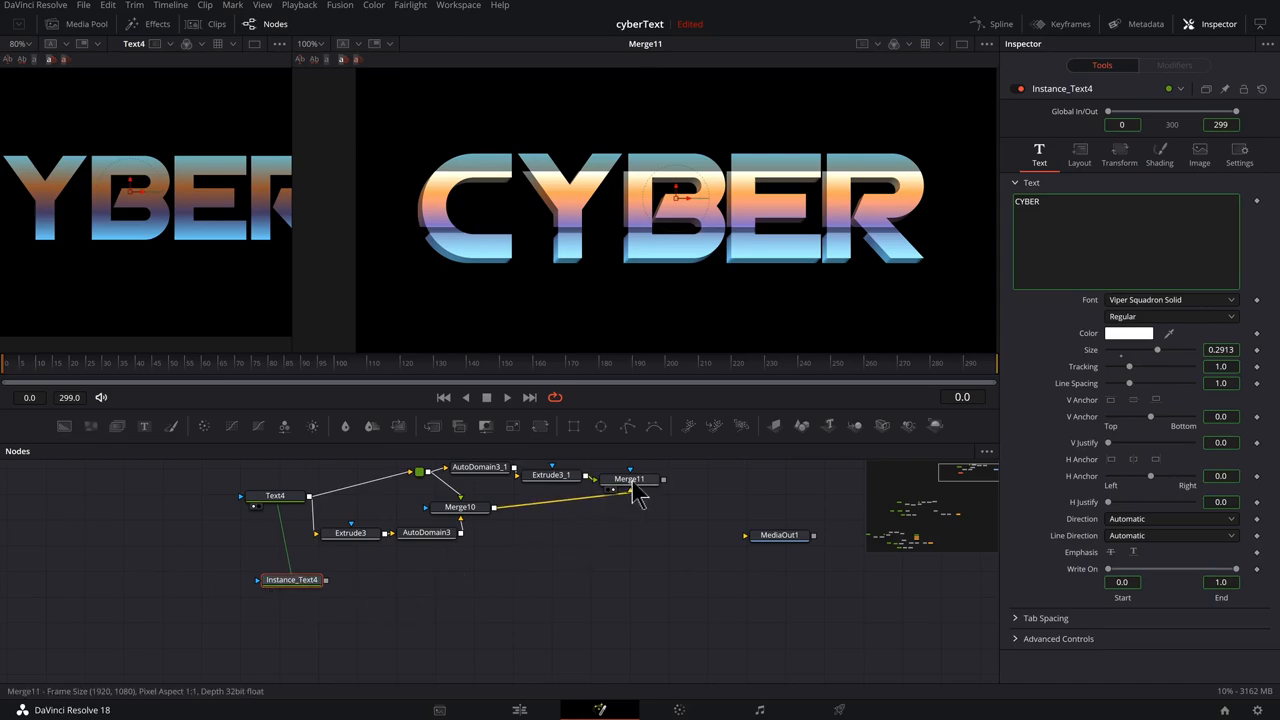
pyautogui.click(628, 484)
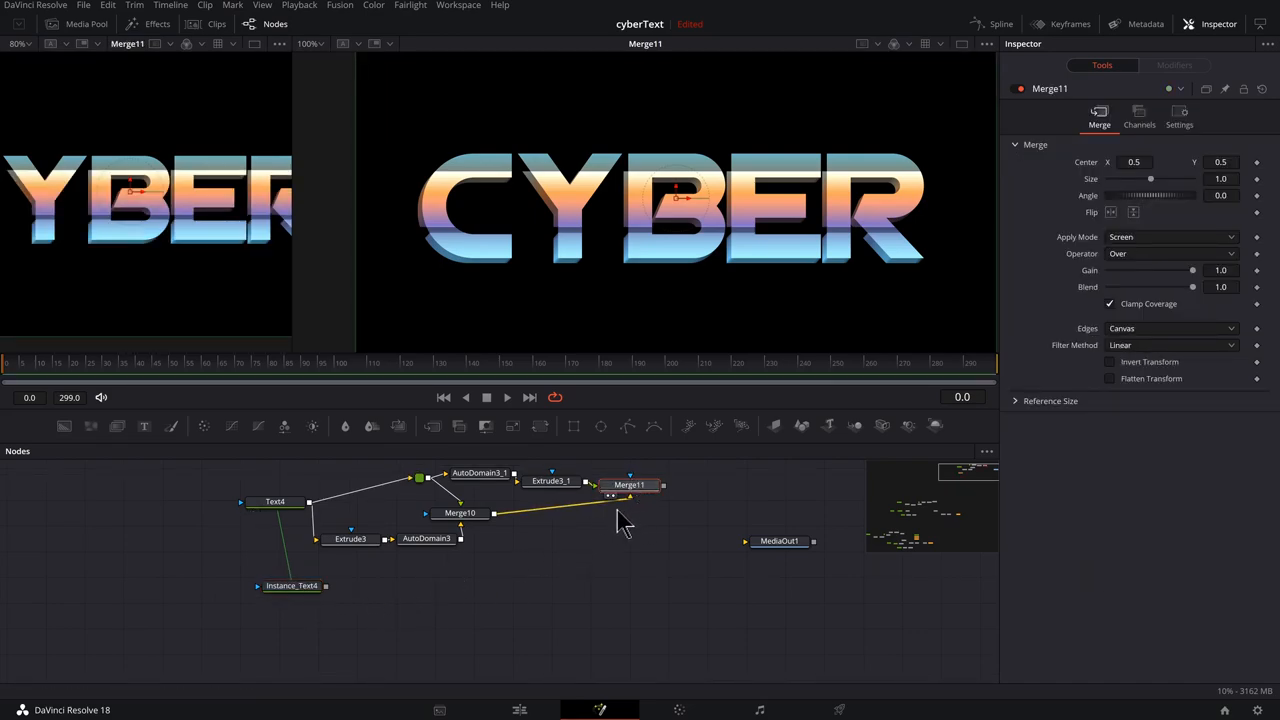
pyautogui.click(290, 586)
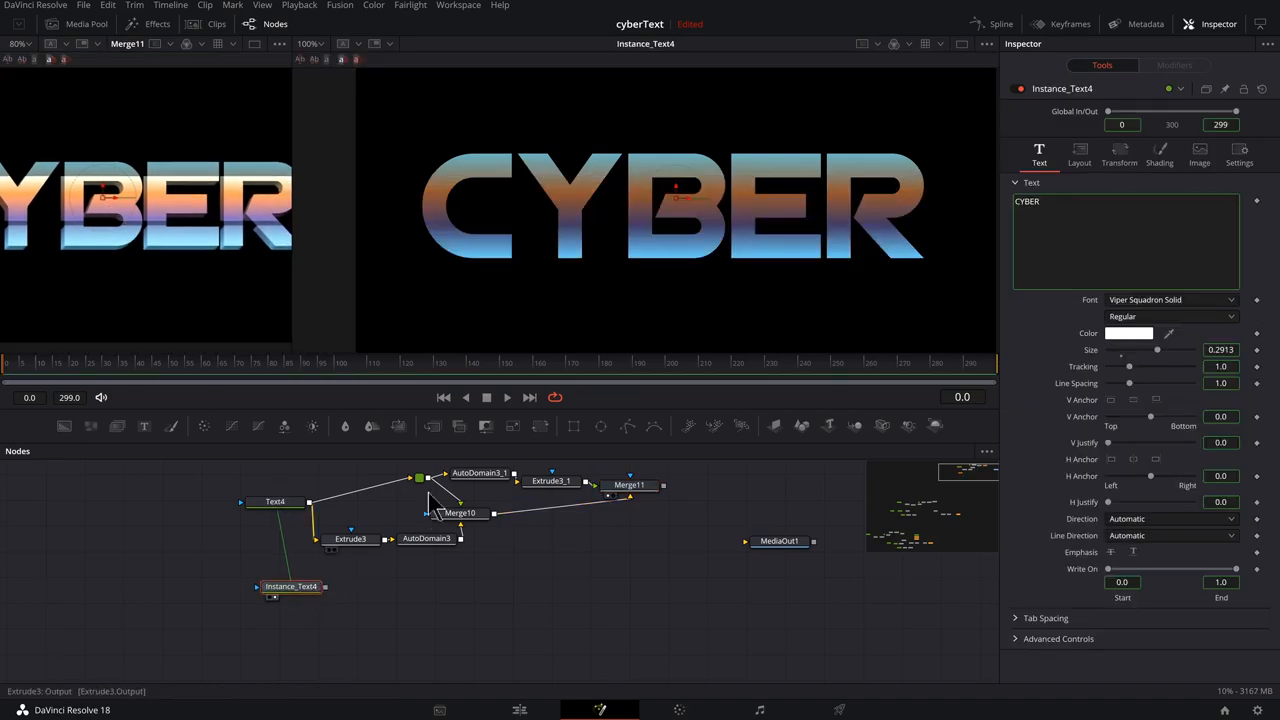
pyautogui.click(288, 594)
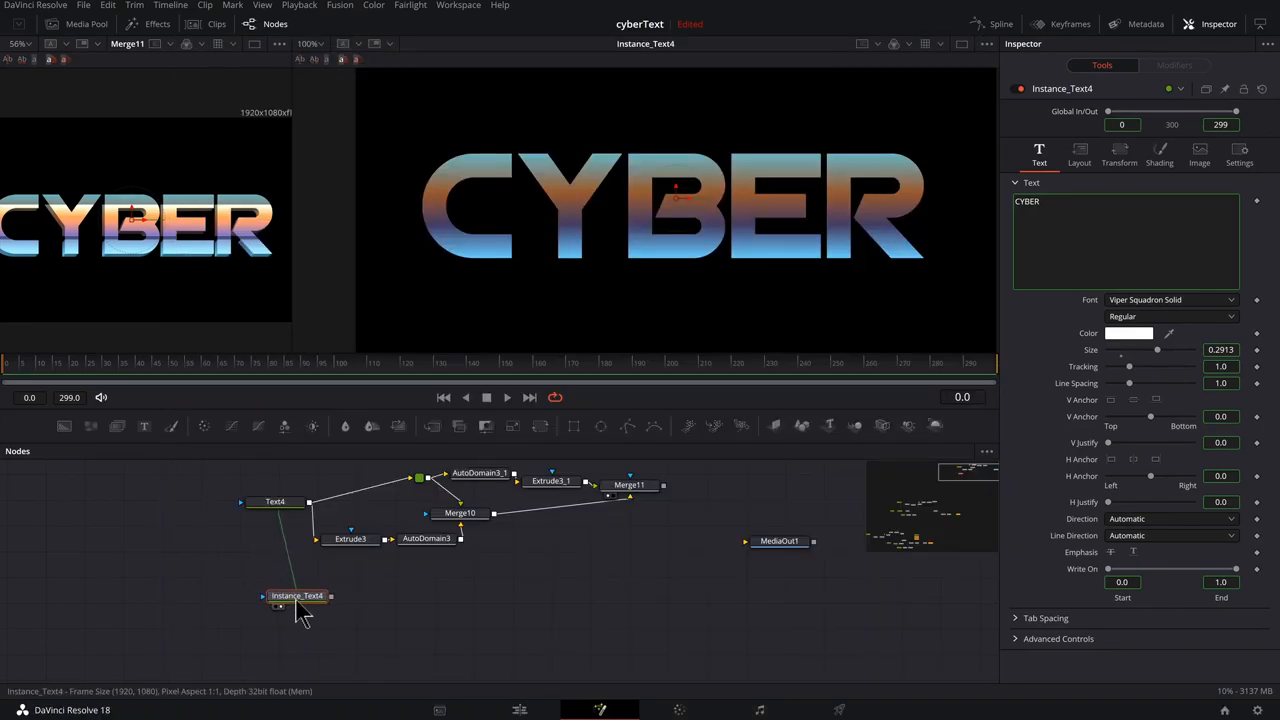
# - Give Instance_Text4 the Maiden Crimes font and set Tracking to about 0.892
pyautogui.click(1172, 300)
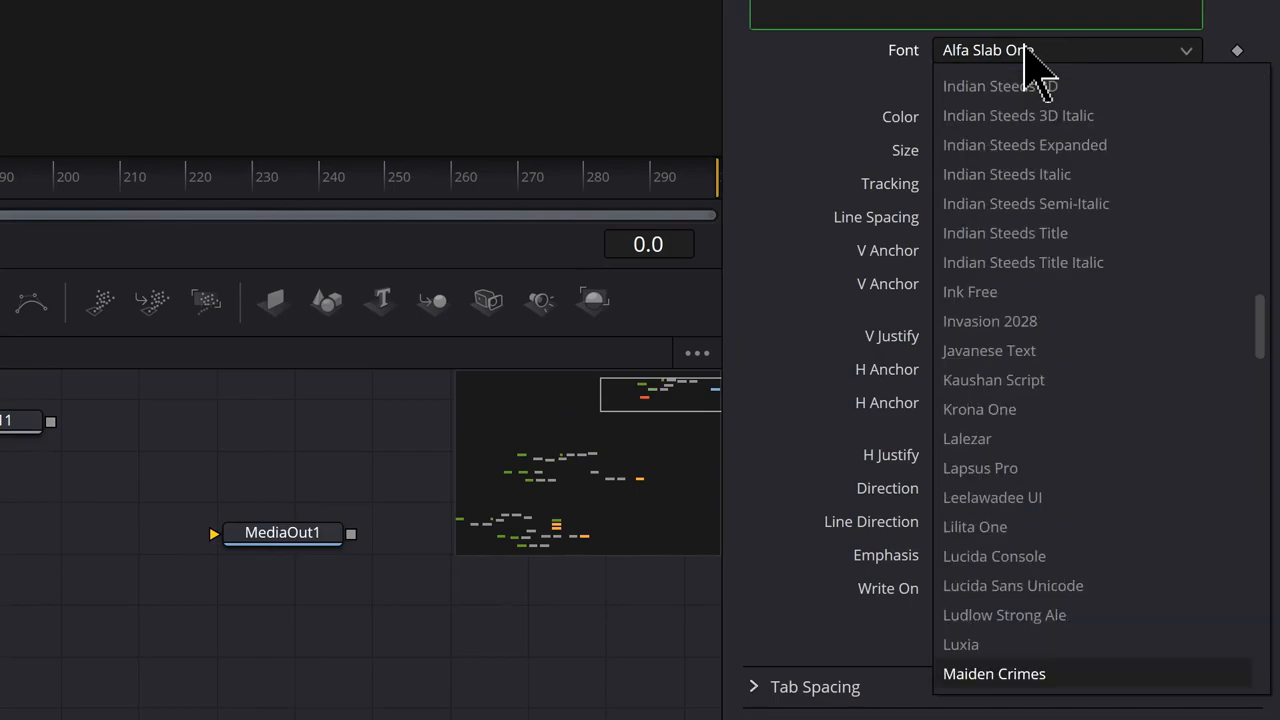
pyautogui.click(994, 672)
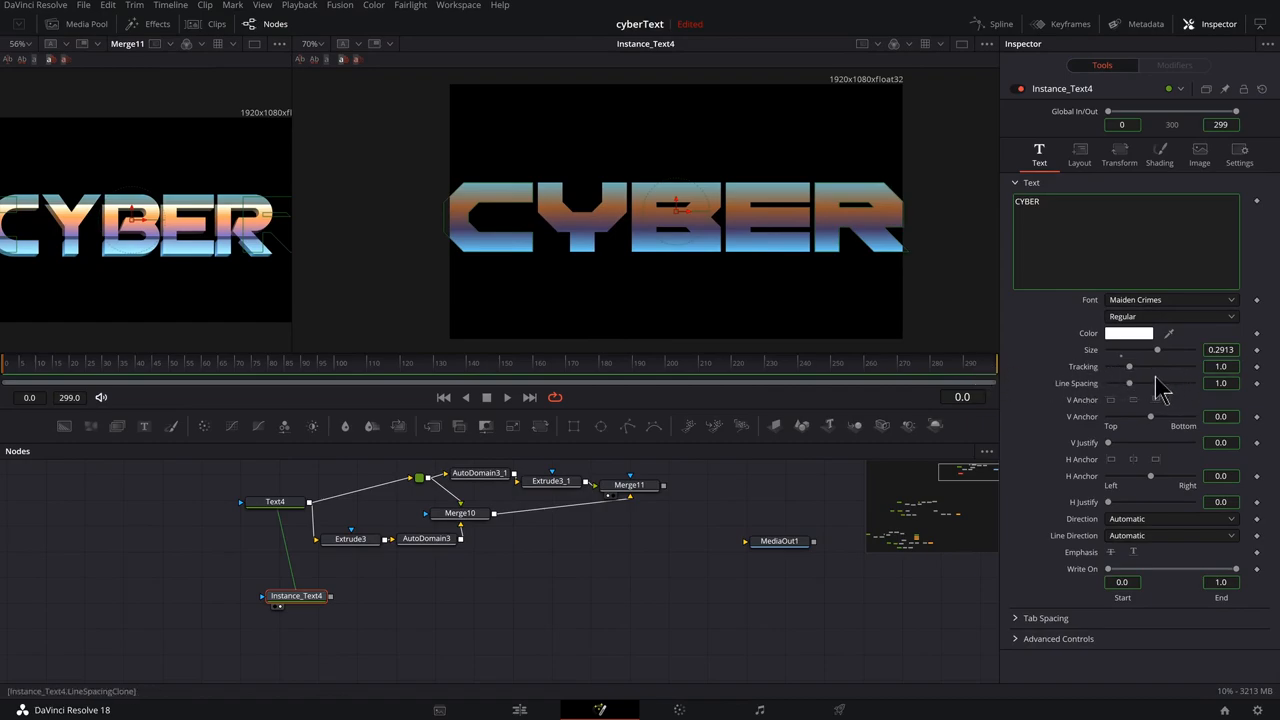
pyautogui.moveTo(1130, 366); pyautogui.dragTo(1118, 366)
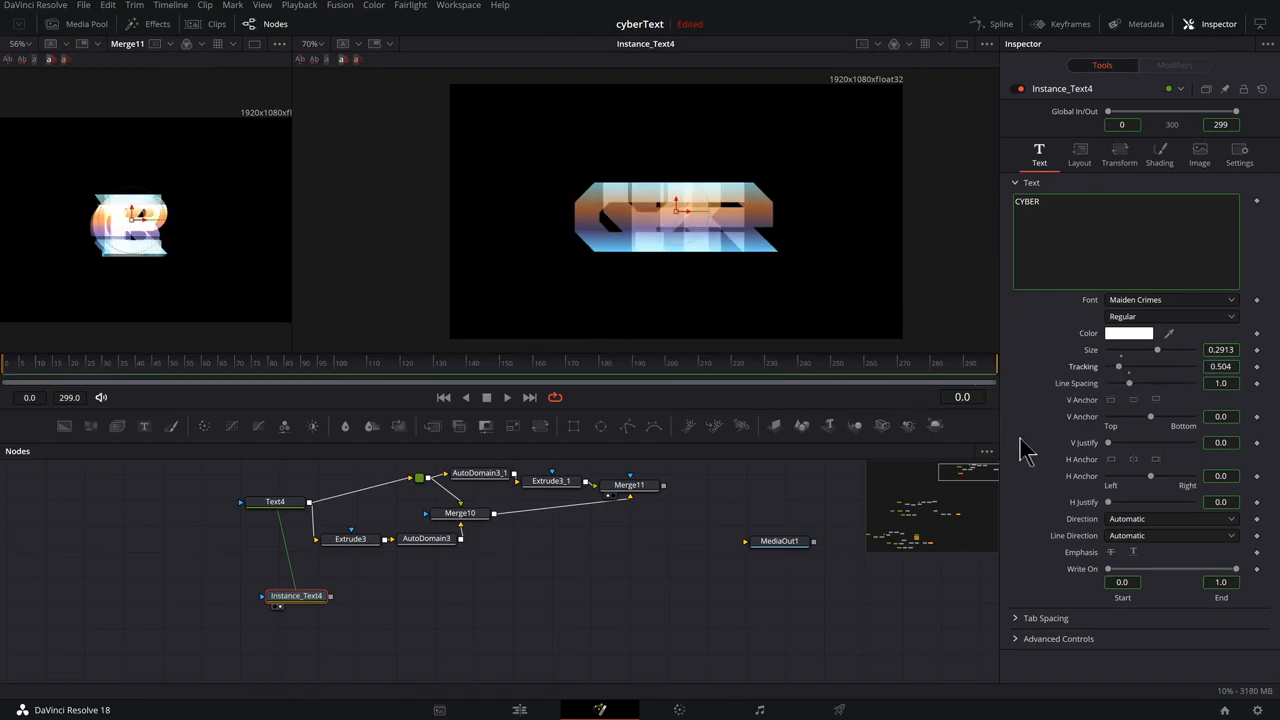
pyautogui.rightClick(1120, 366)
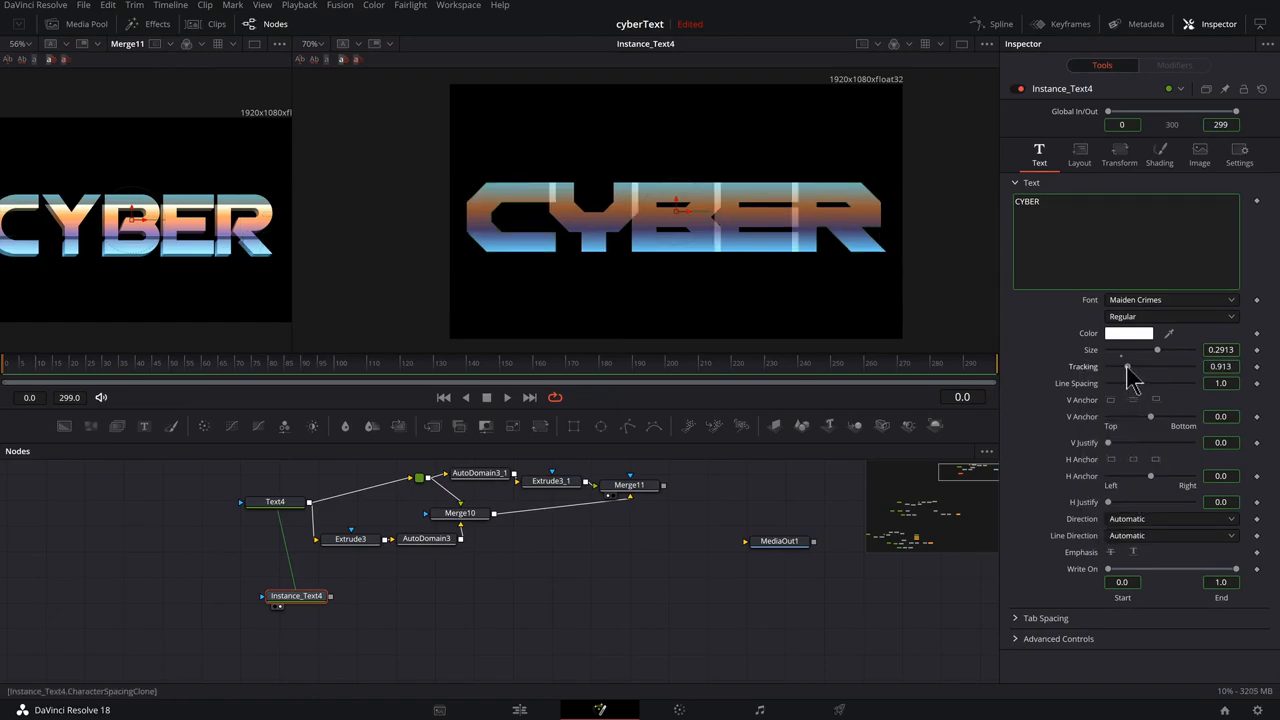
pyautogui.moveTo(1128, 366); pyautogui.dragTo(1128, 366)
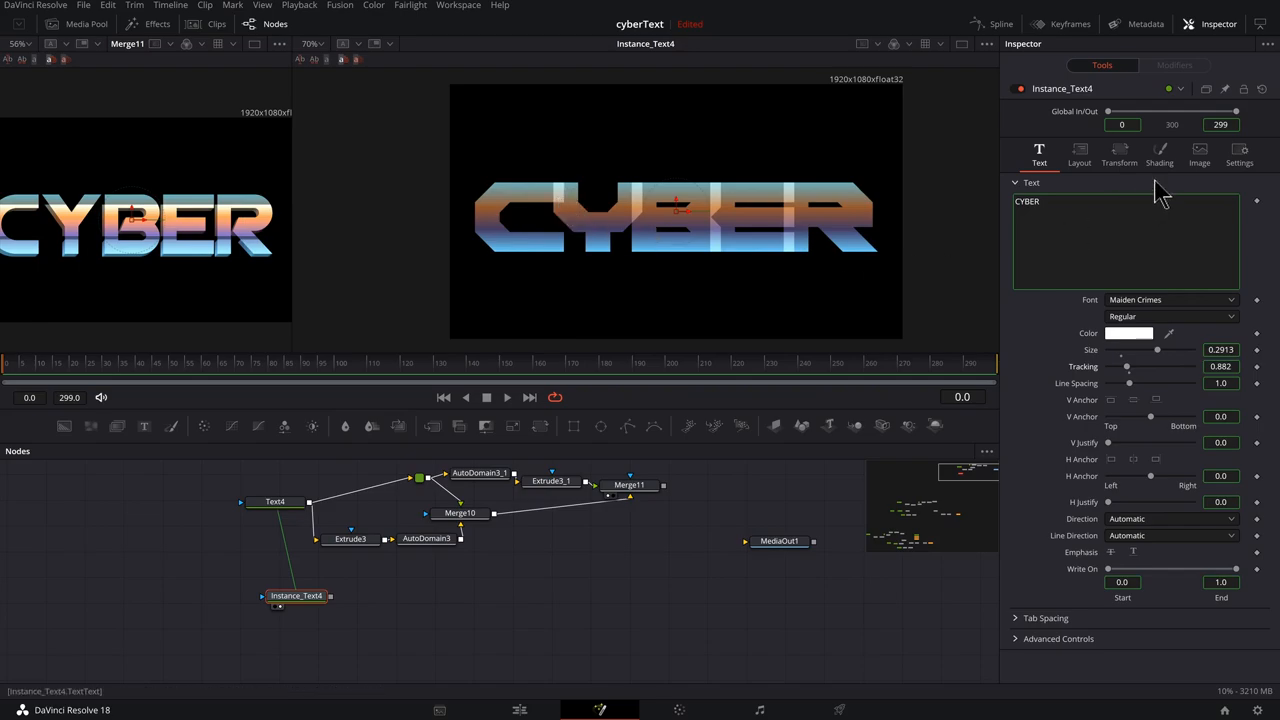
# - Set Instance_Text4's Shading blending from Solid to Composite, keeping the gradient fill
pyautogui.click(1160, 156)
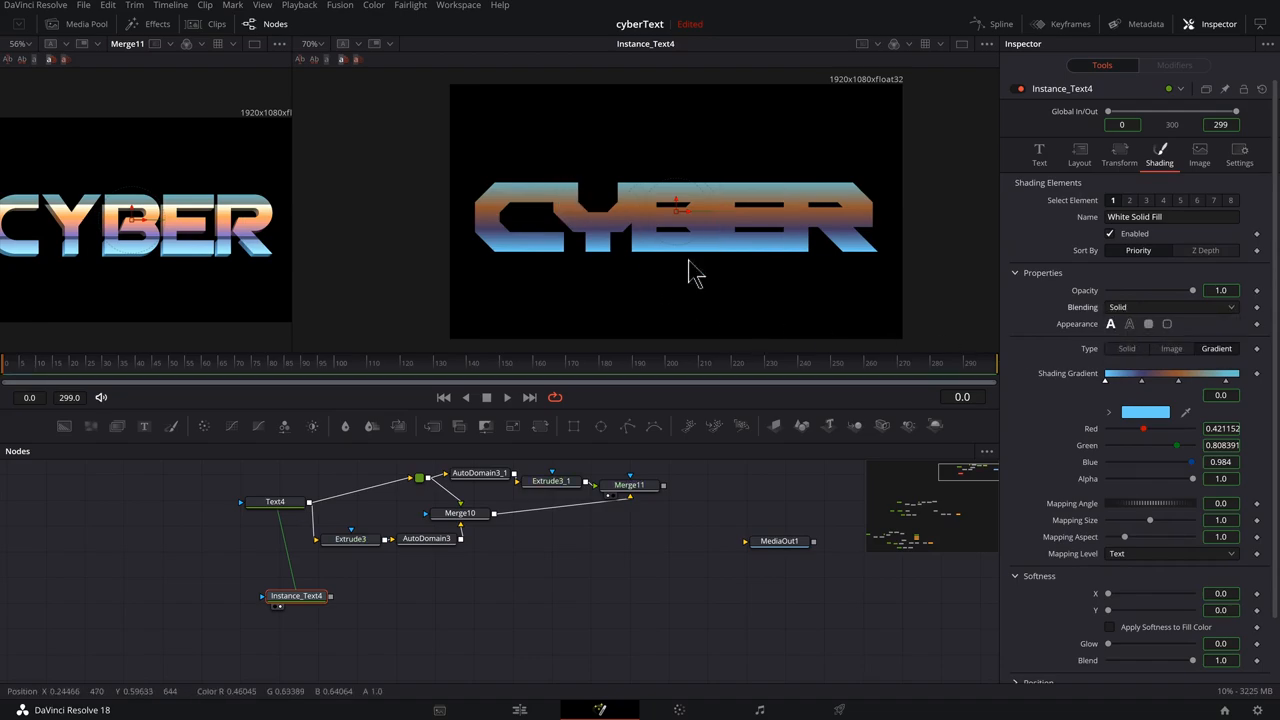
pyautogui.click(1170, 308)
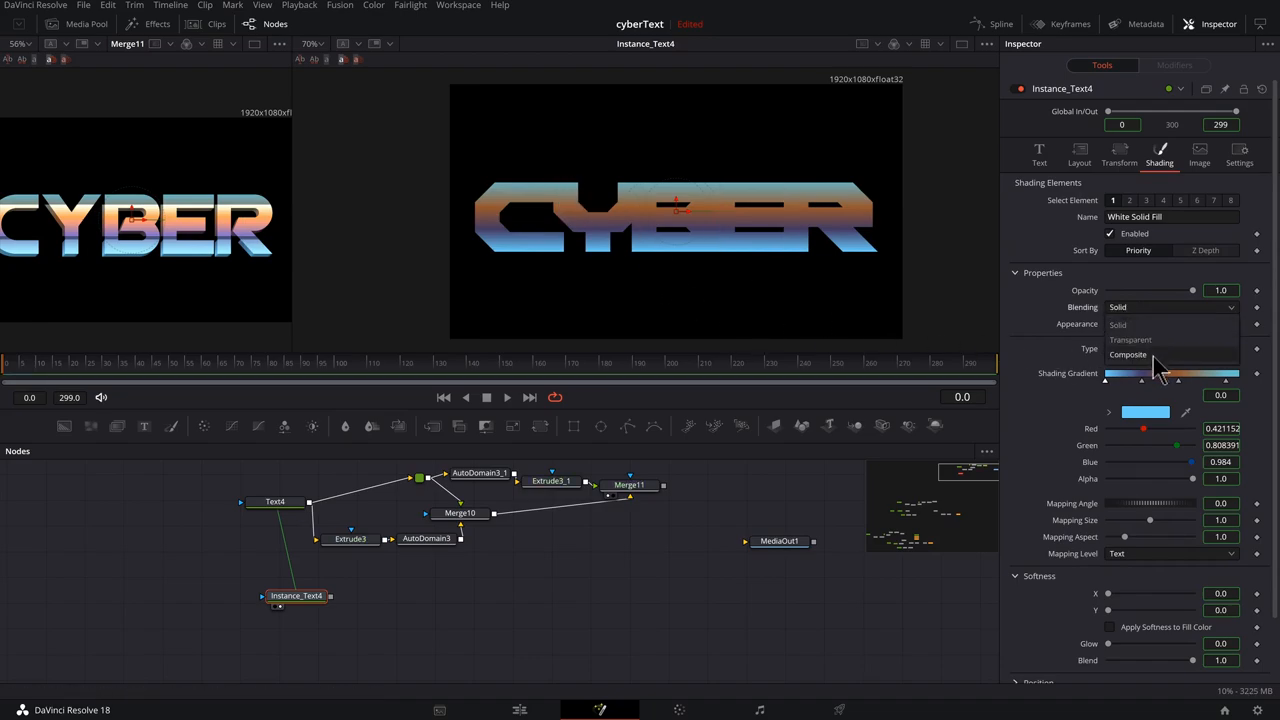
pyautogui.click(1128, 356)
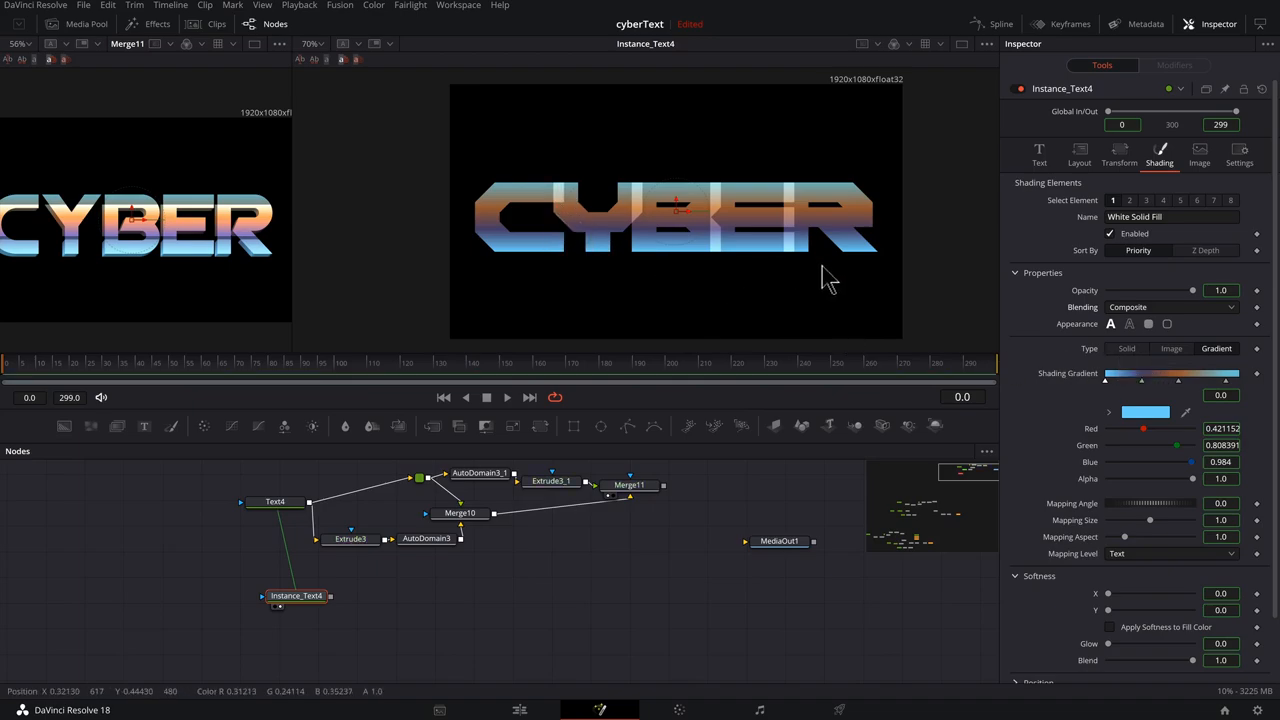
pyautogui.click(296, 592)
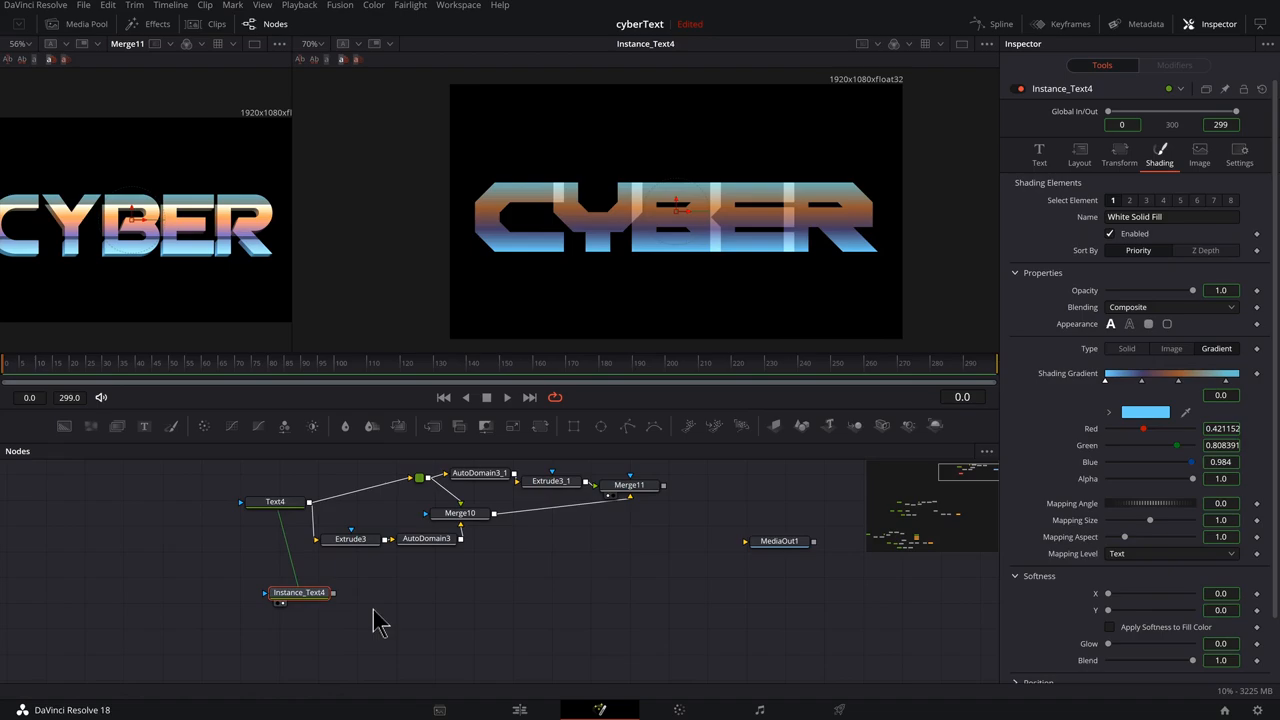
pyautogui.moveTo(484, 604)
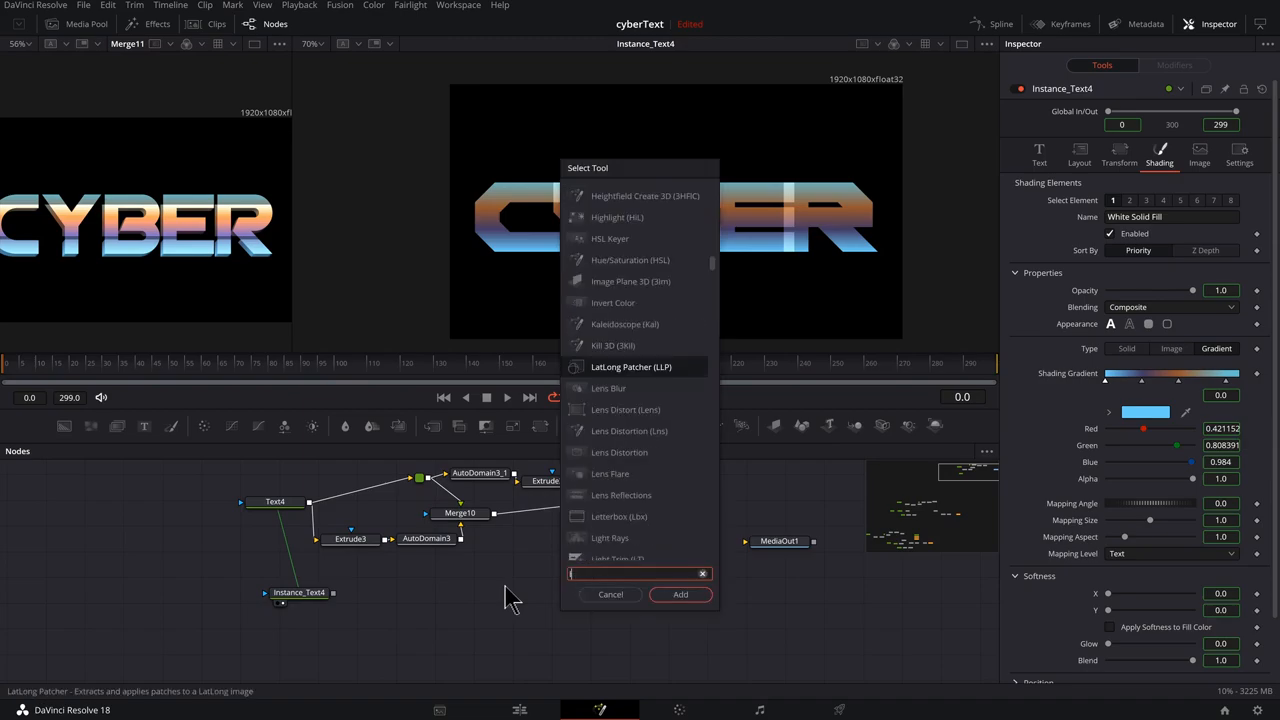
# - Add a Lines pattern tool on Instance_Text4 with tighter spacing and thicker lines
pyautogui.write('lines')
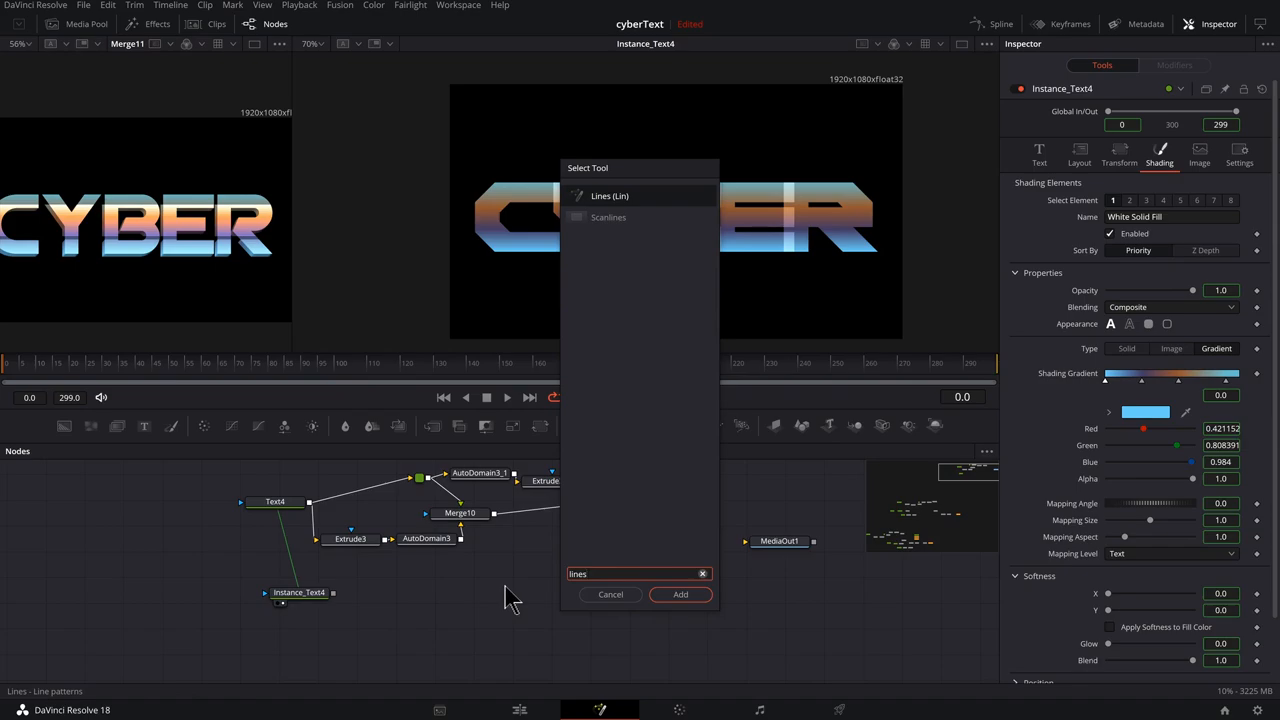
pyautogui.click(680, 594)
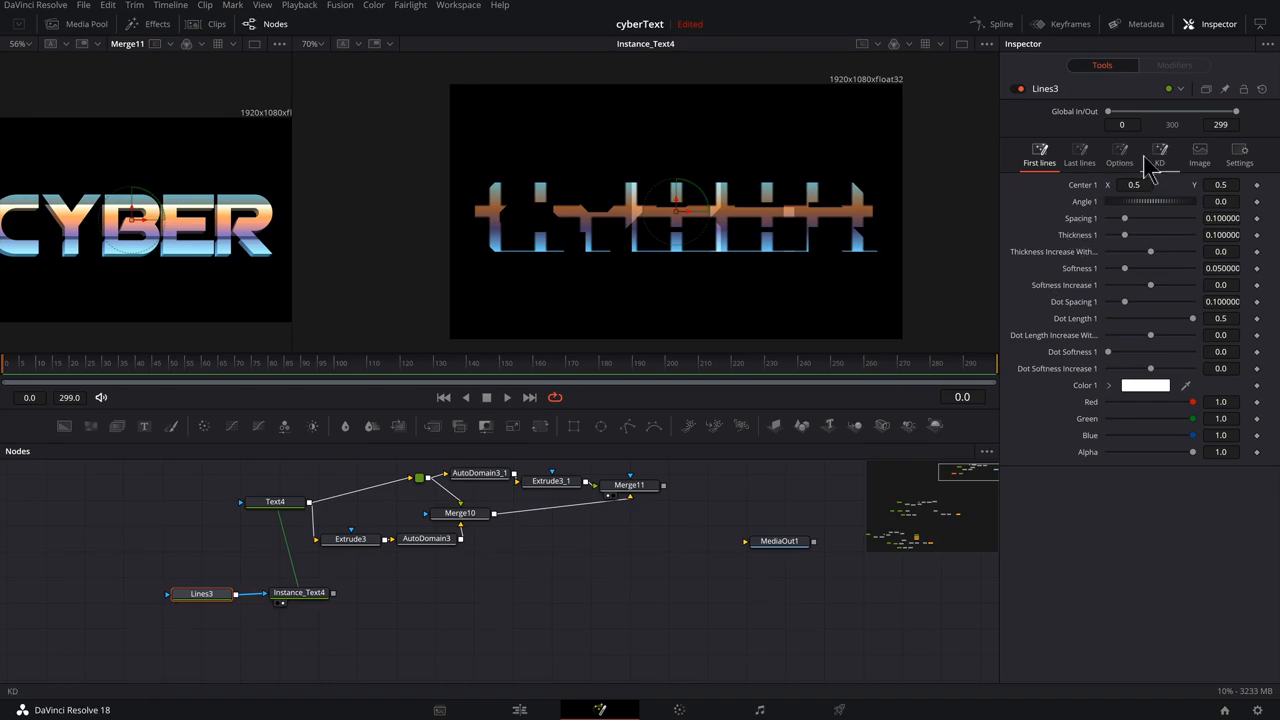
pyautogui.click(1120, 156)
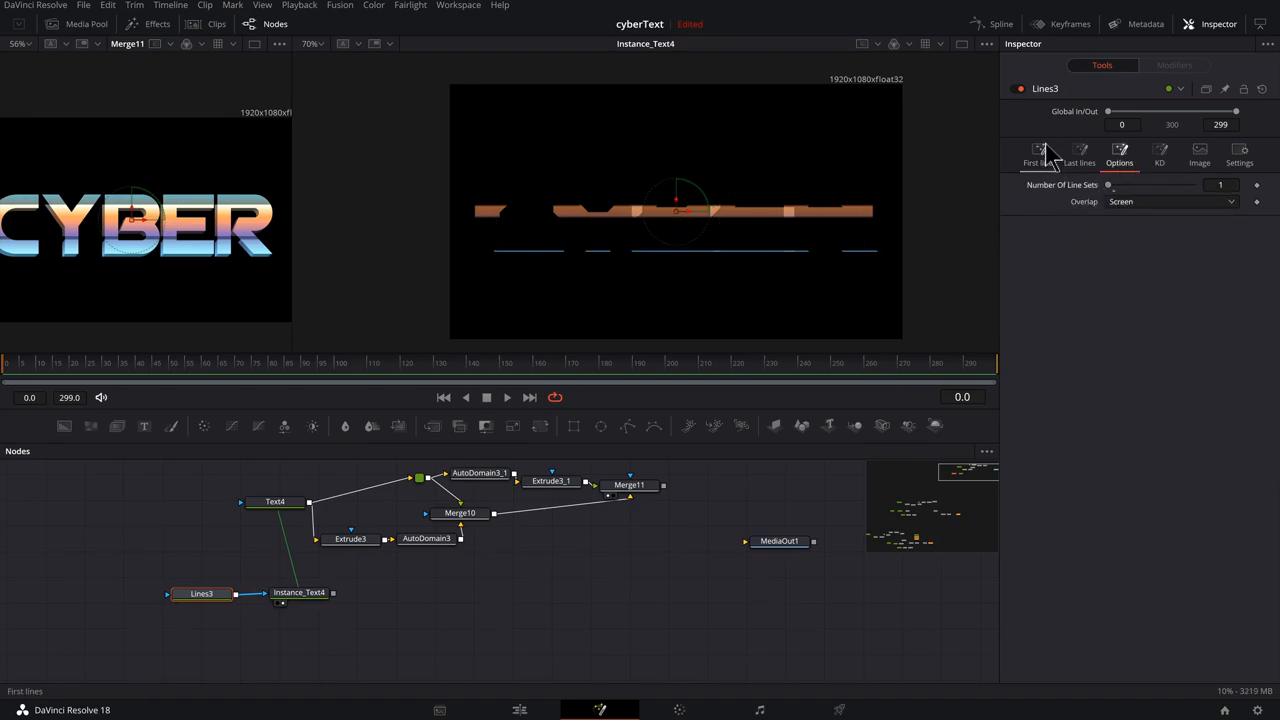
pyautogui.click(1038, 156)
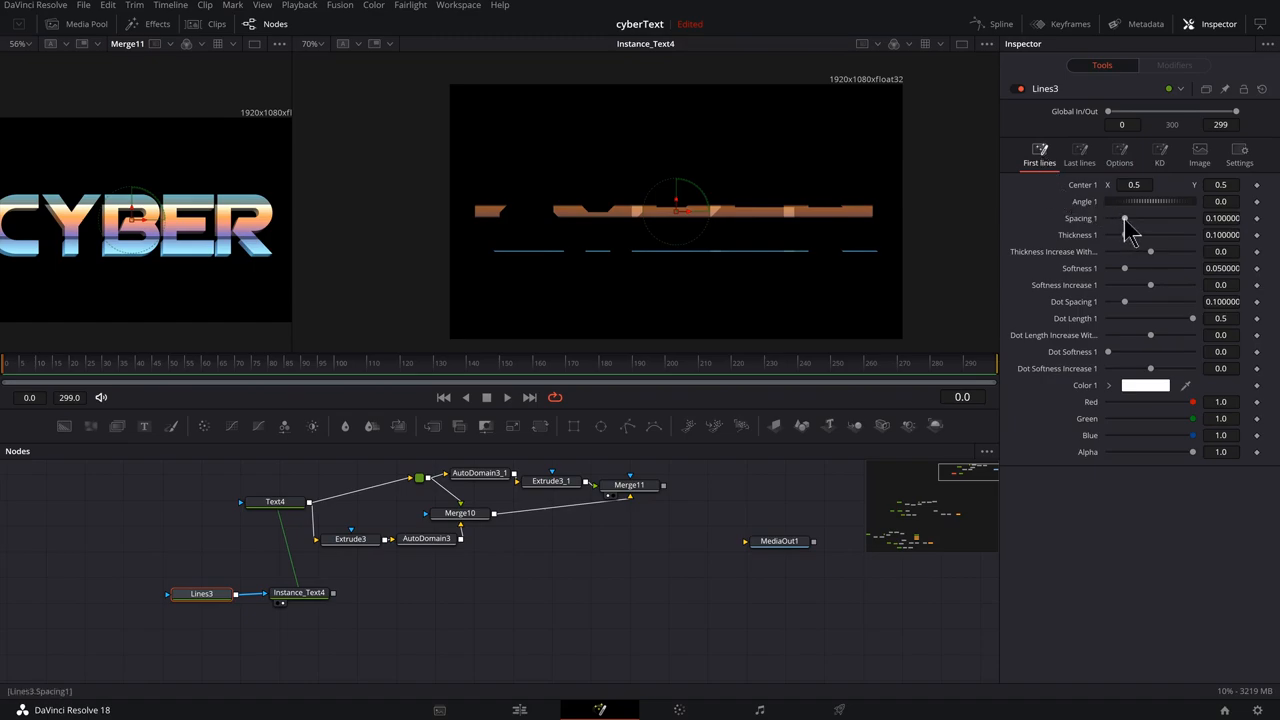
pyautogui.moveTo(1124, 218); pyautogui.dragTo(1116, 218)
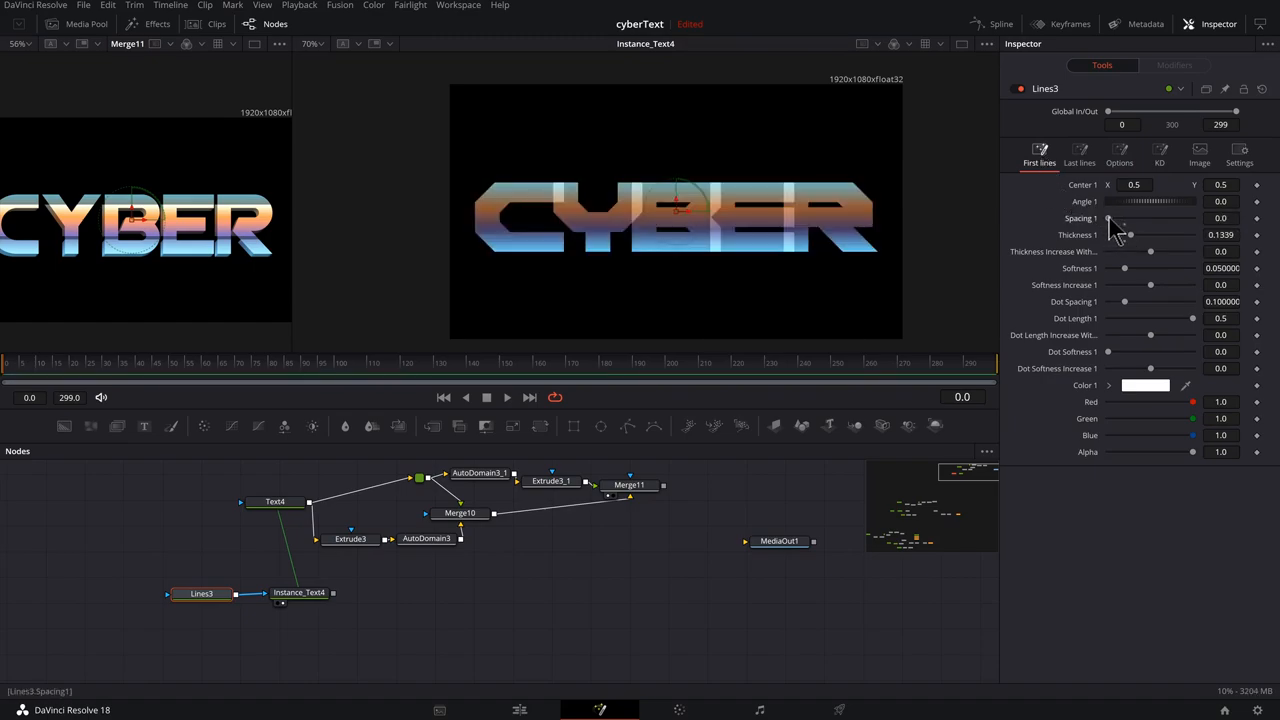
pyautogui.moveTo(1124, 218); pyautogui.dragTo(1130, 218)
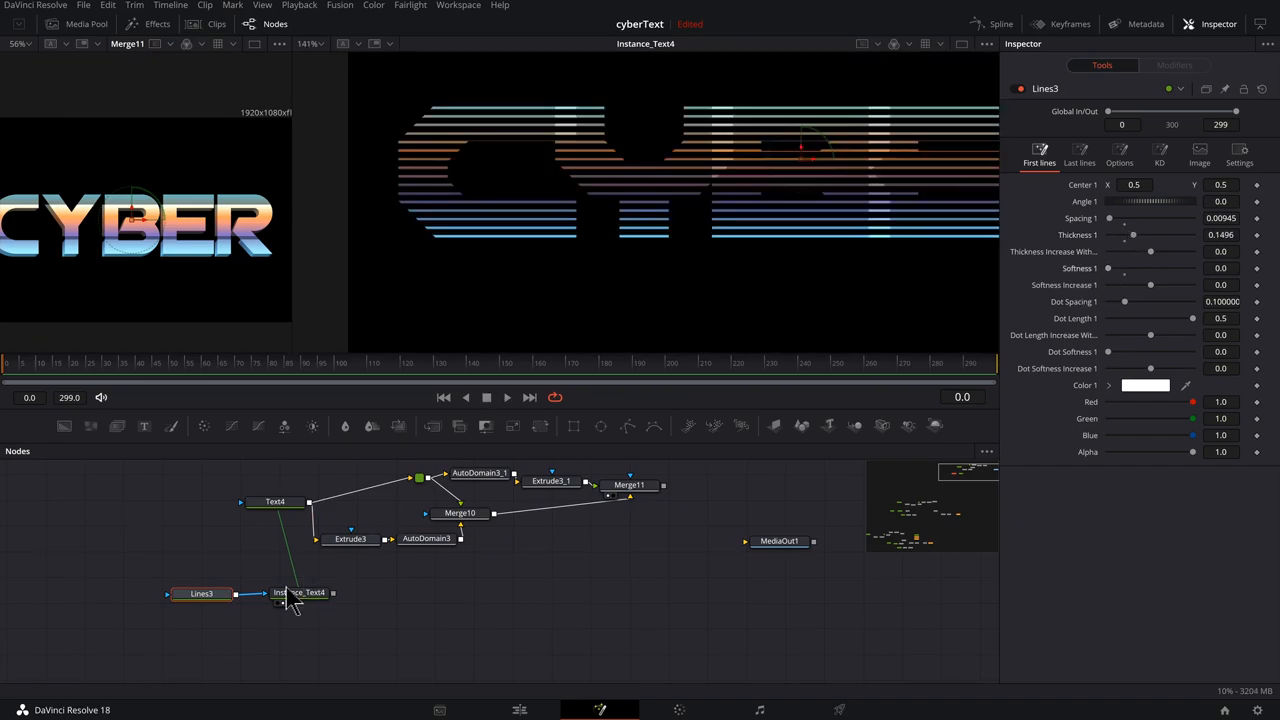
# - Copy Extrude3 after Instance_Text4 as Extrude3_2 and adjust its Light settings
pyautogui.click(428, 552)
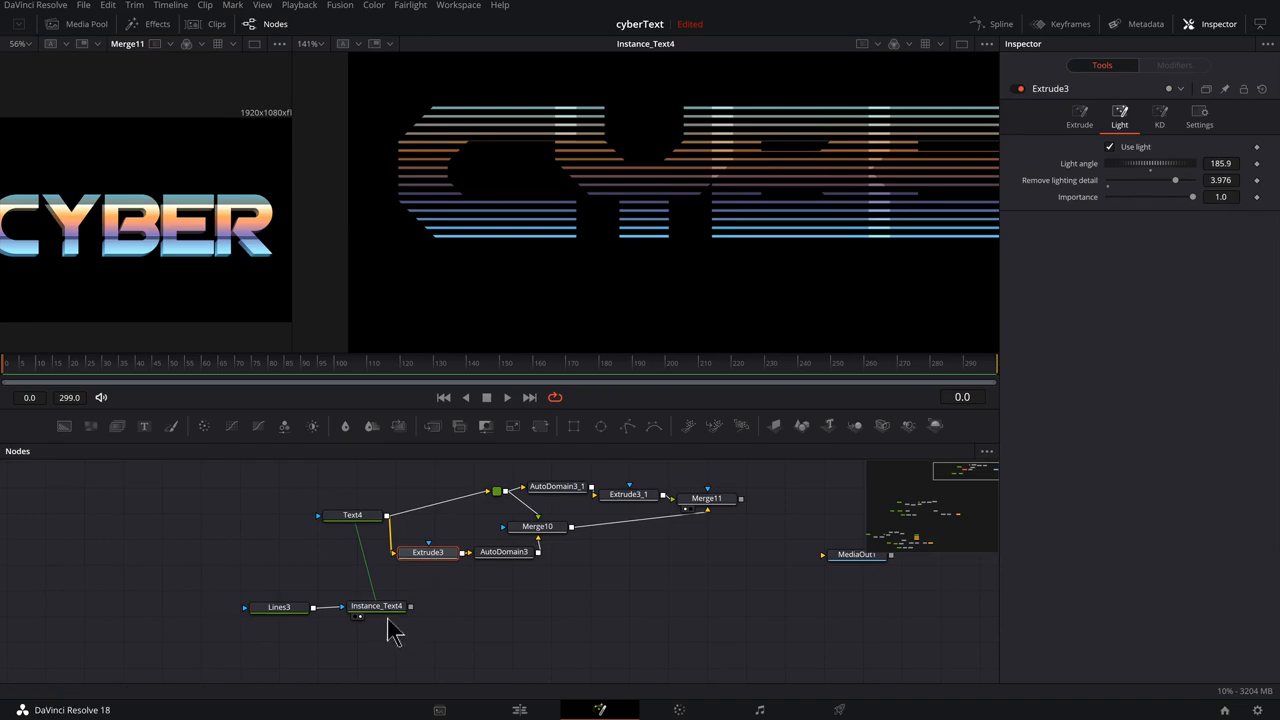
pyautogui.click(376, 606)
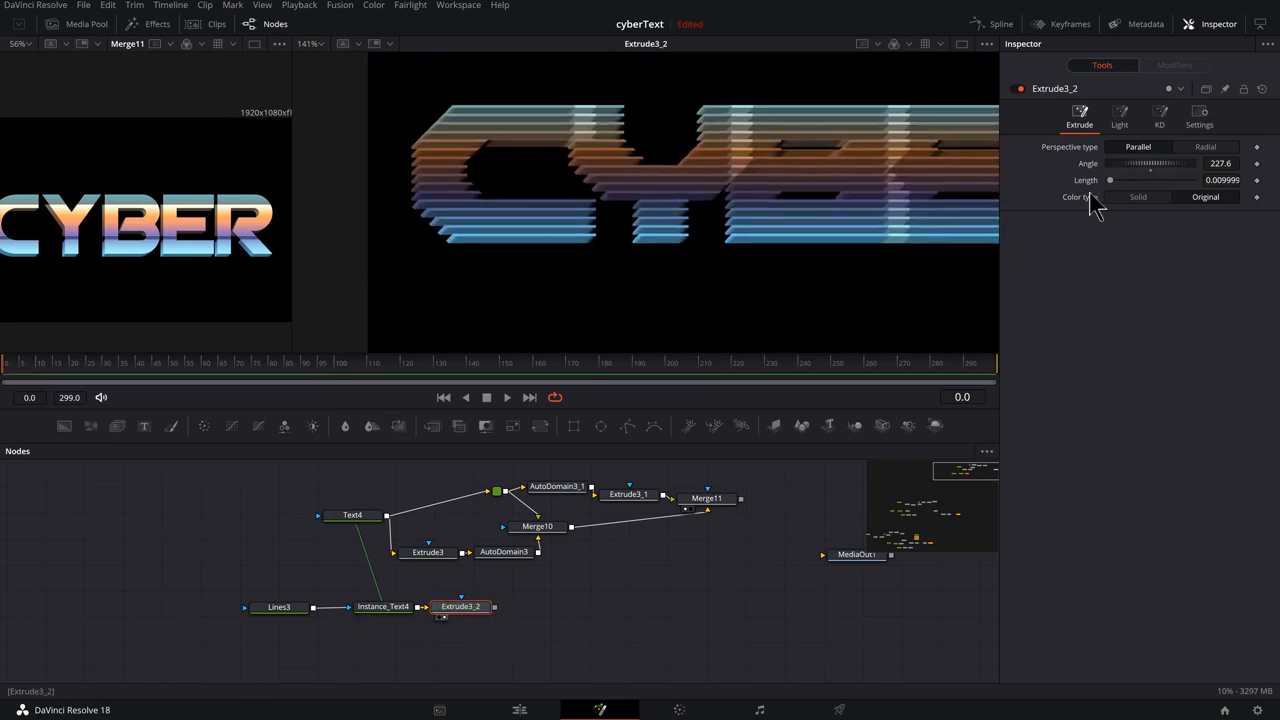
pyautogui.click(1120, 116)
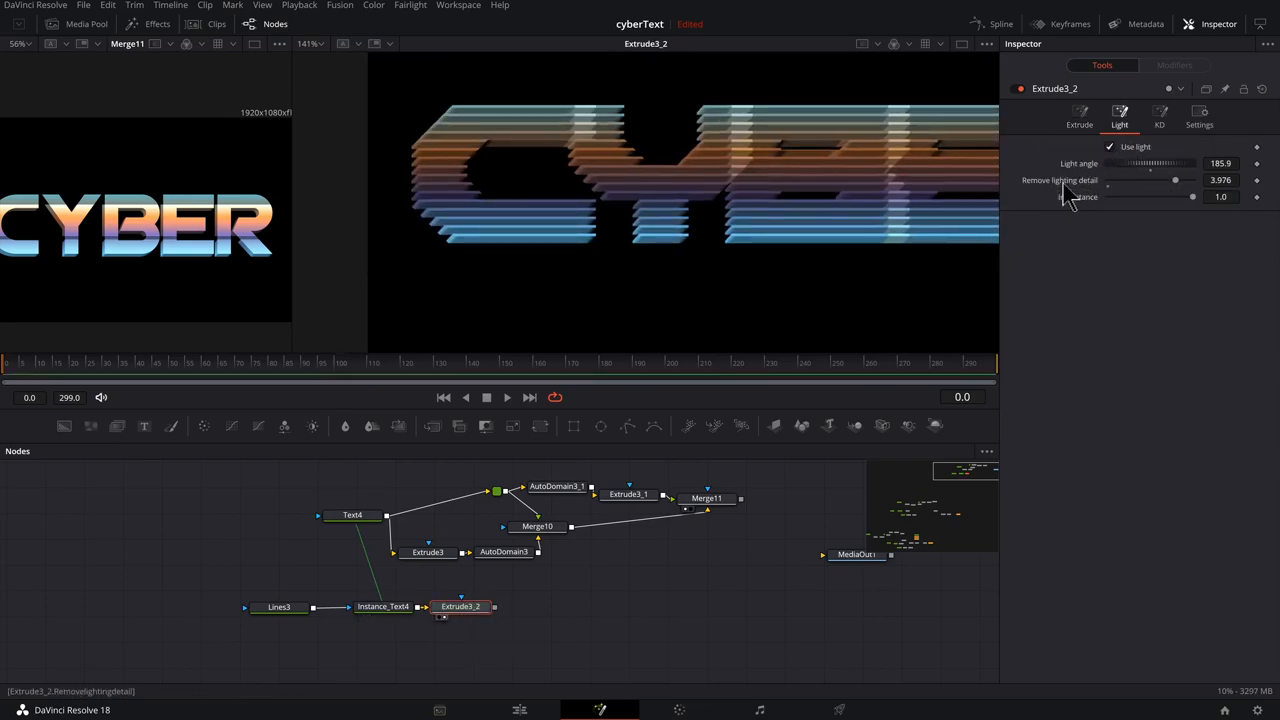
pyautogui.moveTo(1176, 180); pyautogui.dragTo(1108, 180)
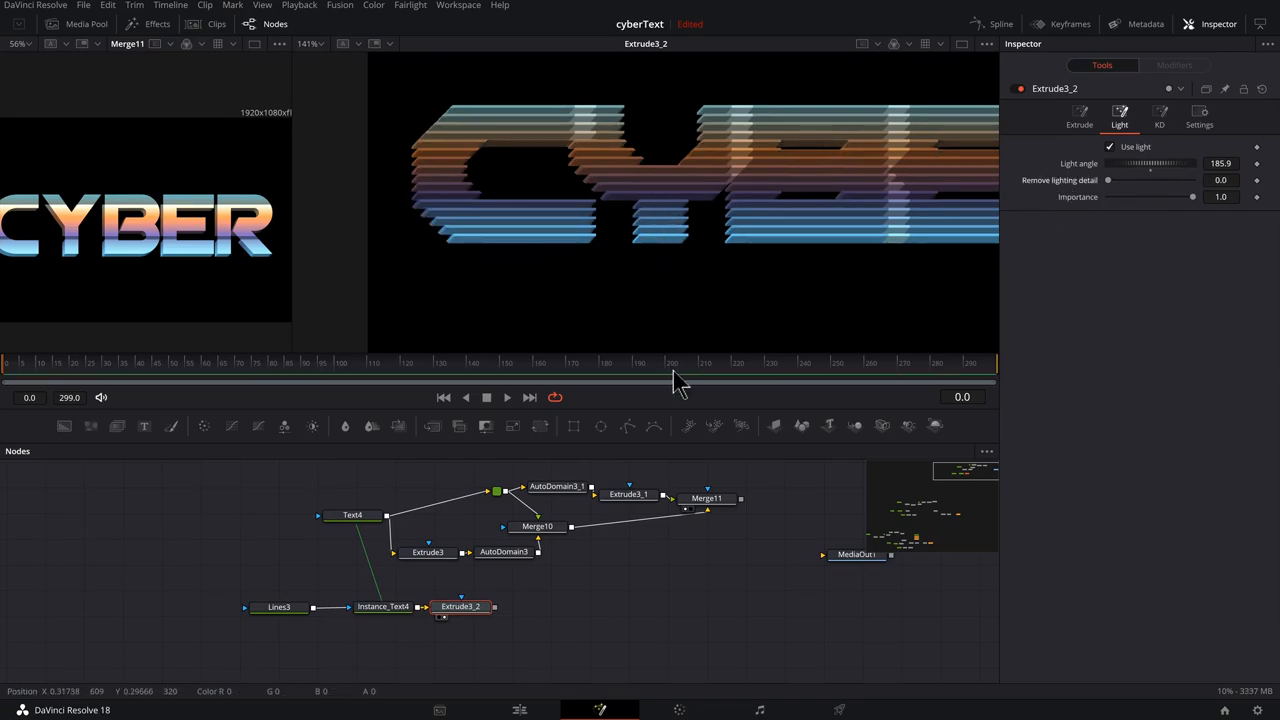
pyautogui.click(278, 608)
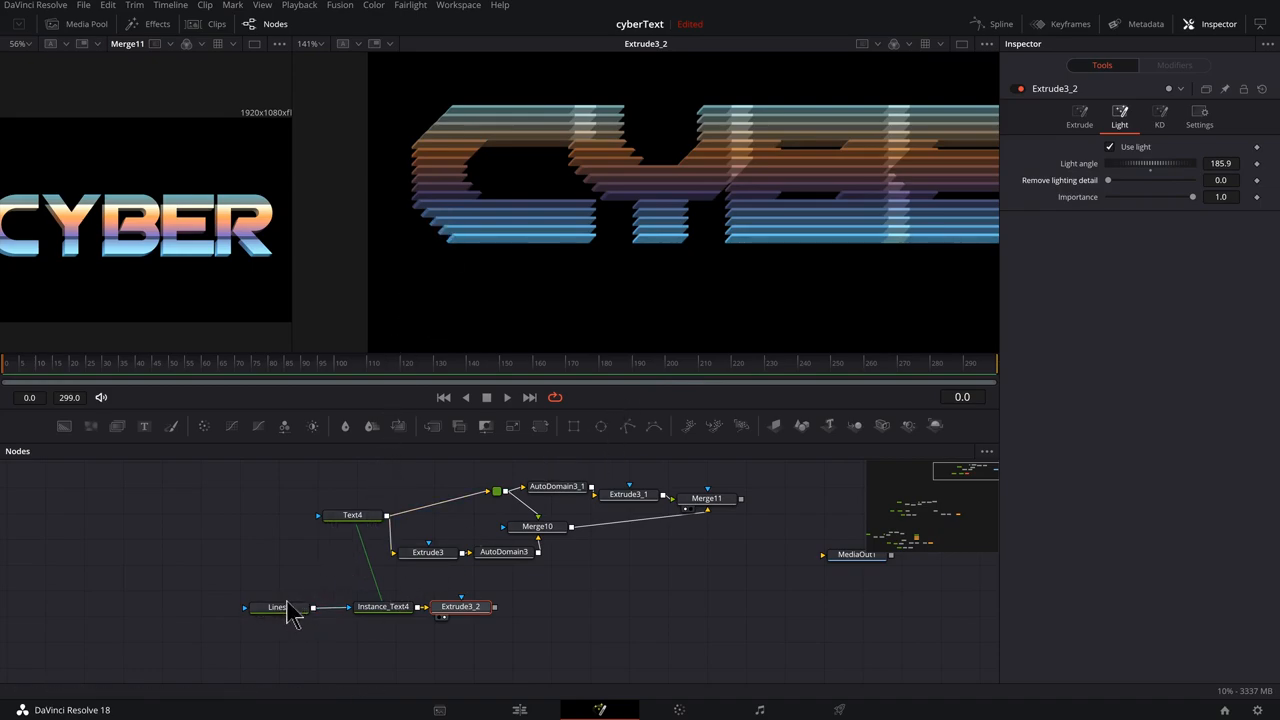
# - Adjust the Softness of the Lines3 stripe pattern
pyautogui.click(278, 608)
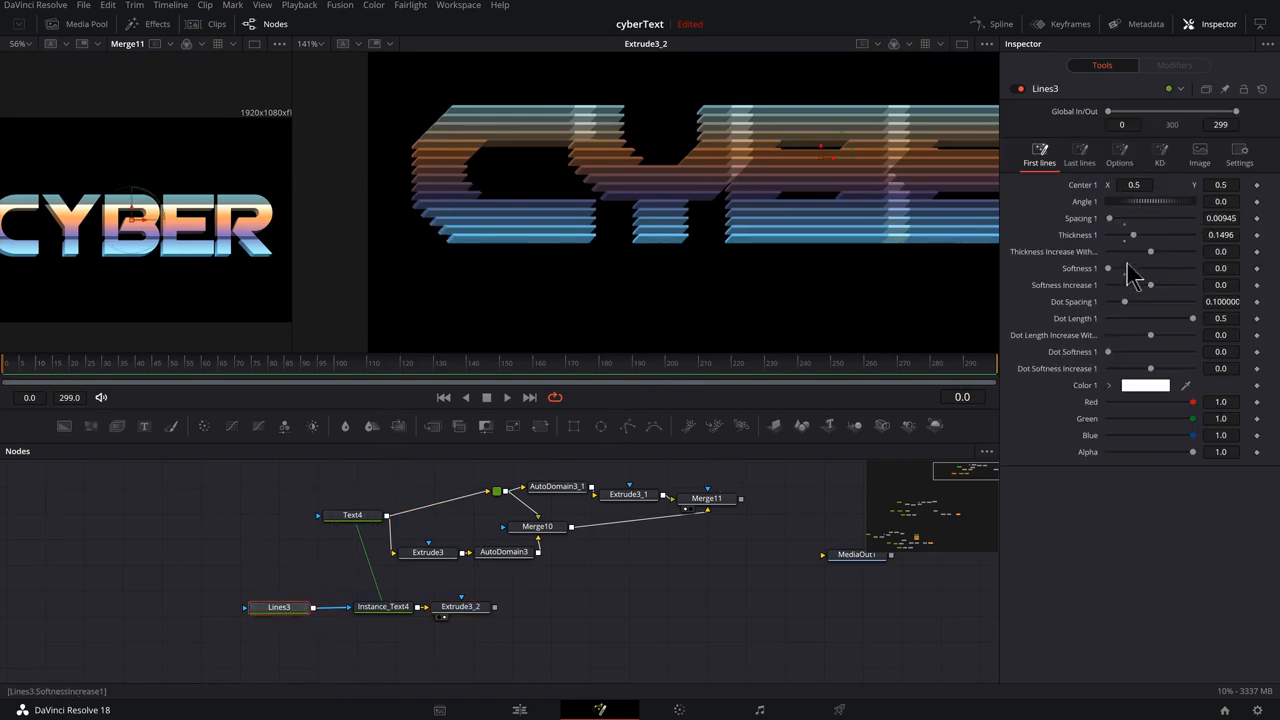
pyautogui.moveTo(1124, 218); pyautogui.dragTo(1130, 218)
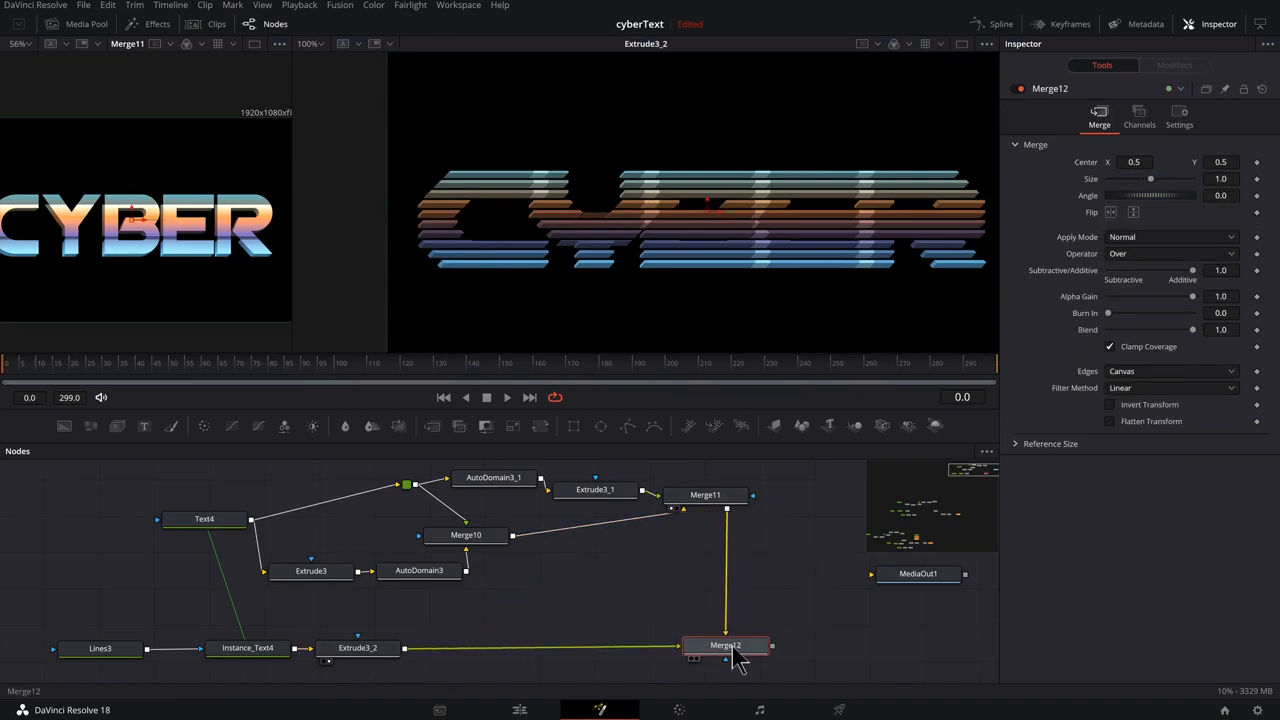
# - Retune Instance_Text4's Tracking and set Merge12's Apply Mode to Hard Light
pyautogui.click(724, 644)
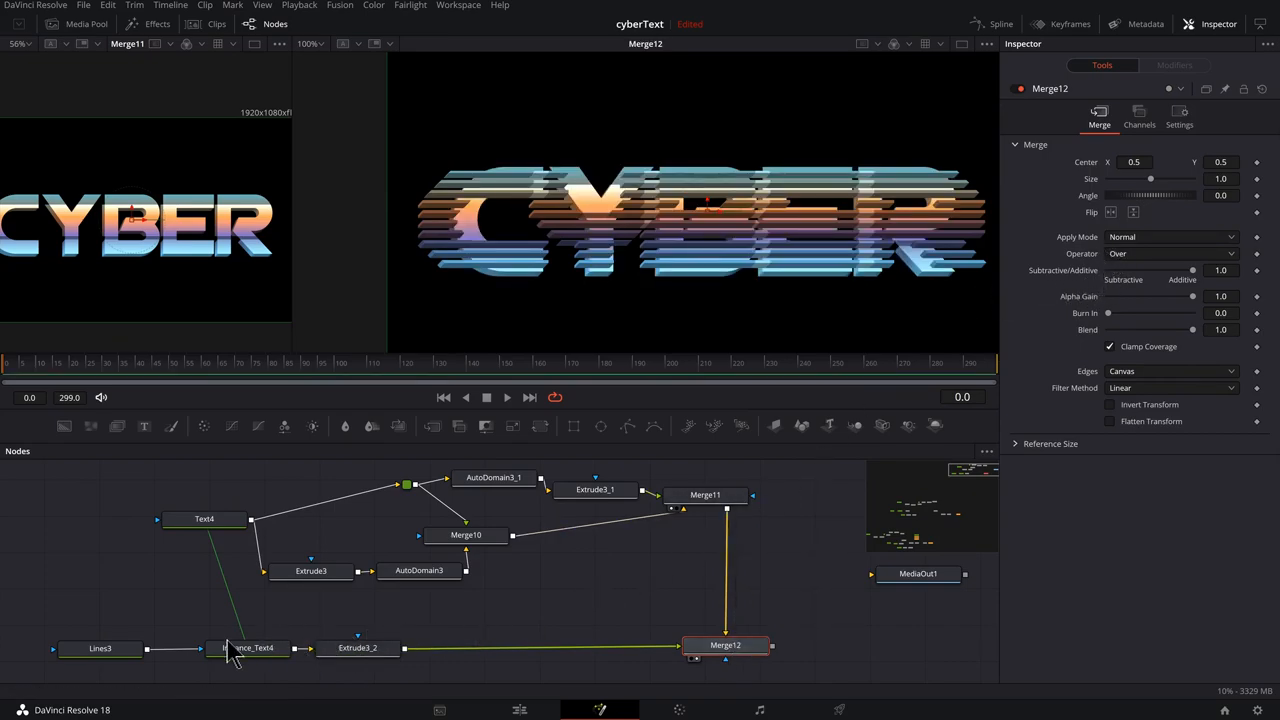
pyautogui.click(248, 648)
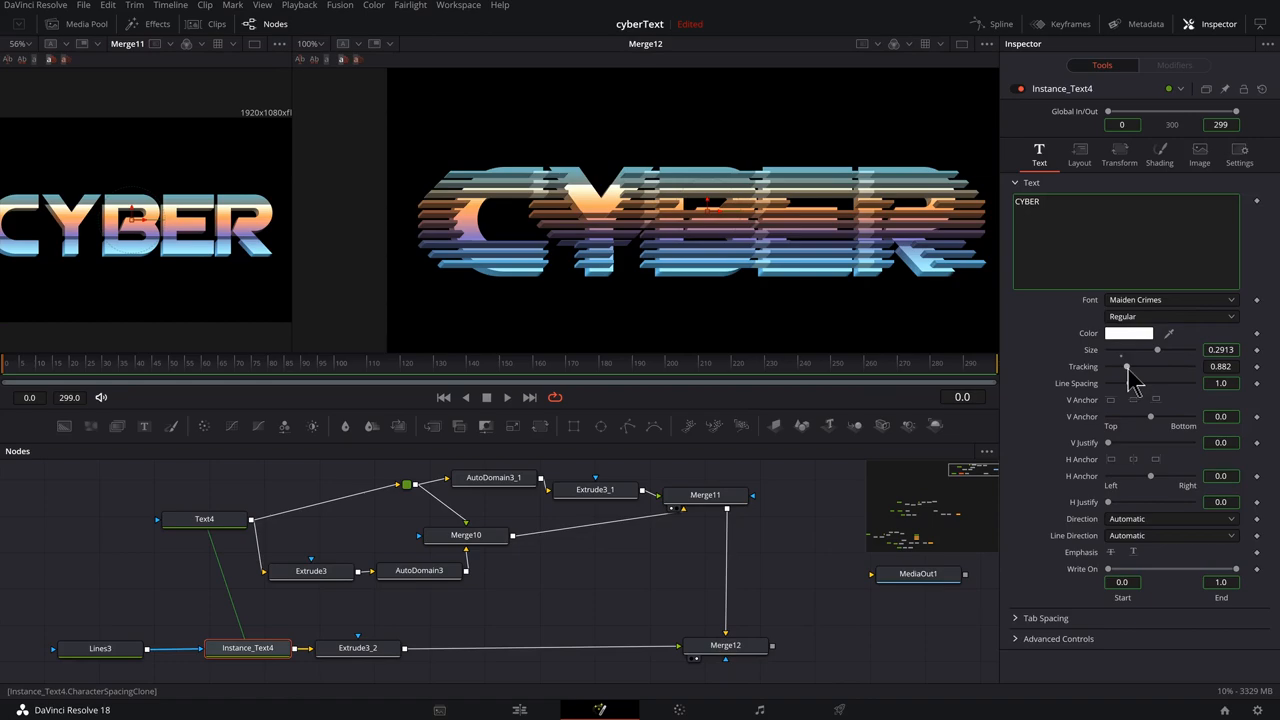
pyautogui.moveTo(1128, 366); pyautogui.dragTo(1120, 366)
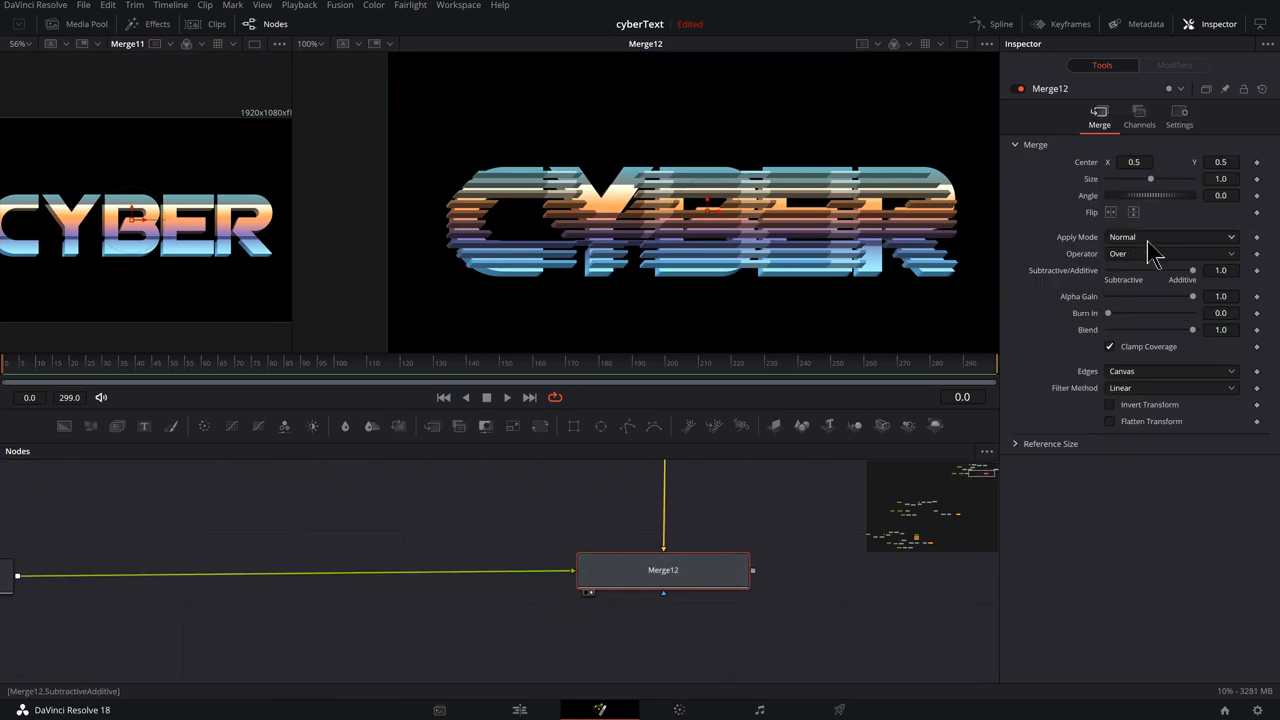
pyautogui.click(1170, 236)
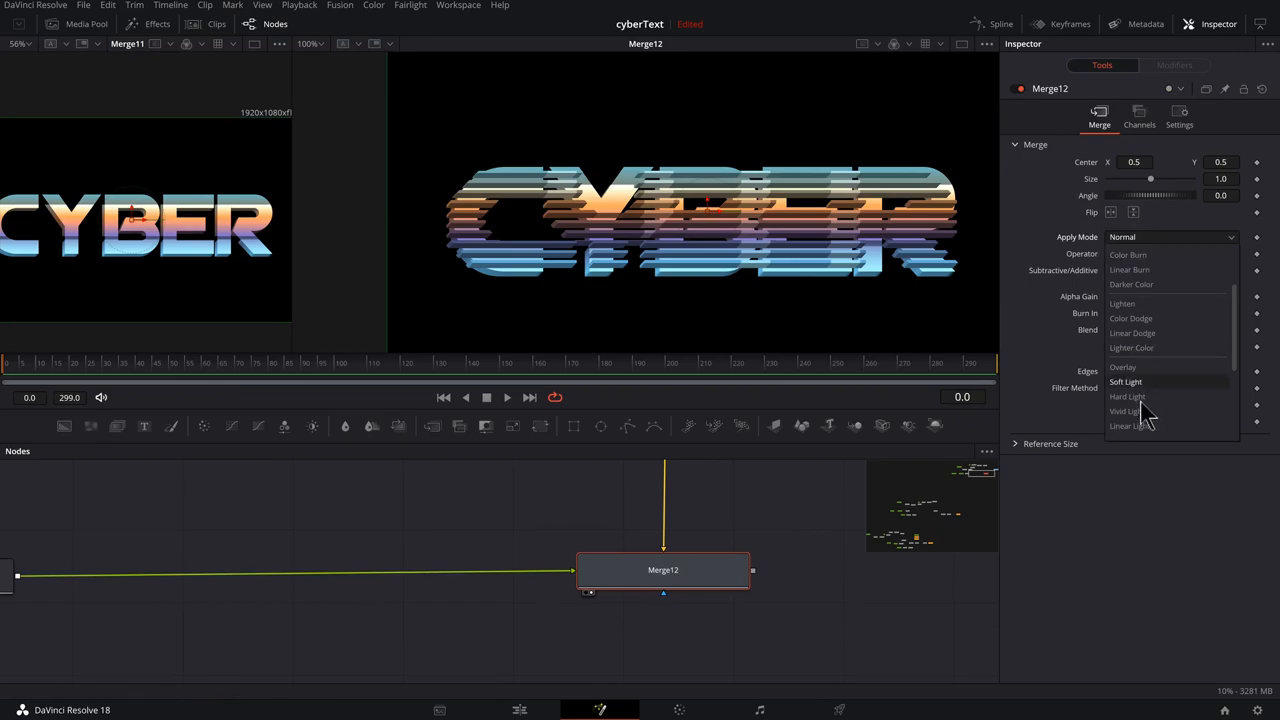
pyautogui.click(1128, 396)
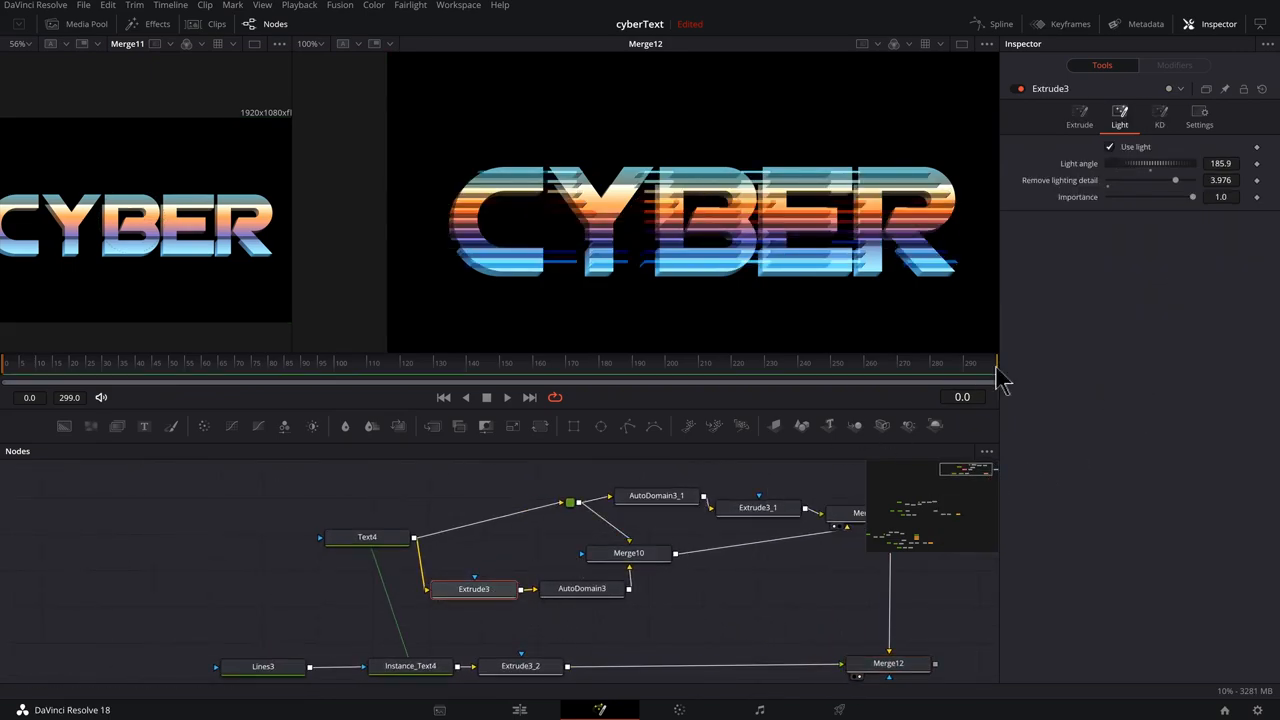
# - Revisit the Extrude tabs, adjusting the second extrusion's Length
pyautogui.click(1080, 114)
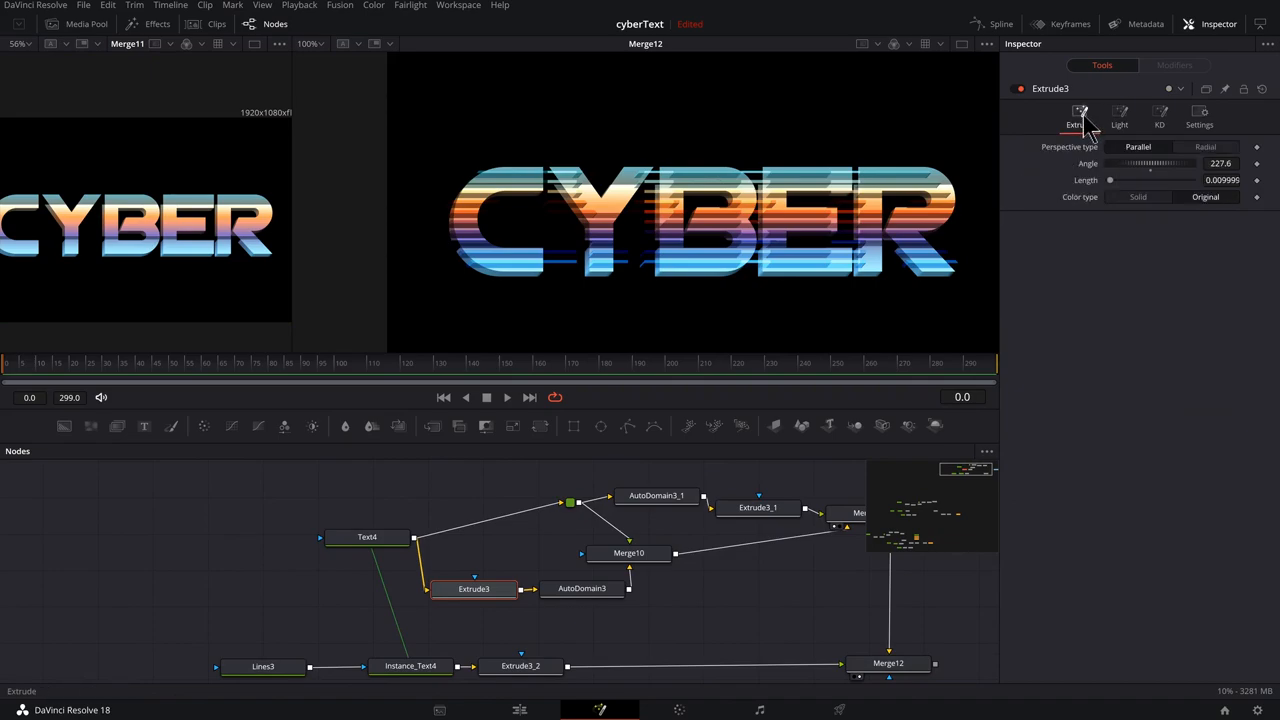
pyautogui.moveTo(1108, 180); pyautogui.dragTo(1112, 180)
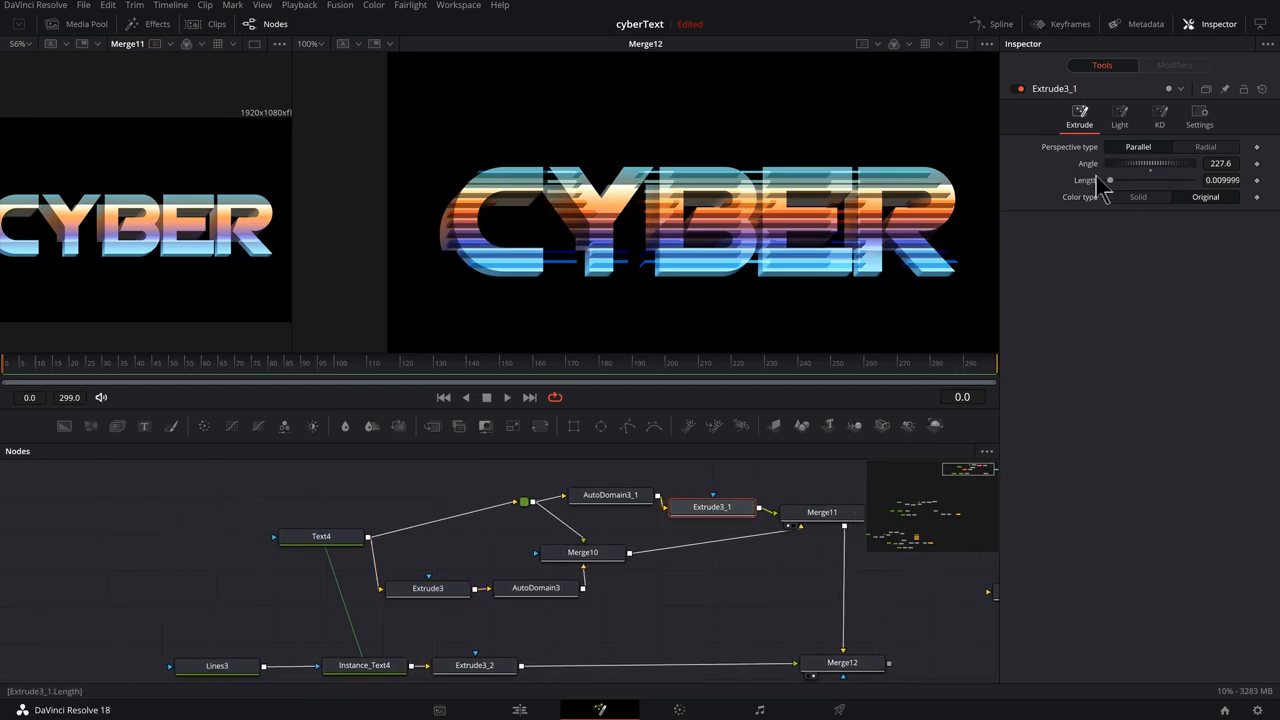
pyautogui.moveTo(1110, 180); pyautogui.dragTo(1112, 180)
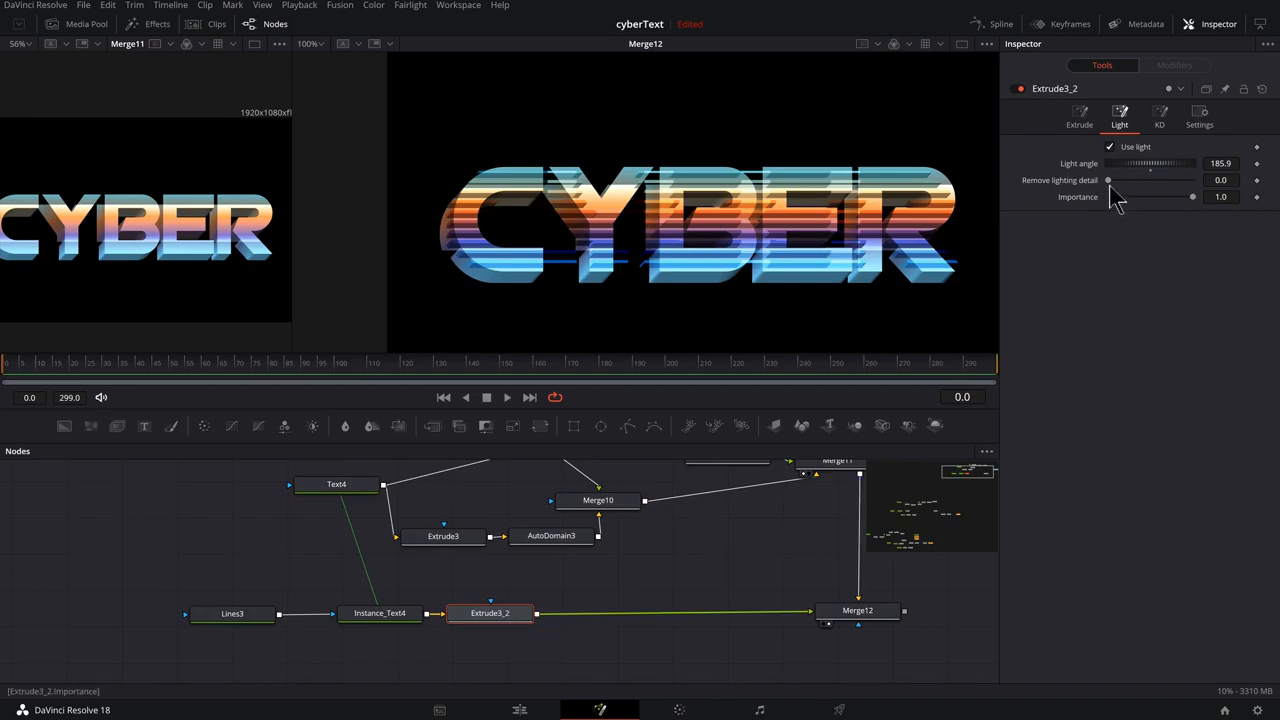
pyautogui.click(1080, 114)
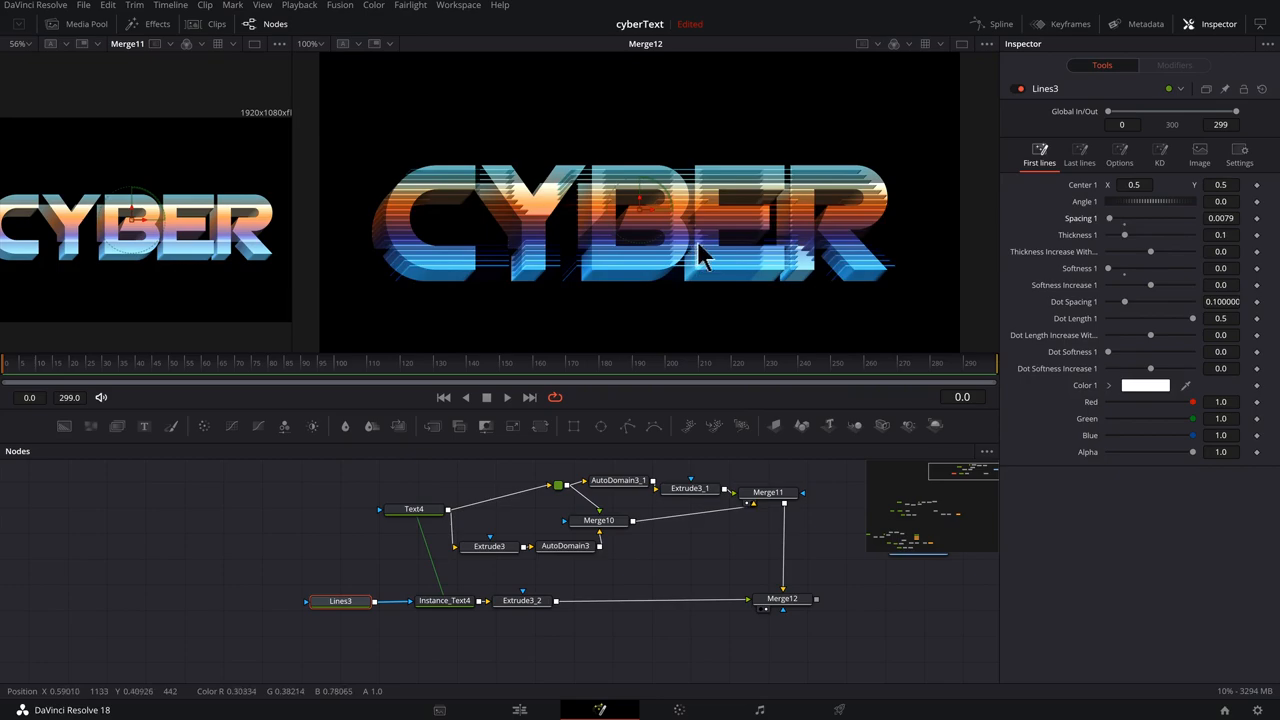
pyautogui.moveTo(584, 300)
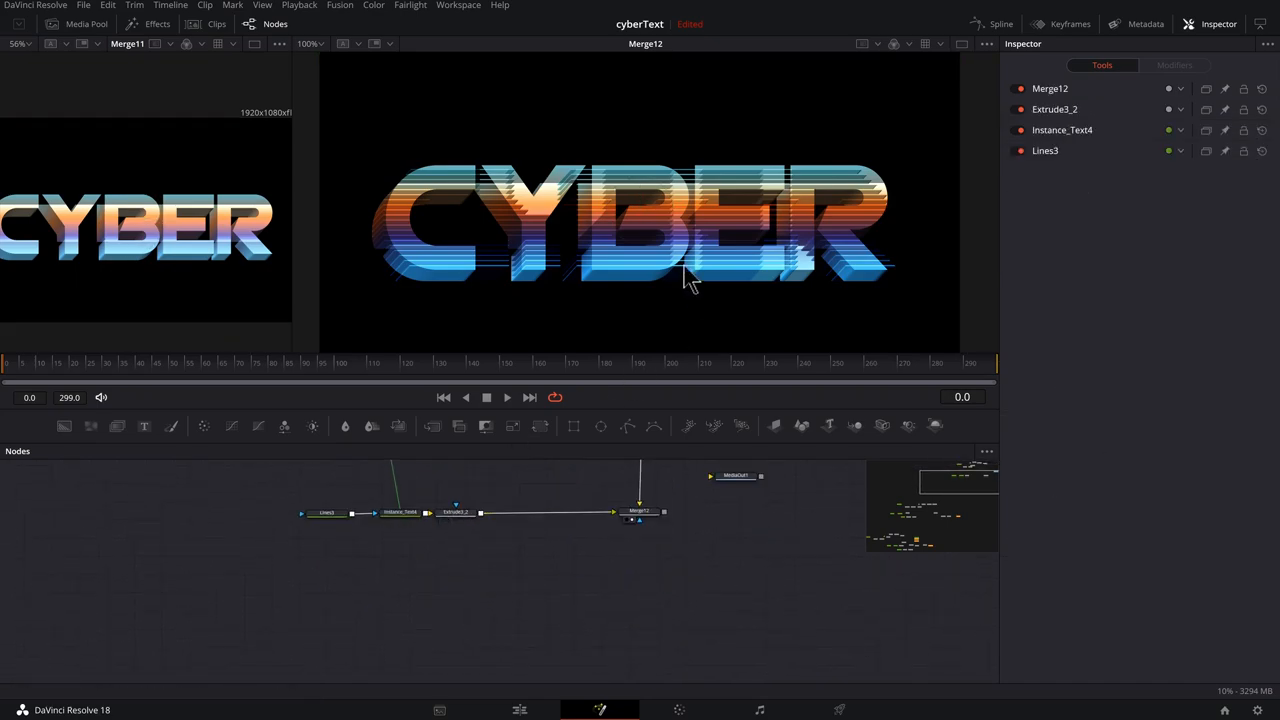
# - Select Instance_Instance_Text4 and show it alone in the right viewer
pyautogui.click(400, 512)
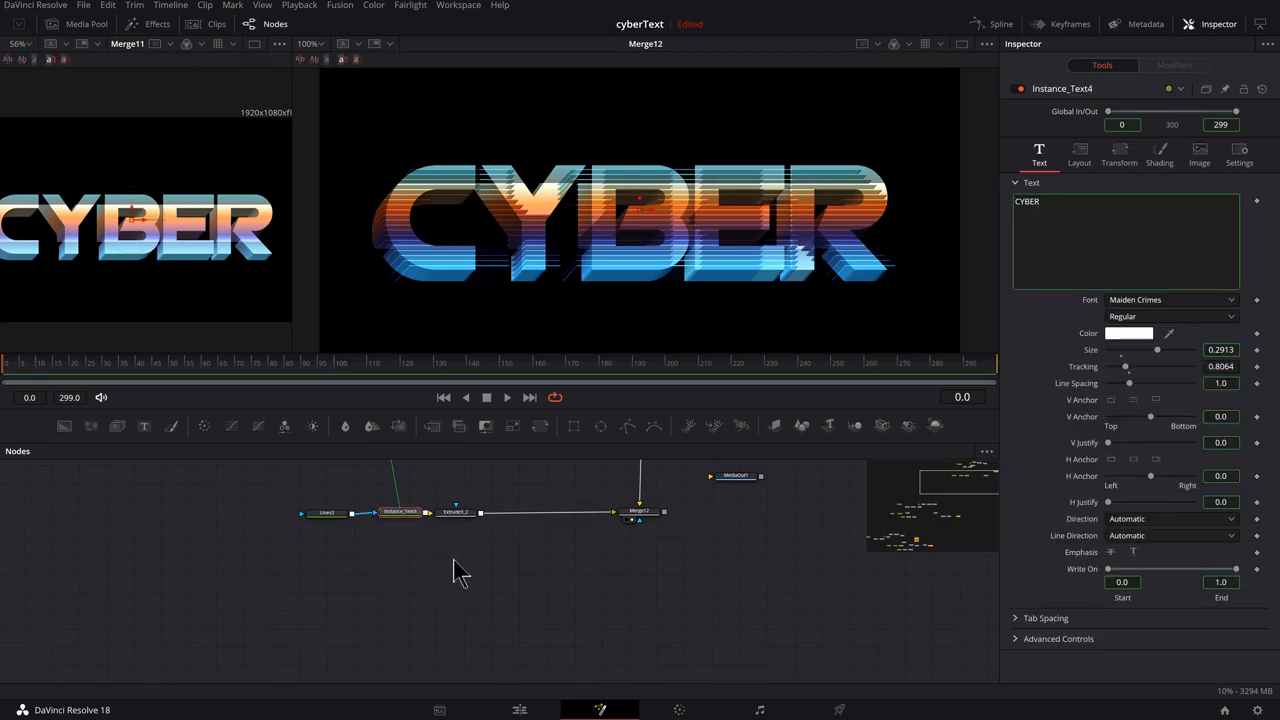
pyautogui.moveTo(460, 608)
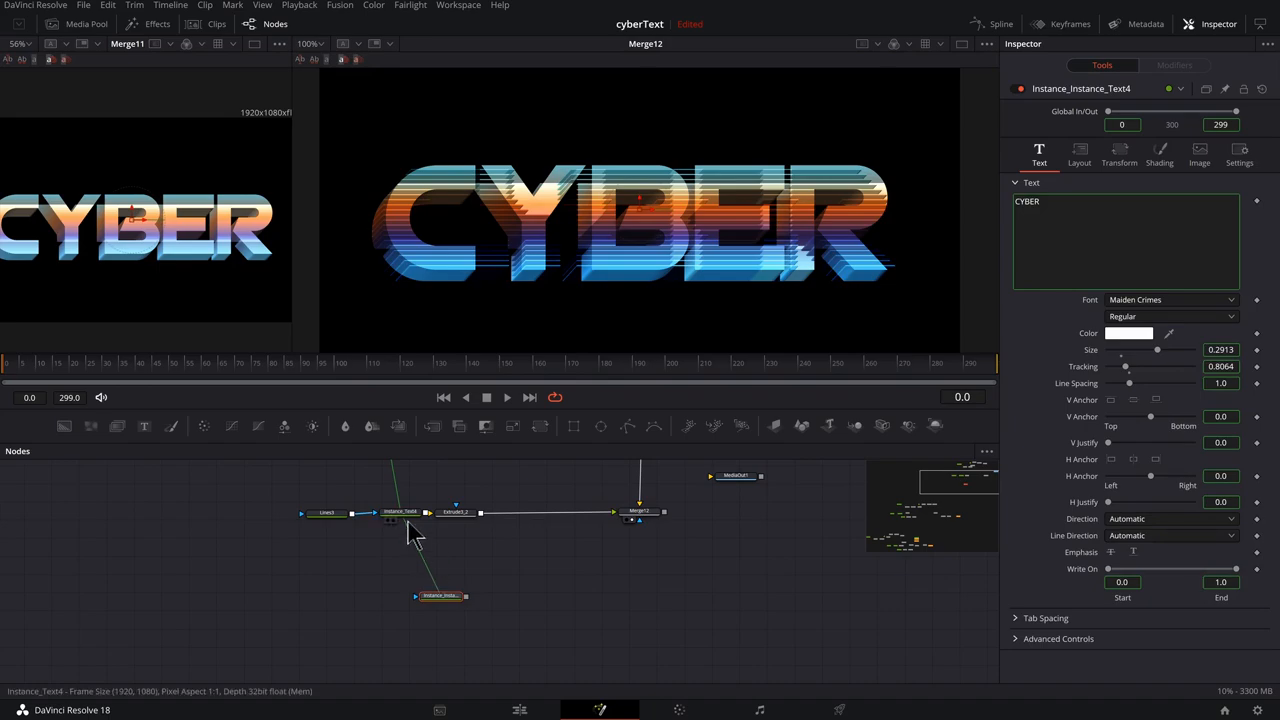
pyautogui.click(640, 512)
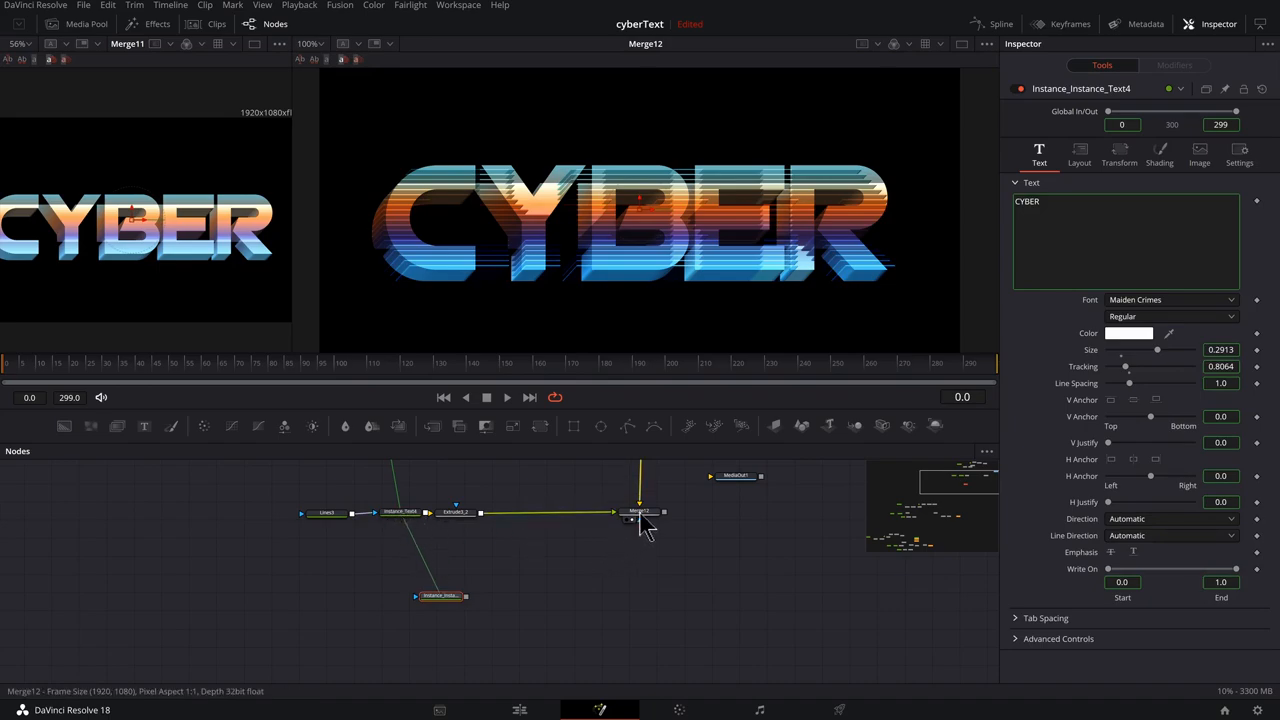
pyautogui.click(640, 512)
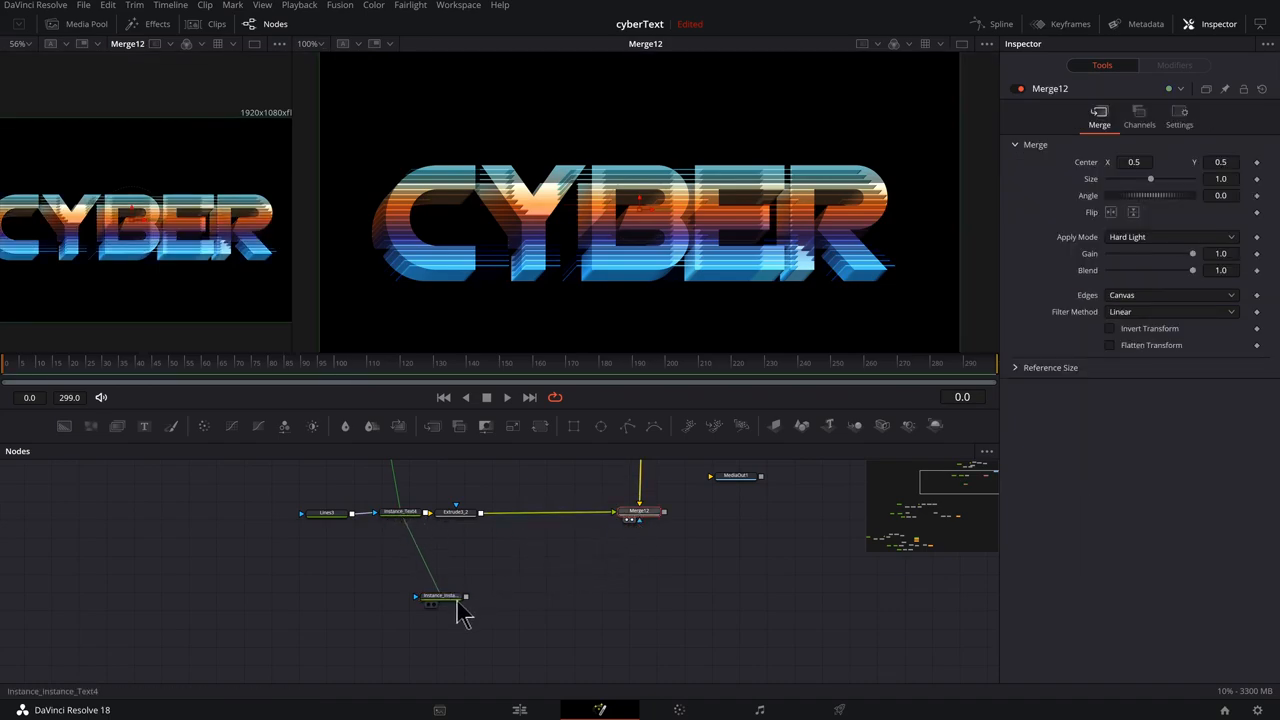
pyautogui.click(440, 596)
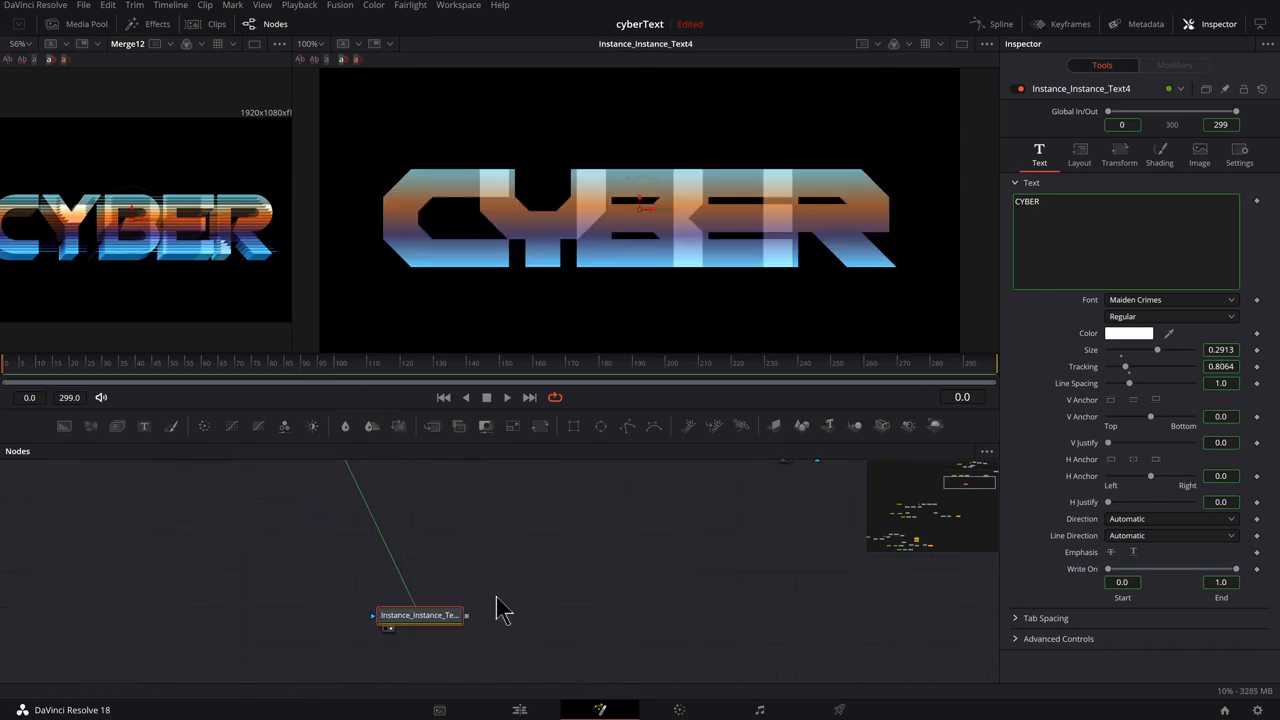
# - Add a Mosaic Blur with Hexagon cells and Pixel Frequency lowered to about 9.6
pyautogui.moveTo(420, 616); pyautogui.dragTo(424, 560)
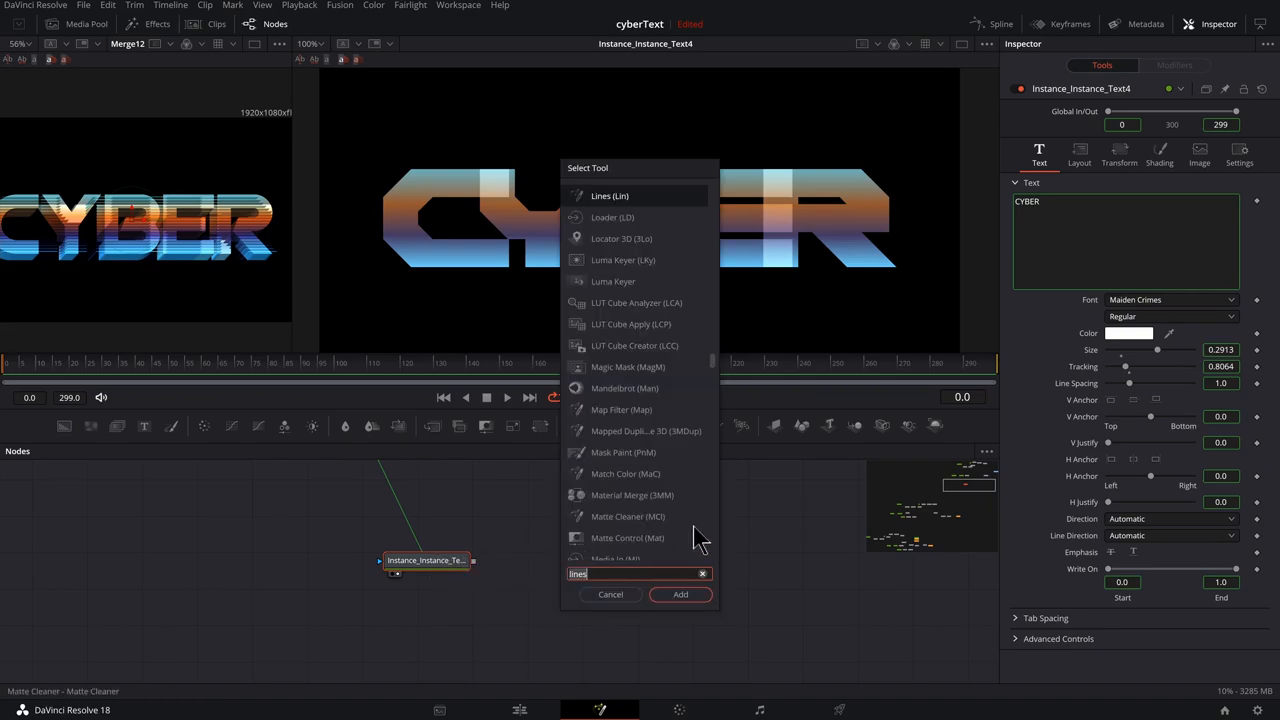
pyautogui.write('mos')
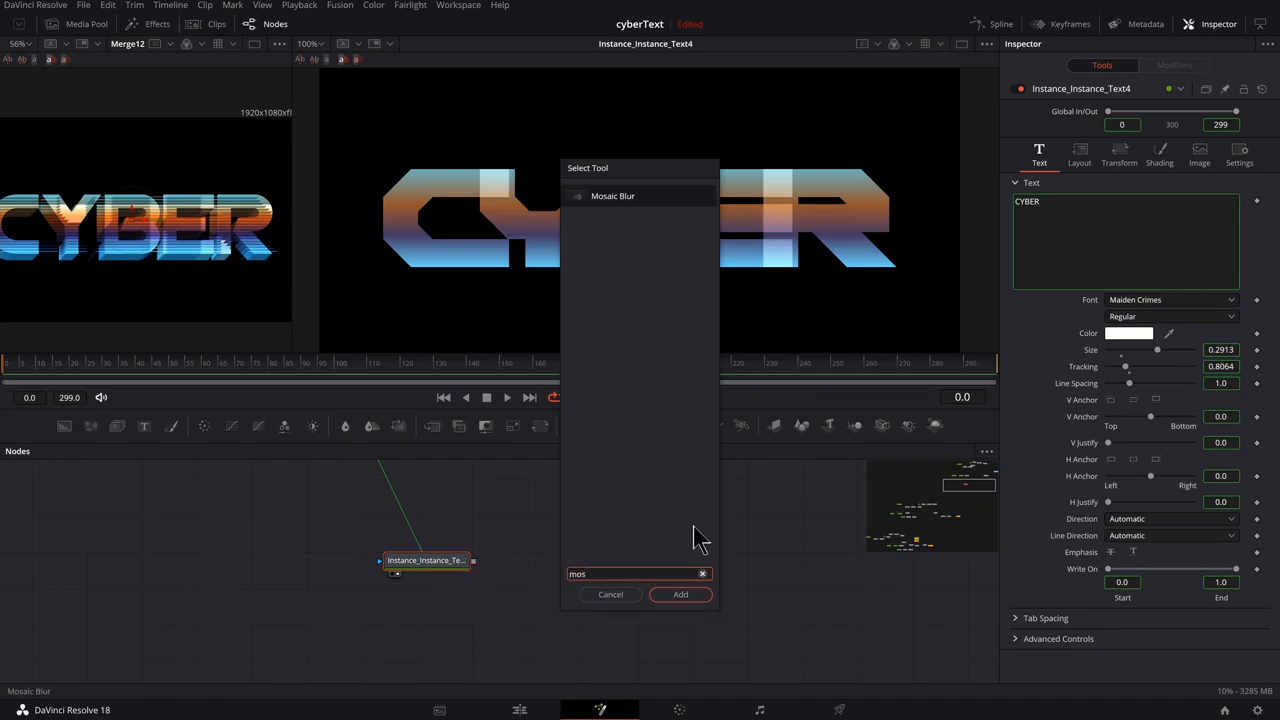
pyautogui.click(680, 594)
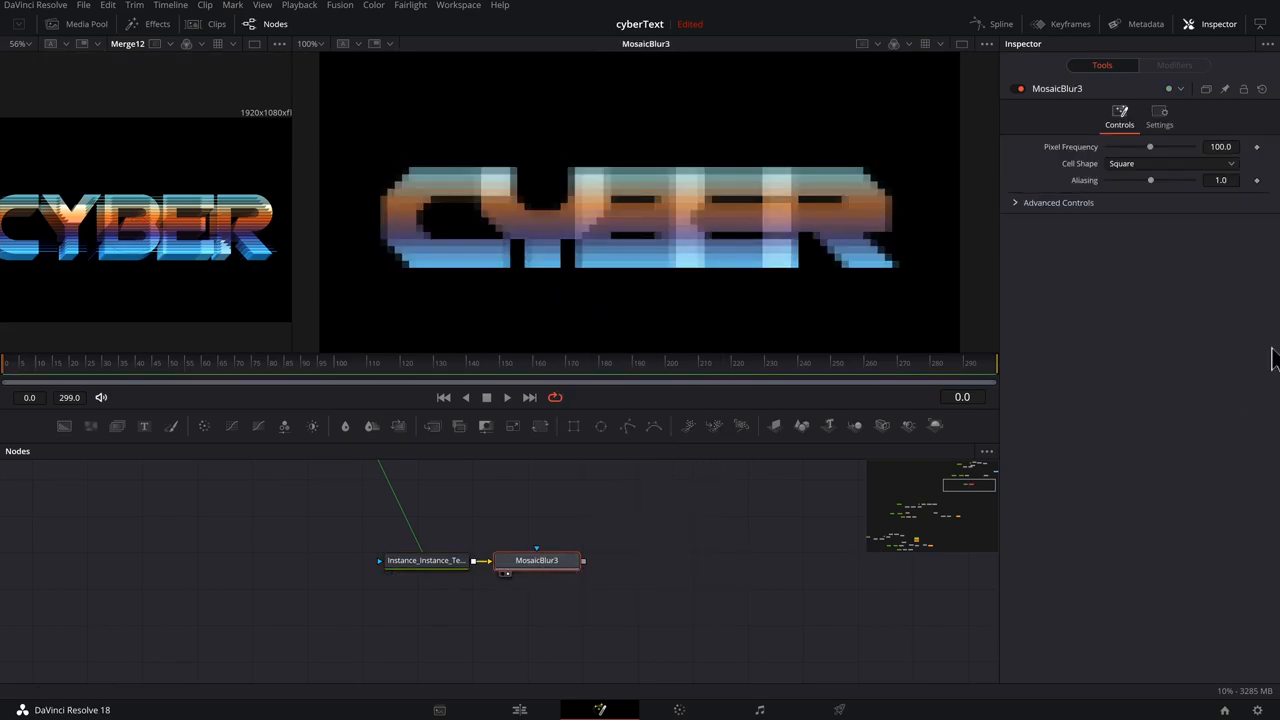
pyautogui.click(1172, 164)
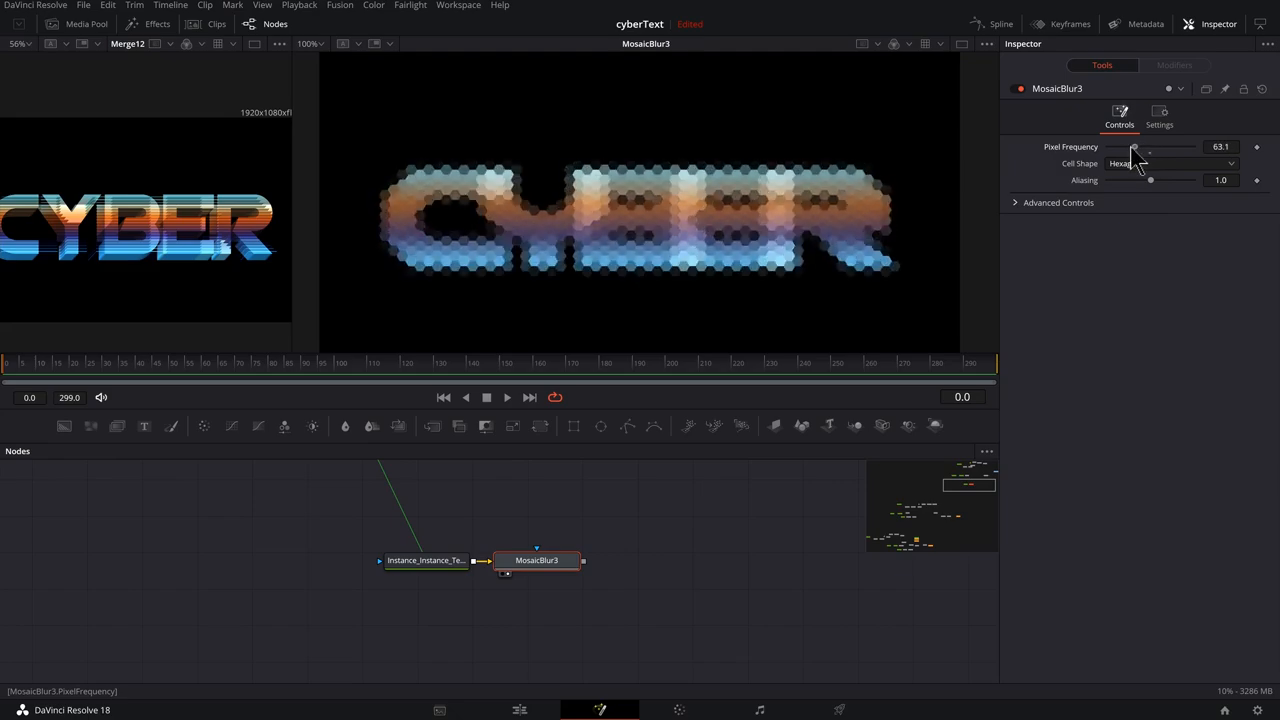
pyautogui.moveTo(1136, 148); pyautogui.dragTo(1116, 148)
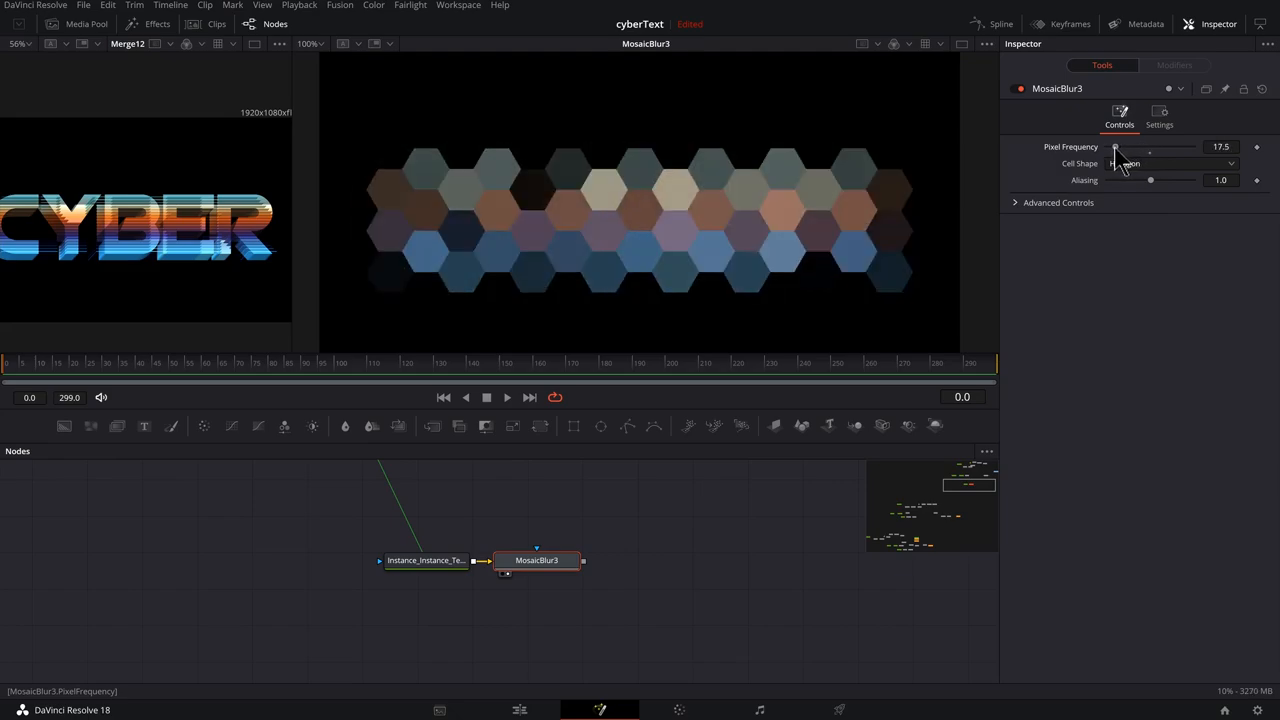
pyautogui.moveTo(1150, 148); pyautogui.dragTo(1110, 148)
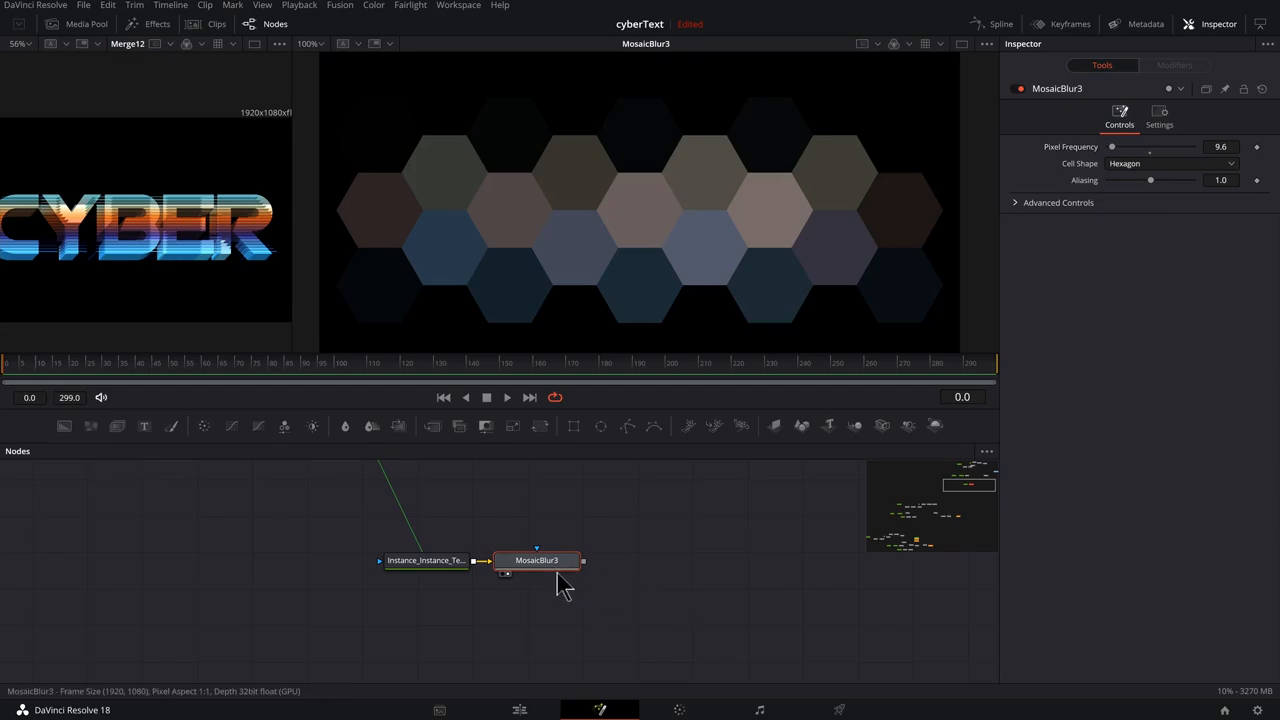
pyautogui.moveTo(694, 598)
pyautogui.write('tv')
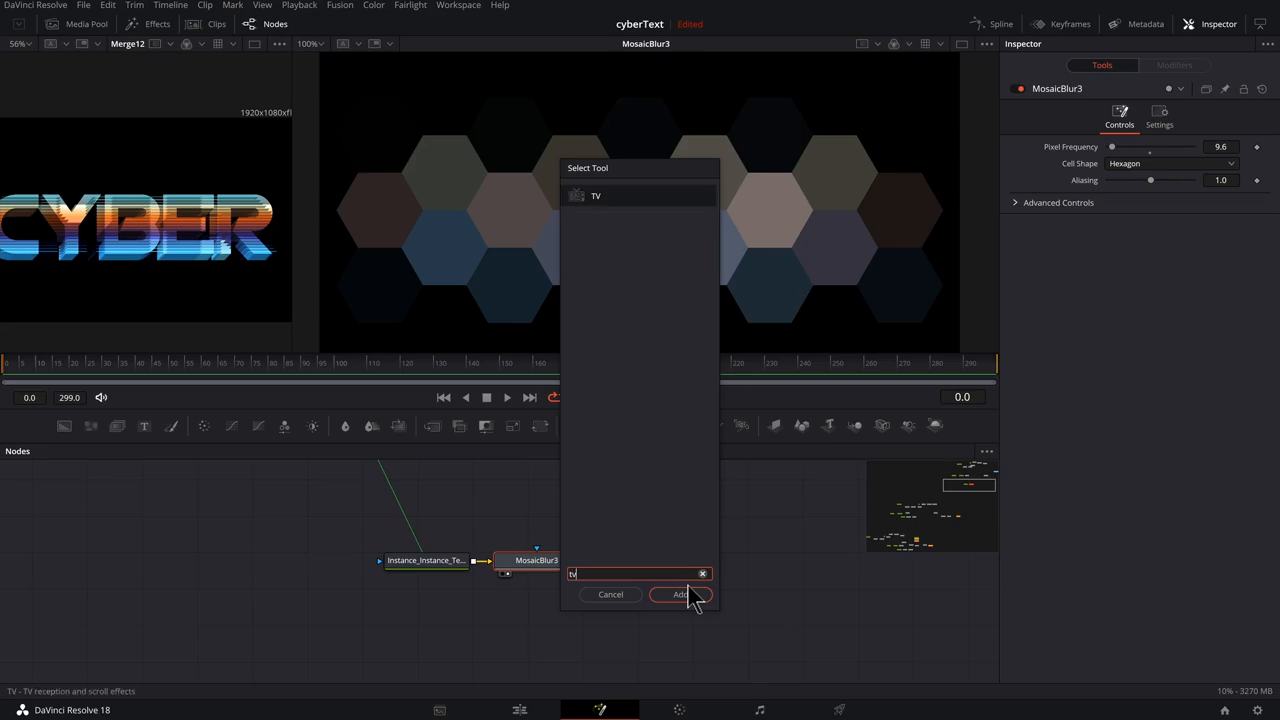
# - Add a TV tool after MosaicBlur3 and set its Noise Power to 0
pyautogui.click(680, 594)
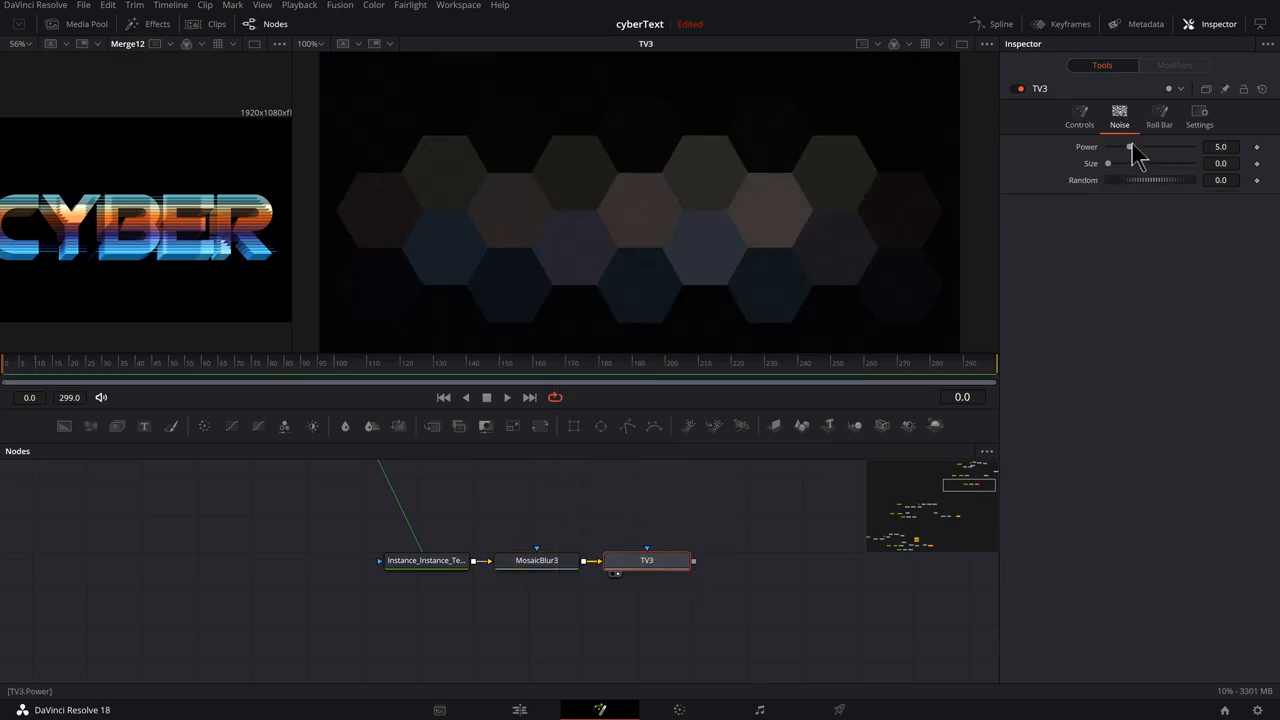
pyautogui.moveTo(1128, 148); pyautogui.dragTo(1108, 148)
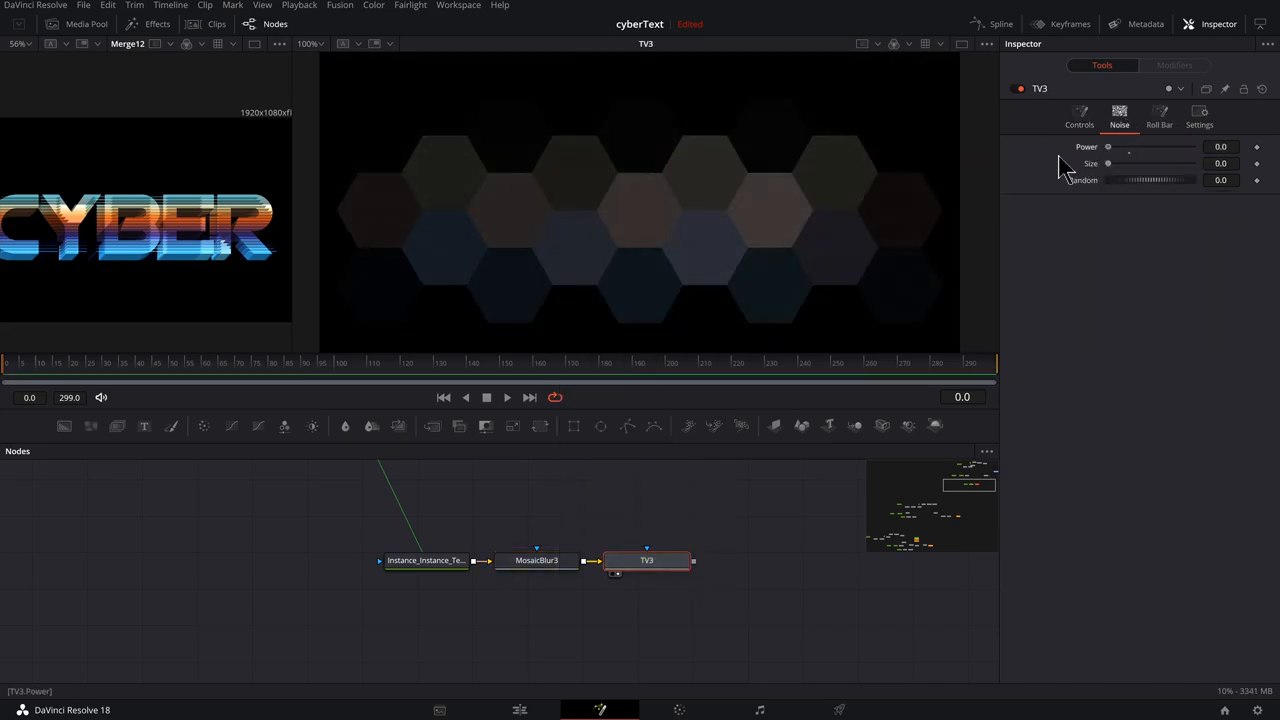
# - Raise the TV scan line count and give the lines a slight diagonal skew
pyautogui.click(1080, 114)
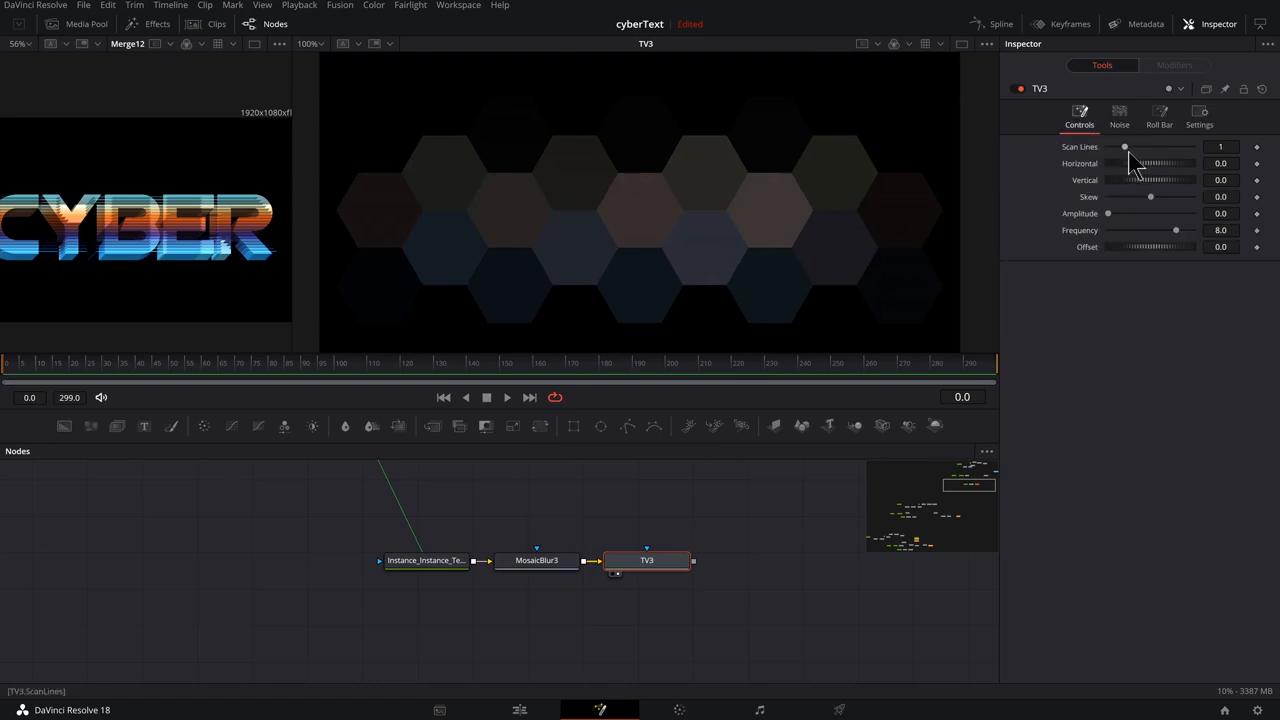
pyautogui.moveTo(1124, 148); pyautogui.dragTo(1192, 148)
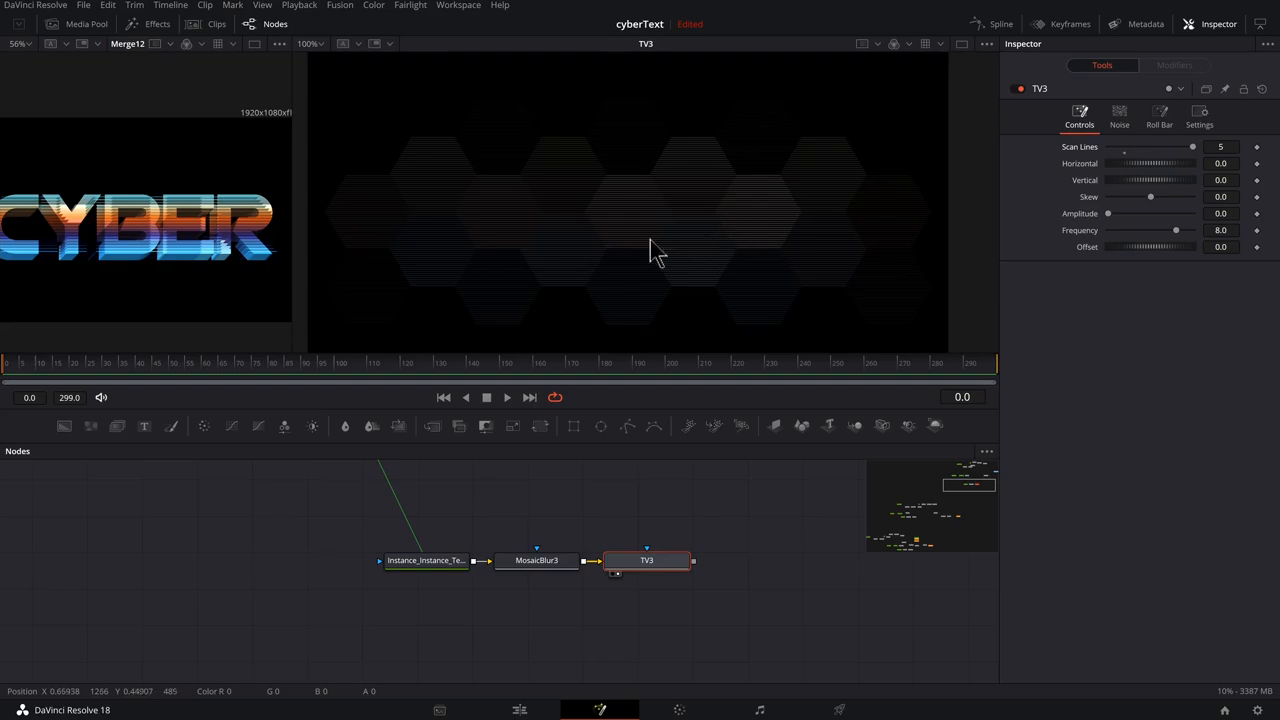
pyautogui.click(1220, 148)
pyautogui.write('10')
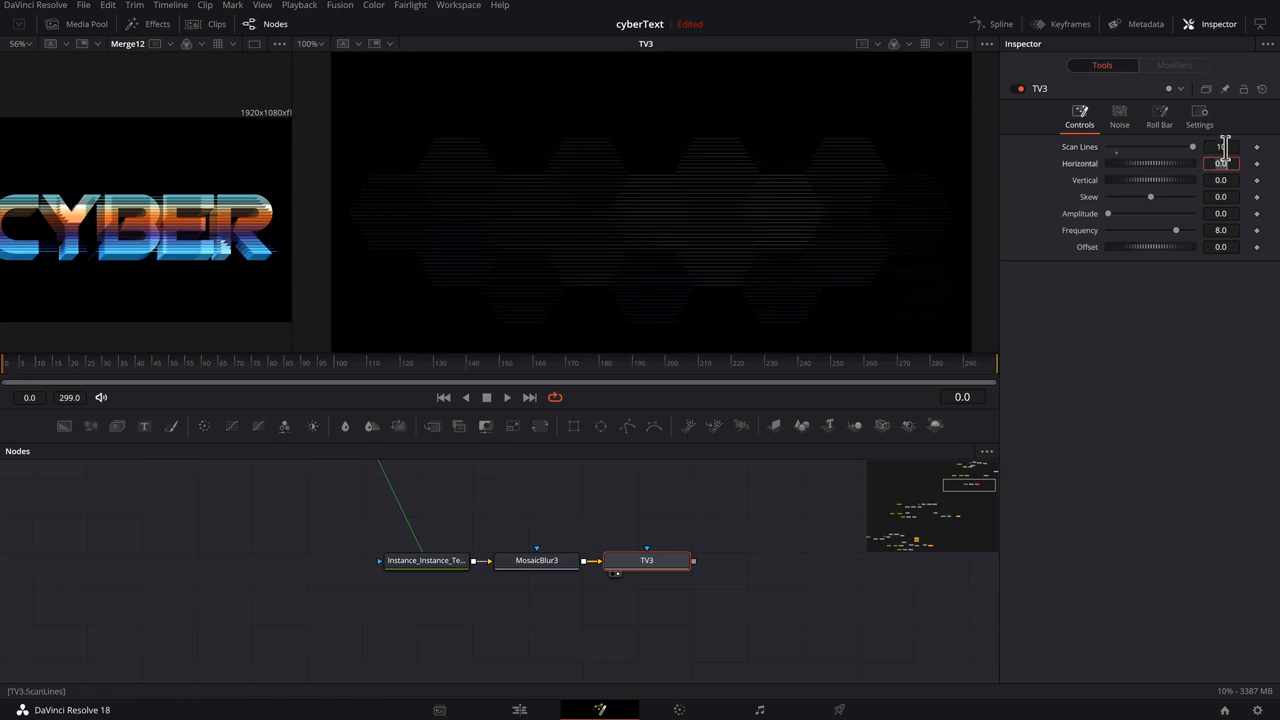
pyautogui.moveTo(1192, 148); pyautogui.dragTo(1150, 148)
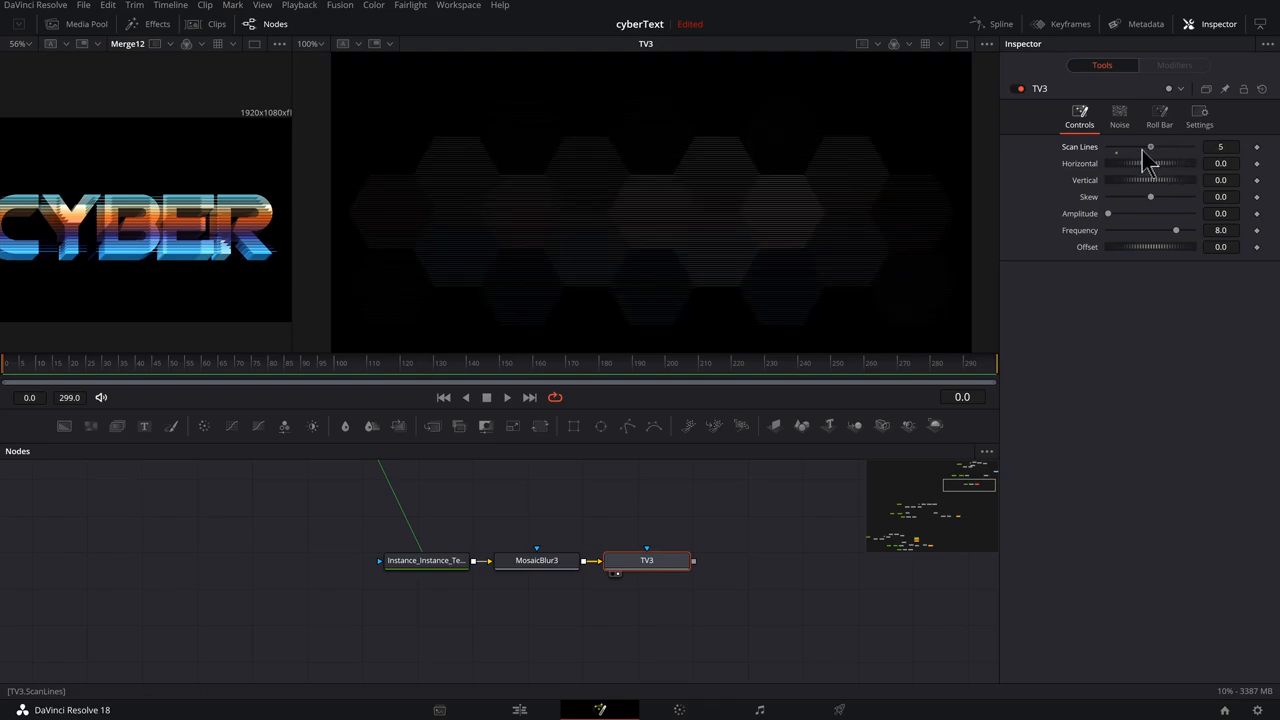
pyautogui.moveTo(1150, 148); pyautogui.dragTo(1158, 148)
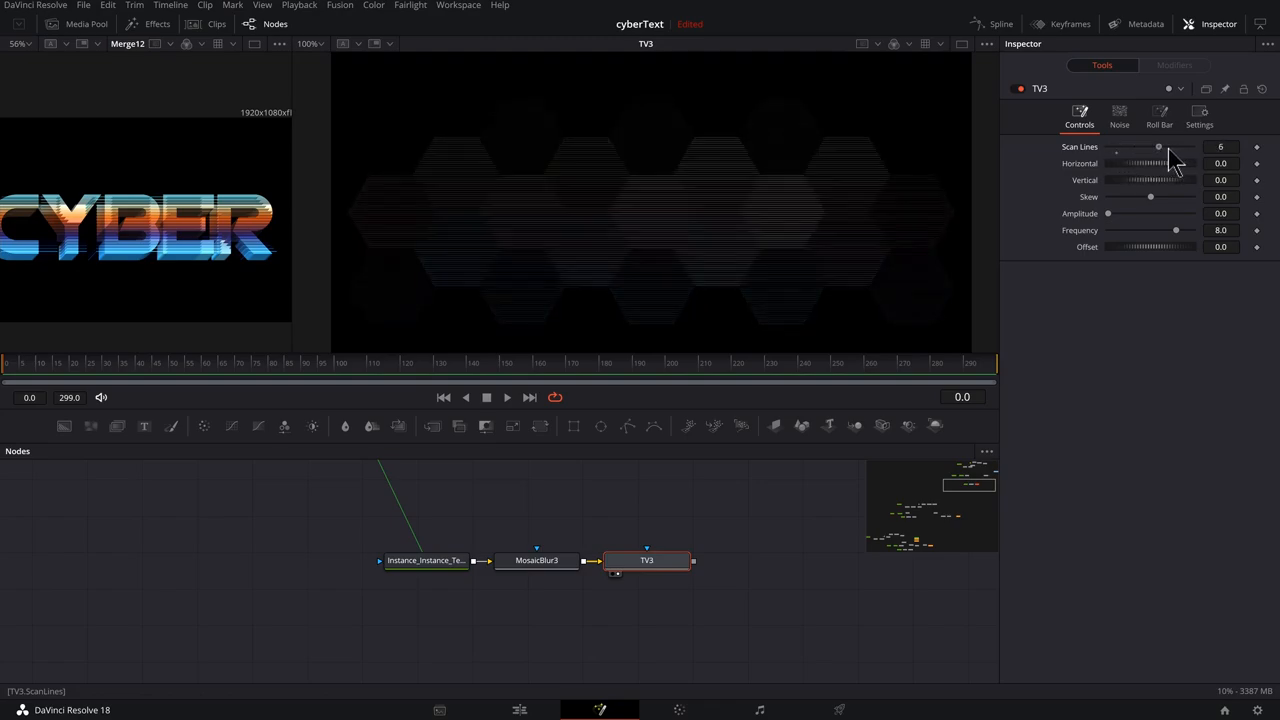
pyautogui.moveTo(1150, 196); pyautogui.dragTo(1144, 196)
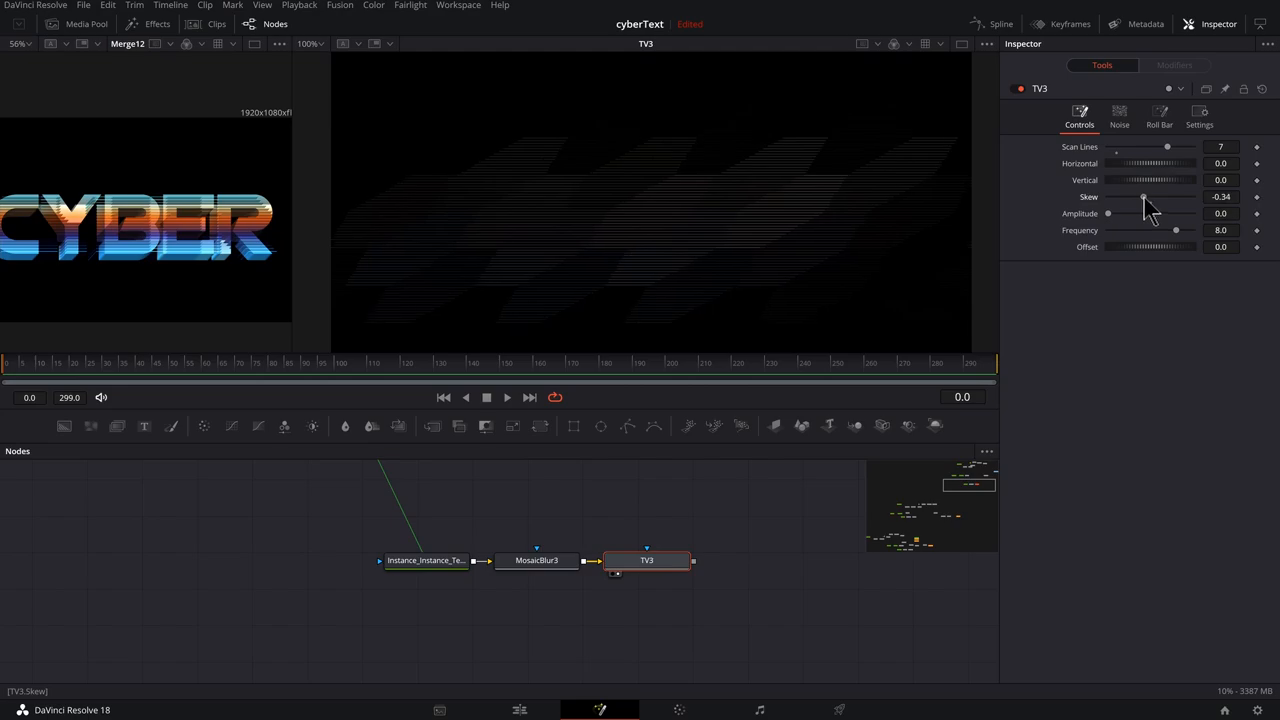
pyautogui.moveTo(1144, 196); pyautogui.dragTo(1152, 196)
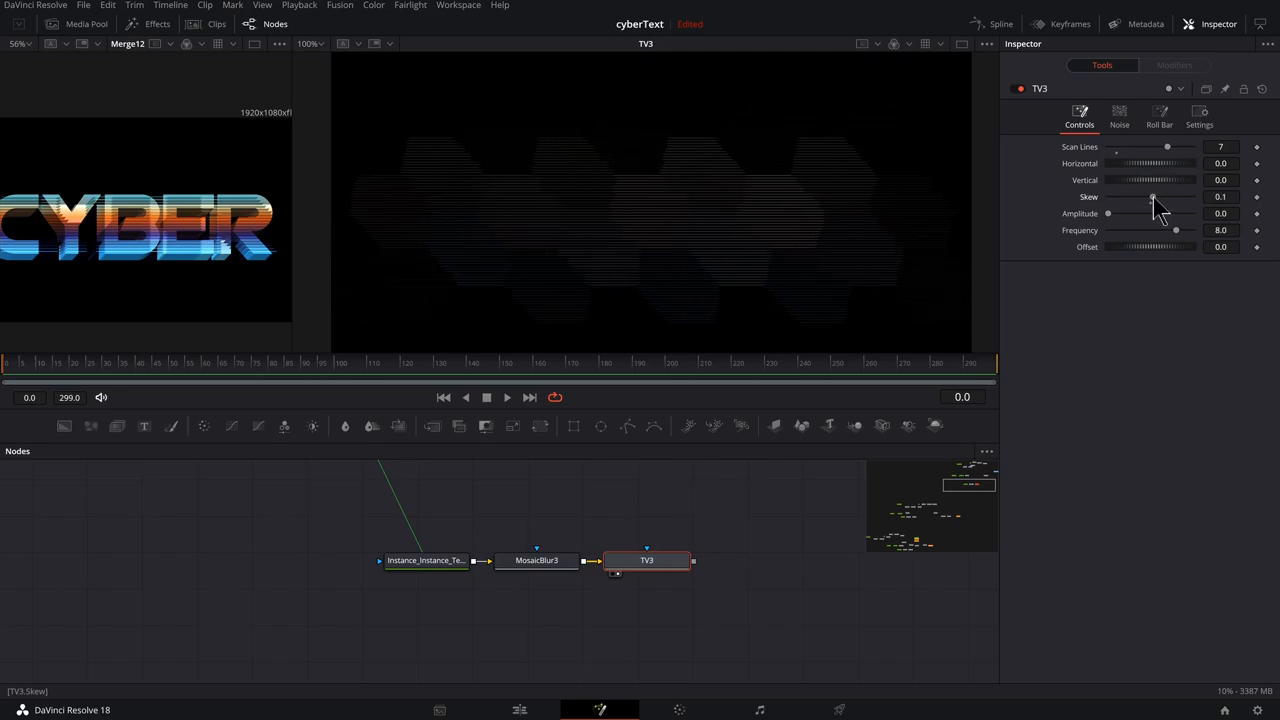
# - Widen the TV rolling bar and fine-tune its size
pyautogui.click(1160, 114)
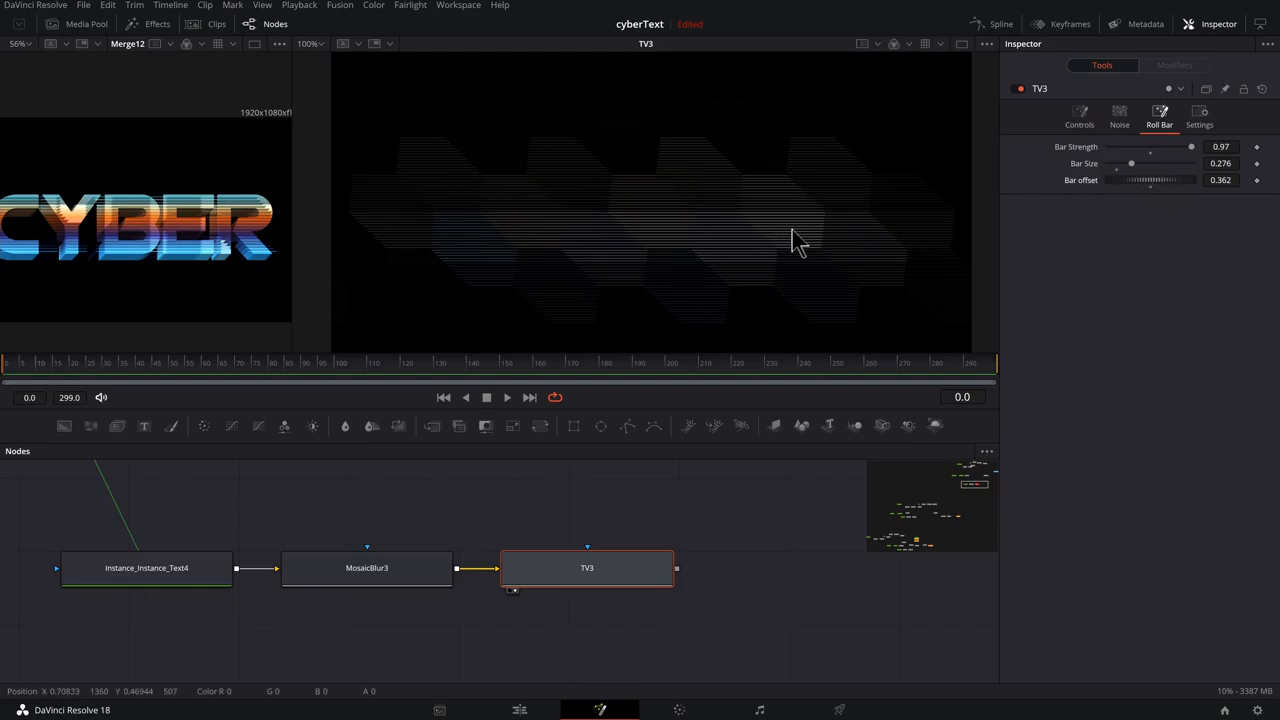
pyautogui.moveTo(1132, 164); pyautogui.dragTo(1140, 164)
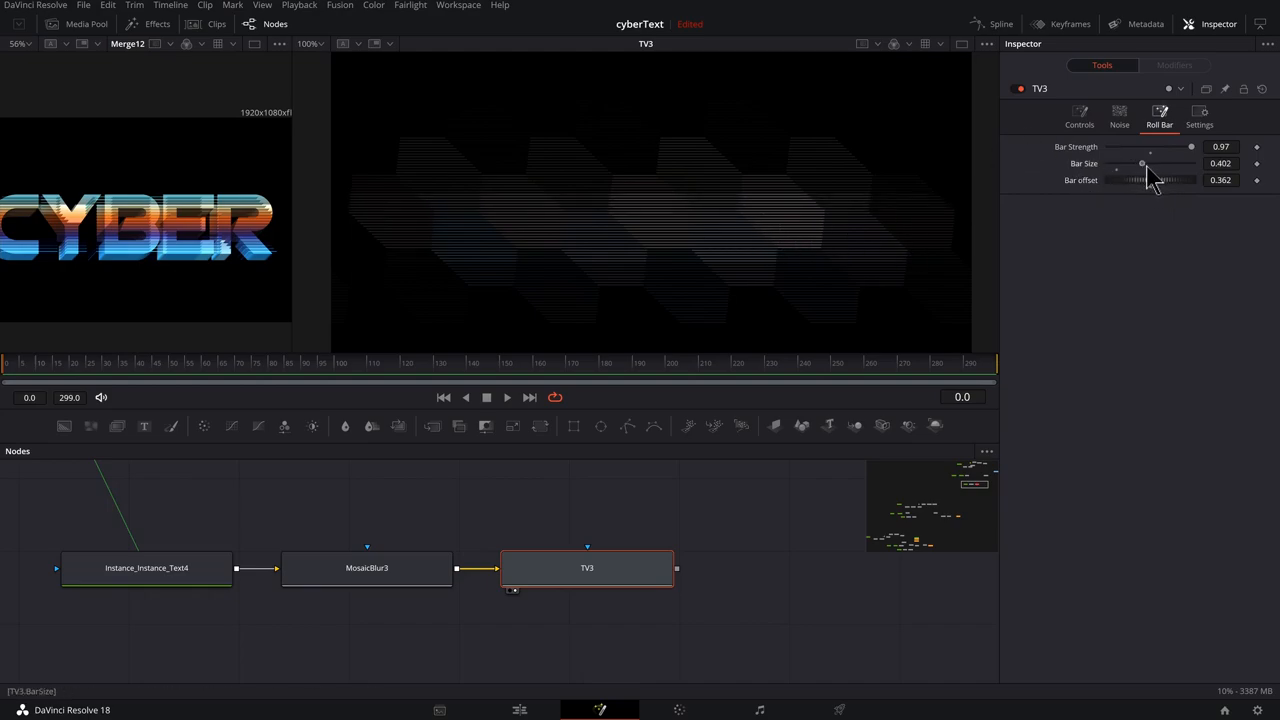
pyautogui.moveTo(1190, 148); pyautogui.dragTo(1128, 148)
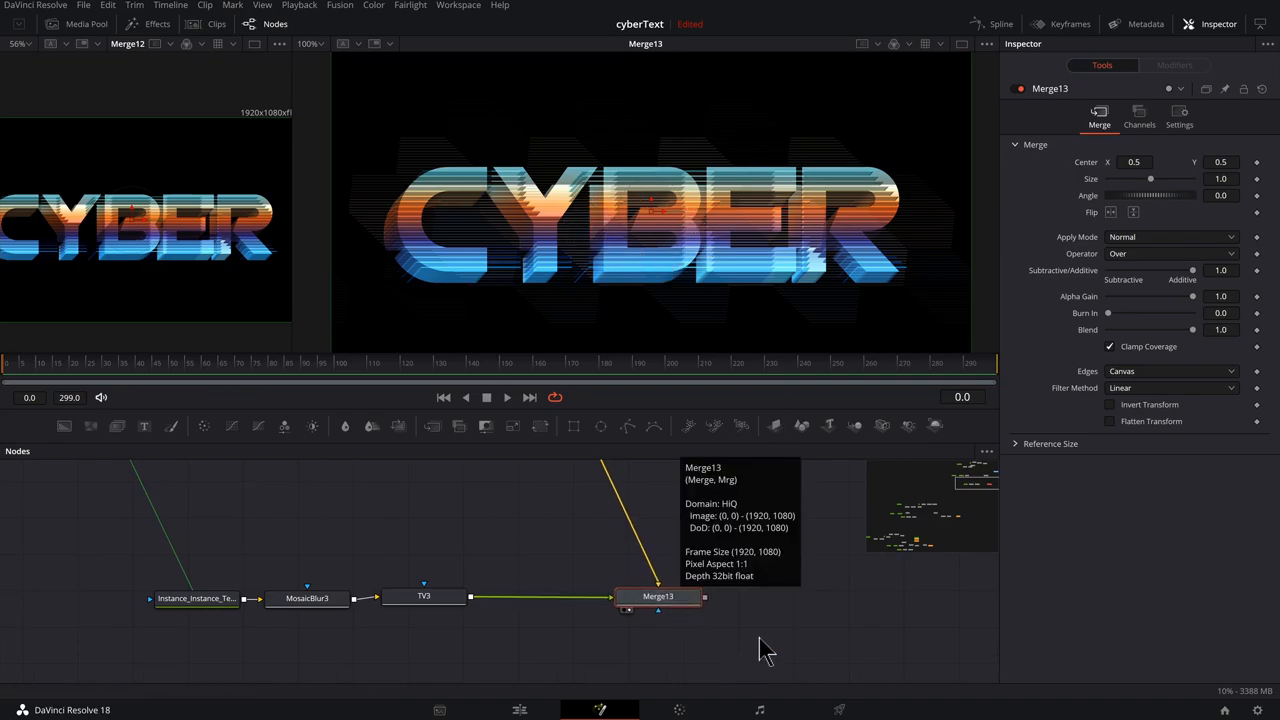
pyautogui.moveTo(576, 340)
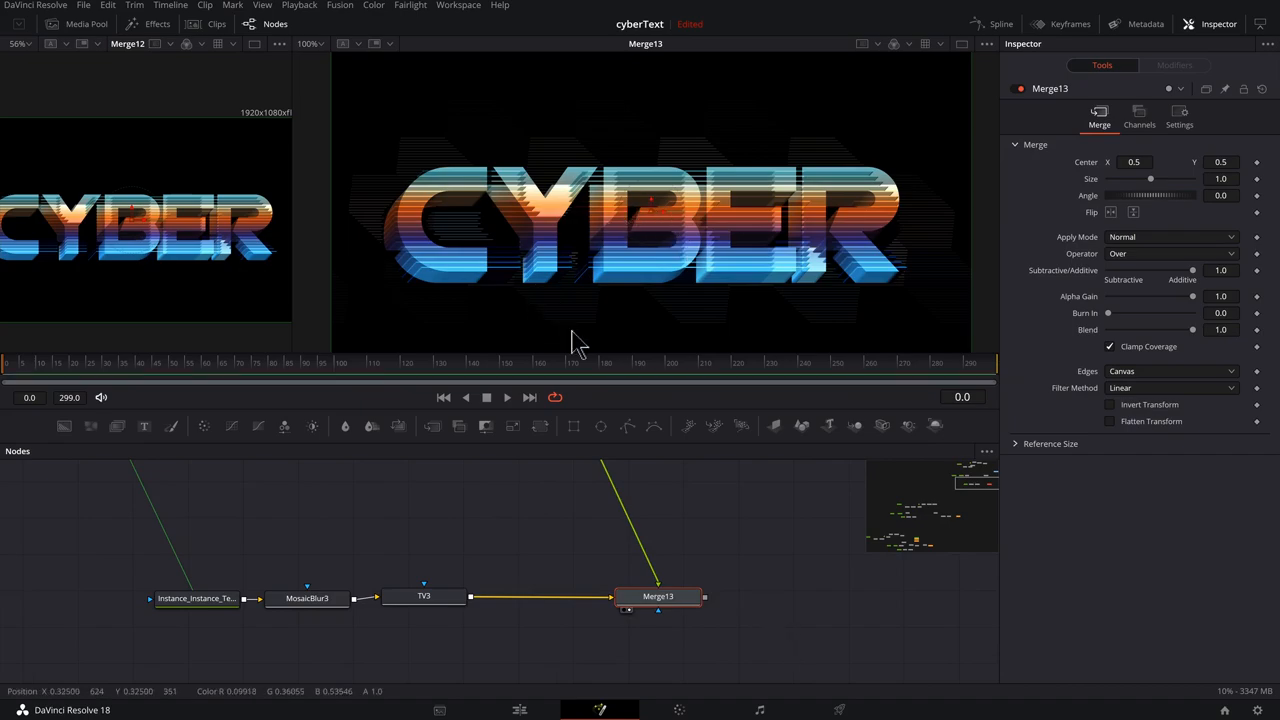
pyautogui.moveTo(624, 510)
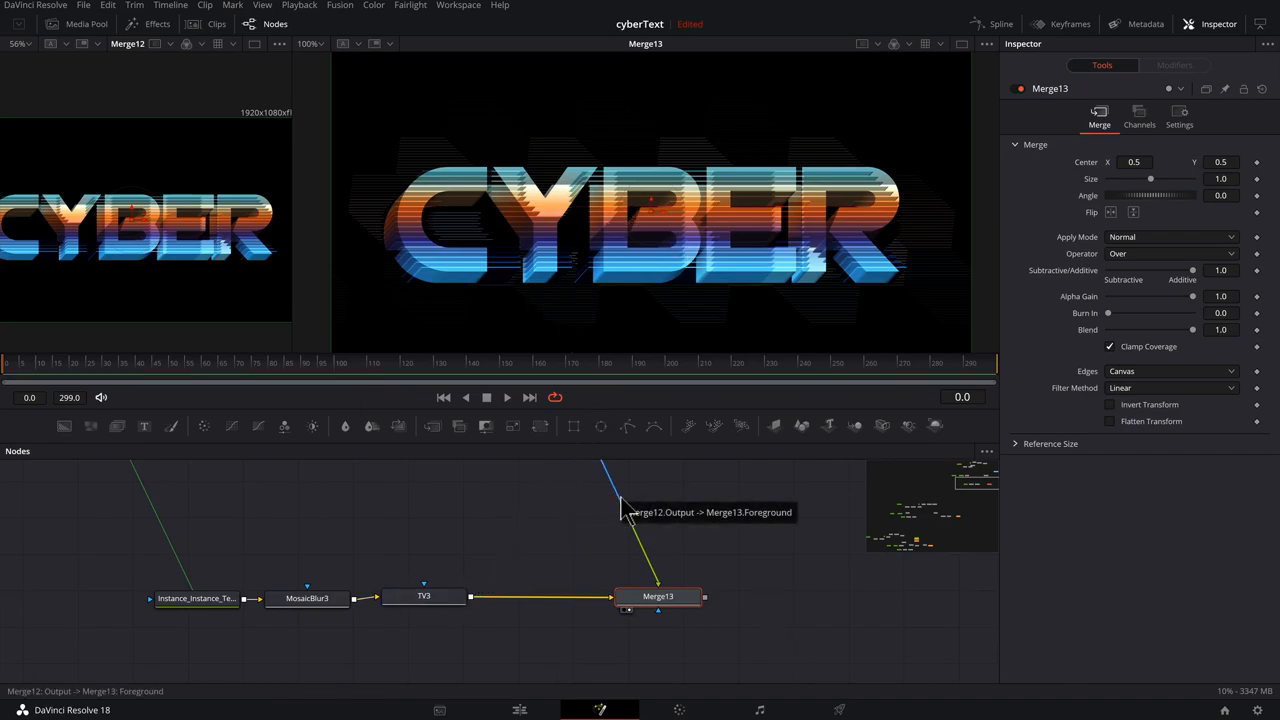
pyautogui.moveTo(780, 564)
pyautogui.write('tv')
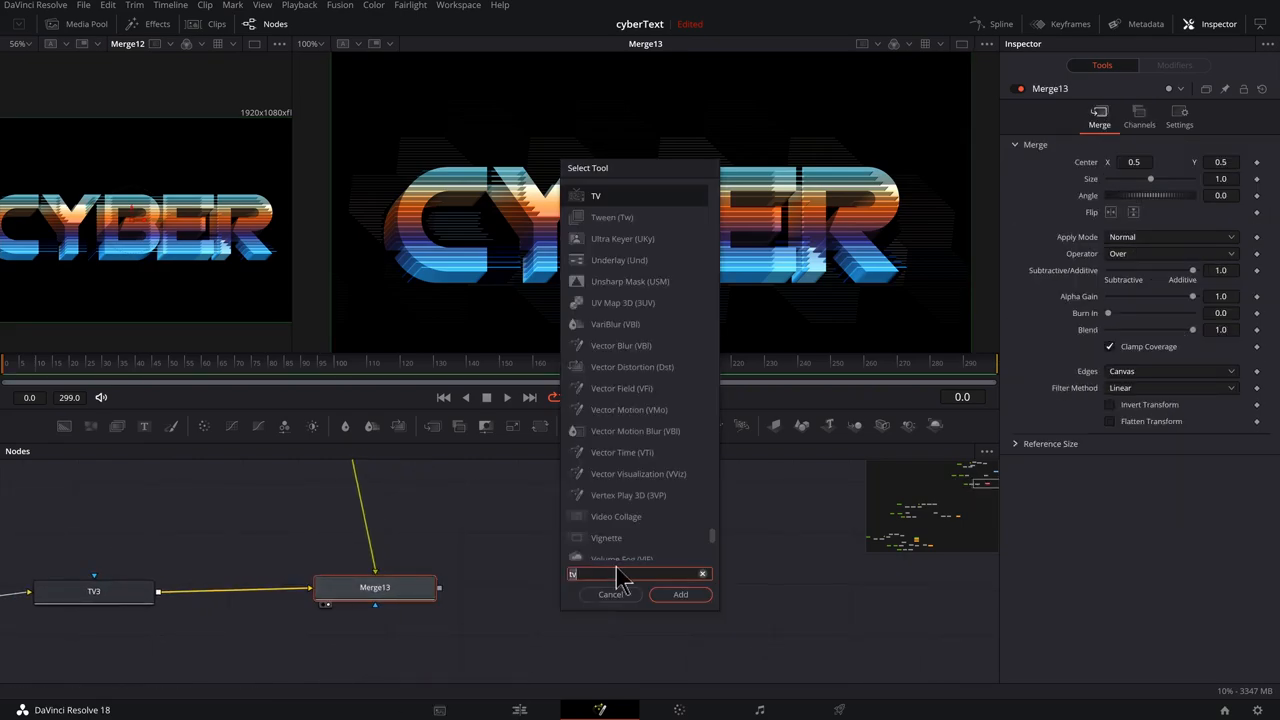
# - Search 'glow' in the tool search to add a Glow after Merge13
pyautogui.write('glow')
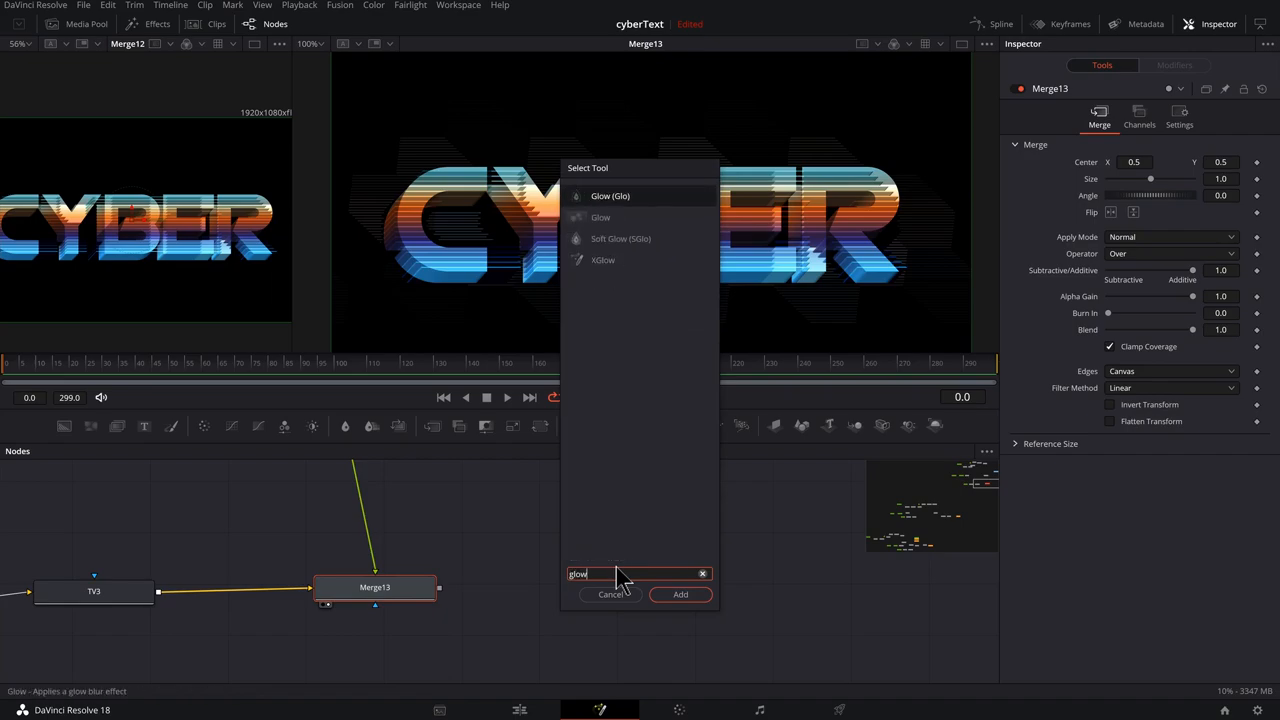
pyautogui.moveTo(584, 222)
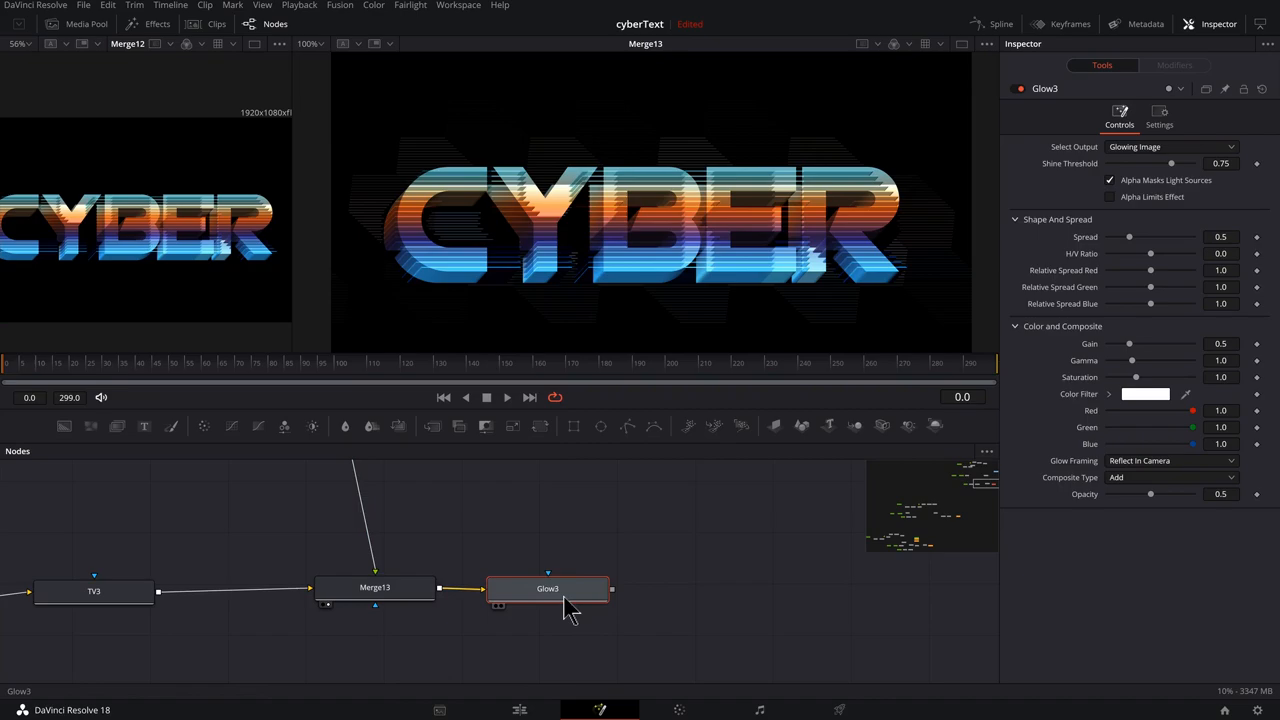
# - Widen the Glow3 spread and settle its gain back around 1 after brightening
pyautogui.moveTo(1130, 236); pyautogui.dragTo(1116, 236)
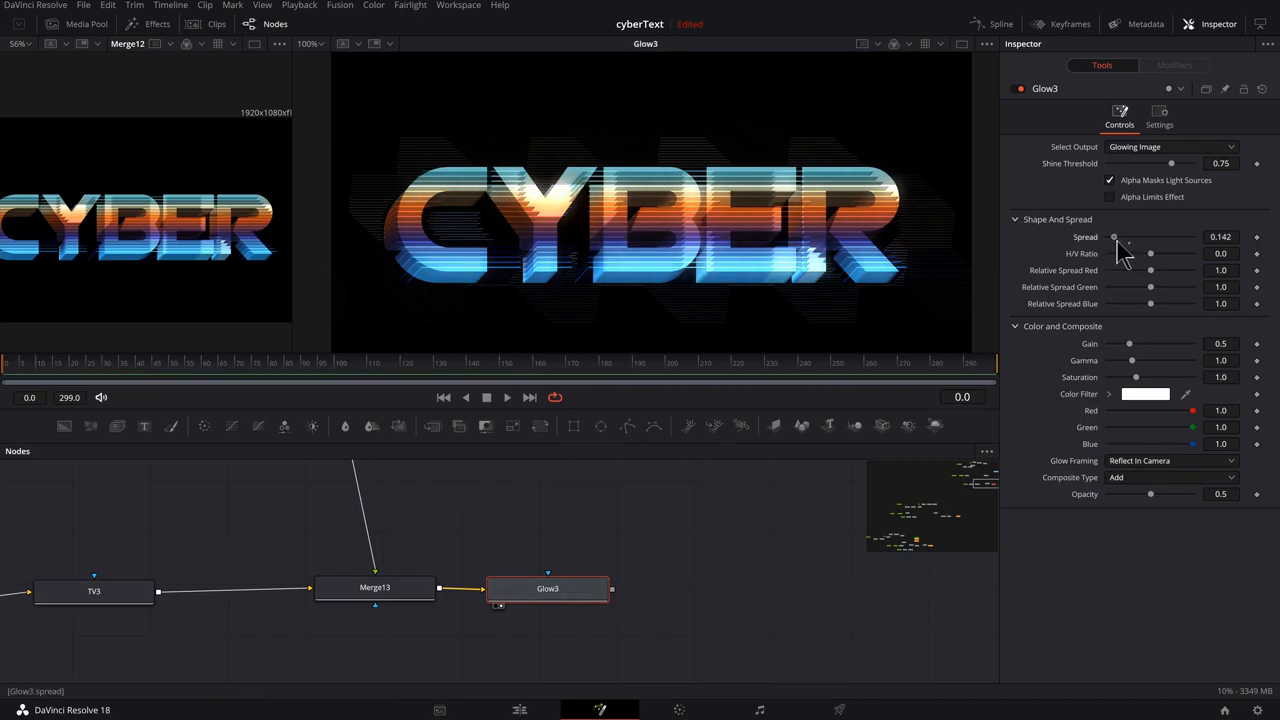
pyautogui.moveTo(1114, 236); pyautogui.dragTo(1128, 236)
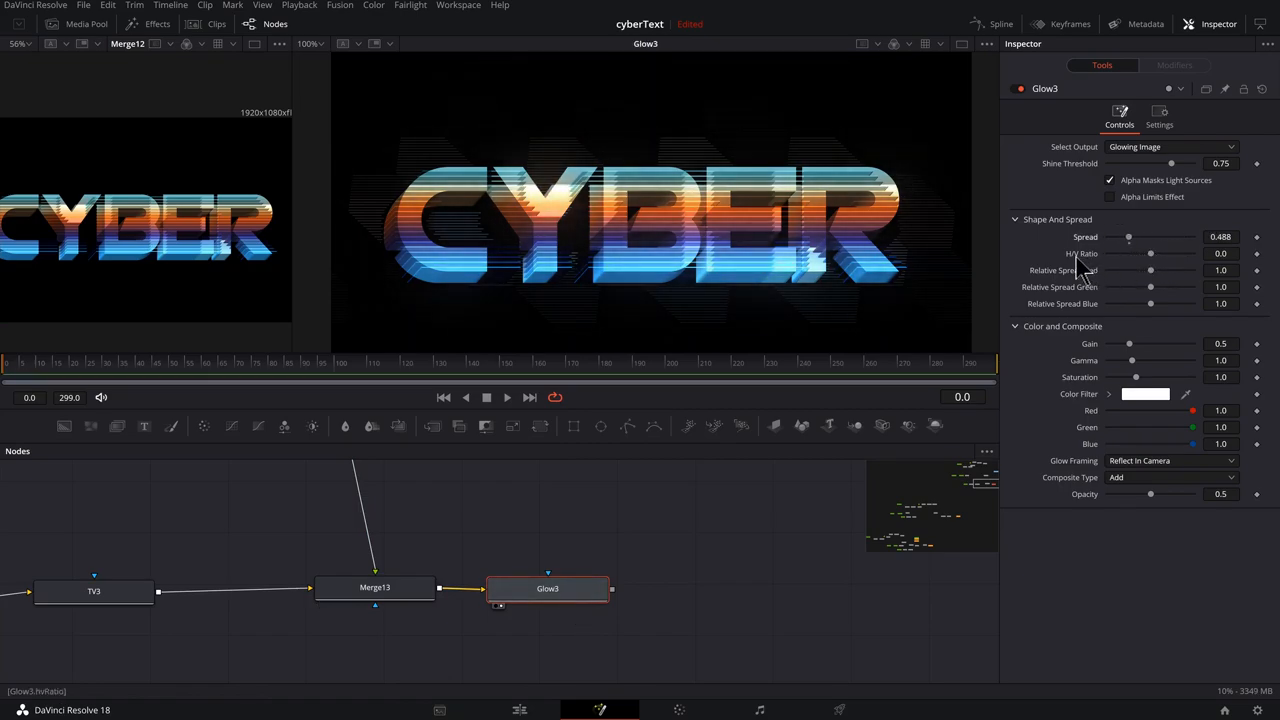
pyautogui.moveTo(1150, 252); pyautogui.dragTo(1192, 252)
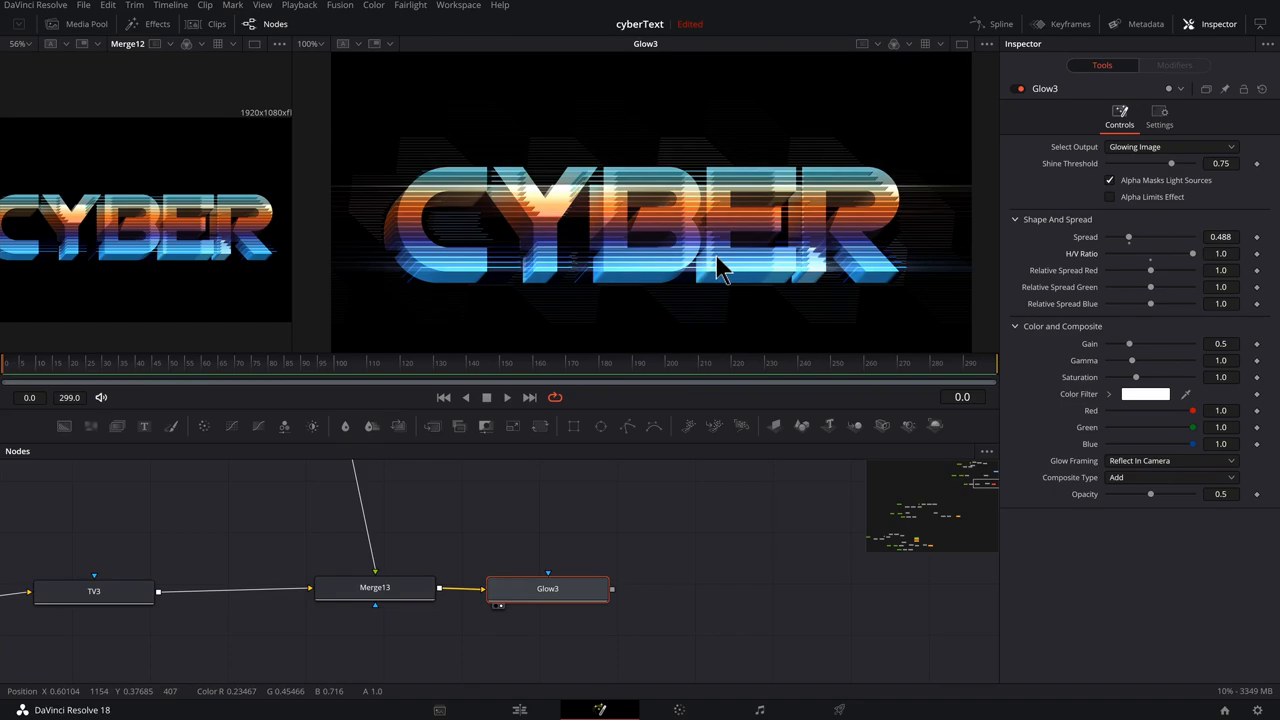
pyautogui.moveTo(1128, 344); pyautogui.dragTo(1136, 344)
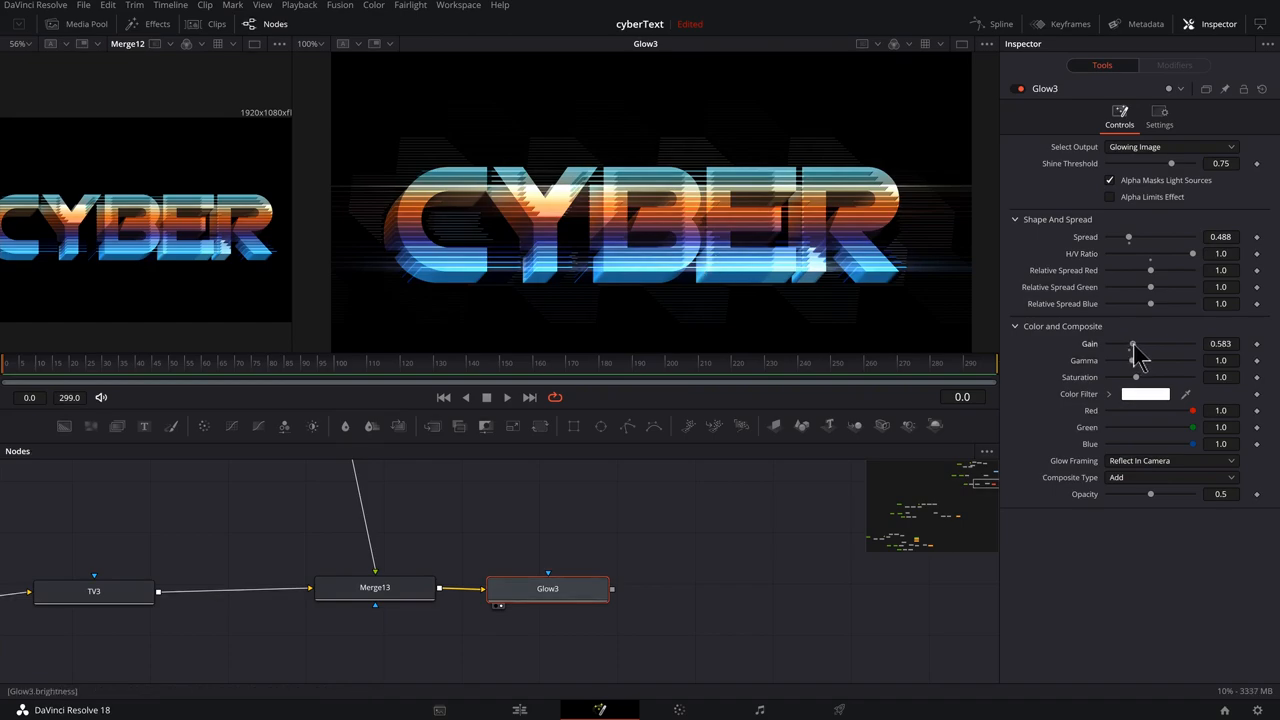
pyautogui.moveTo(1132, 344); pyautogui.dragTo(1164, 344)
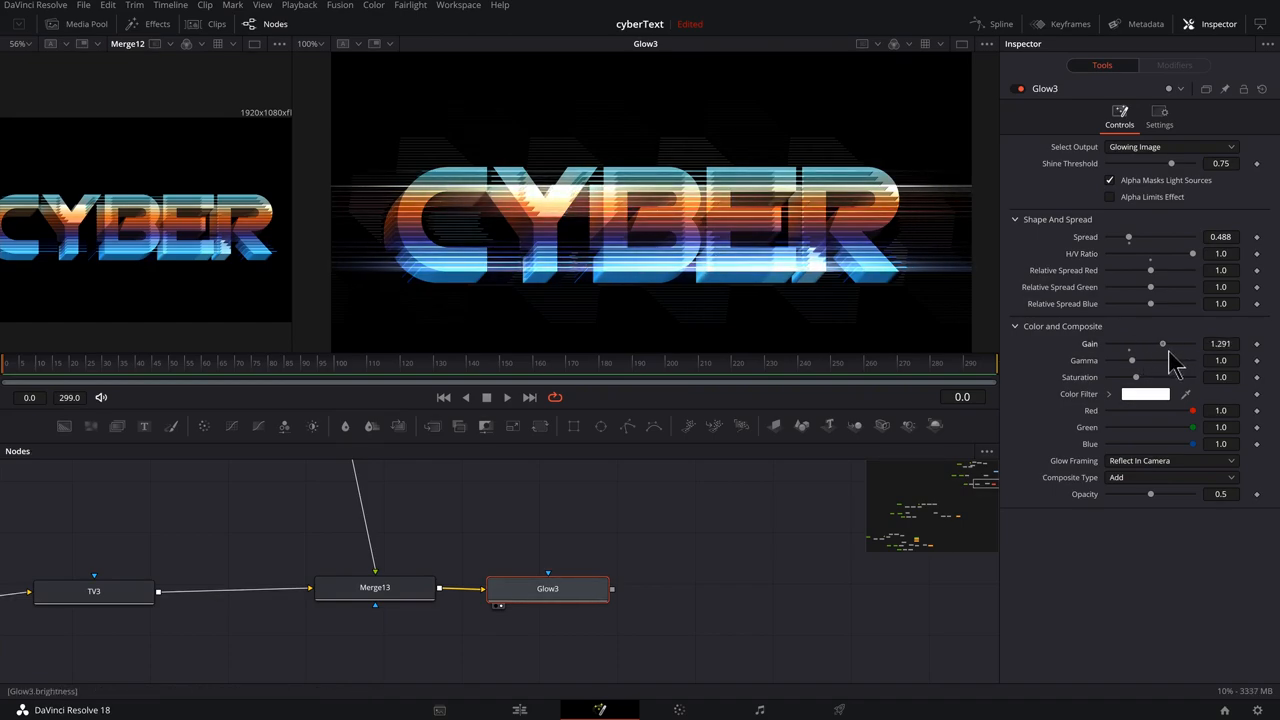
pyautogui.moveTo(1162, 344); pyautogui.dragTo(1152, 344)
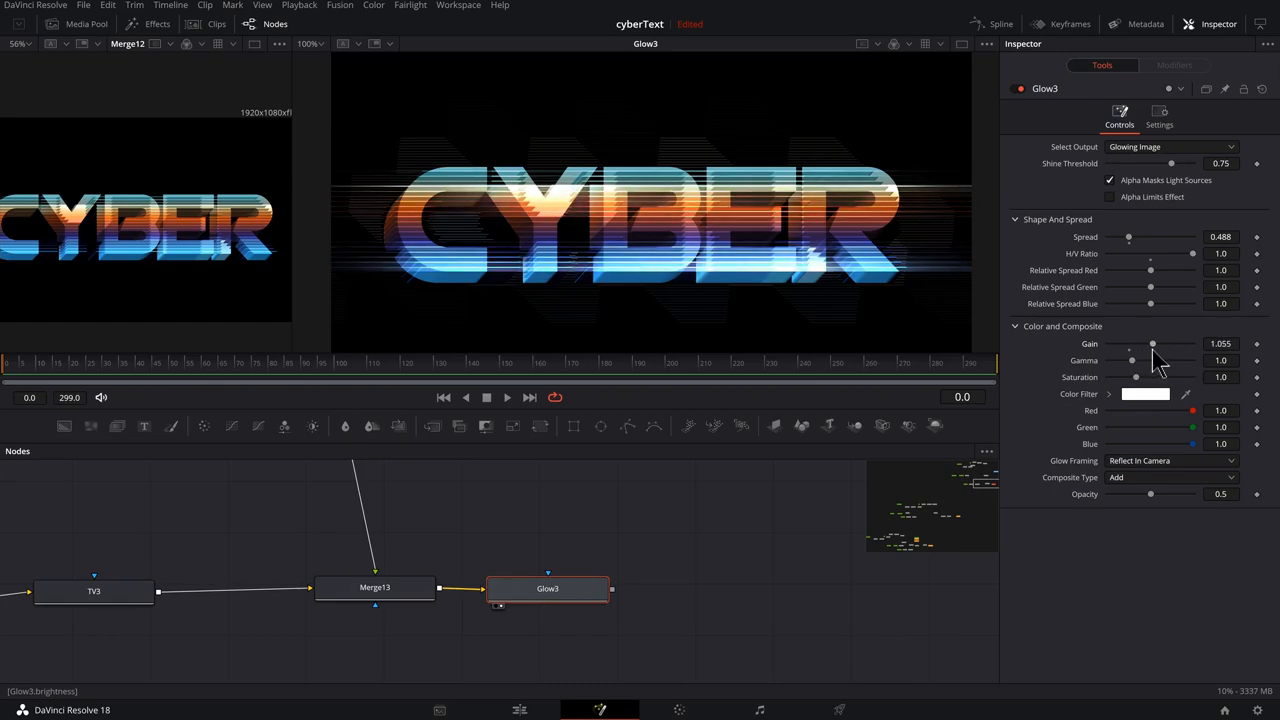
# - Raise Glow3 saturation to about 1.82 and change the red relative spread
pyautogui.moveTo(1132, 360); pyautogui.dragTo(1148, 360)
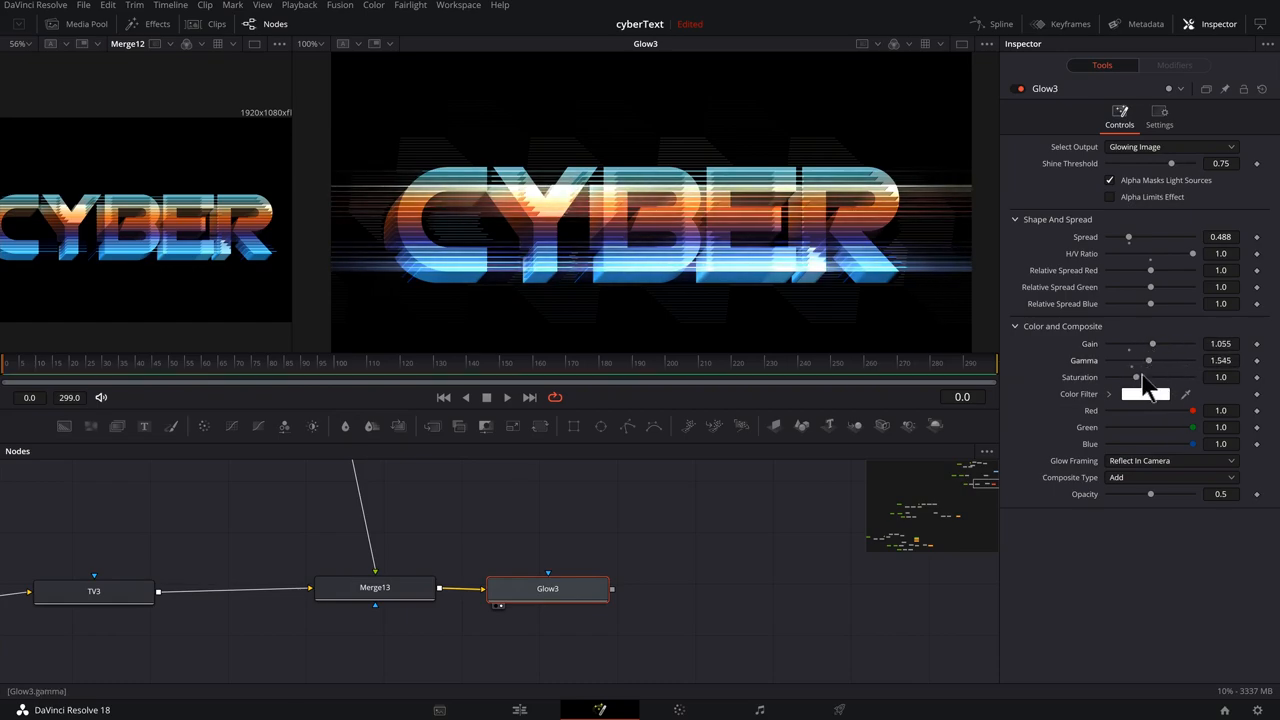
pyautogui.moveTo(1136, 376); pyautogui.dragTo(1170, 376)
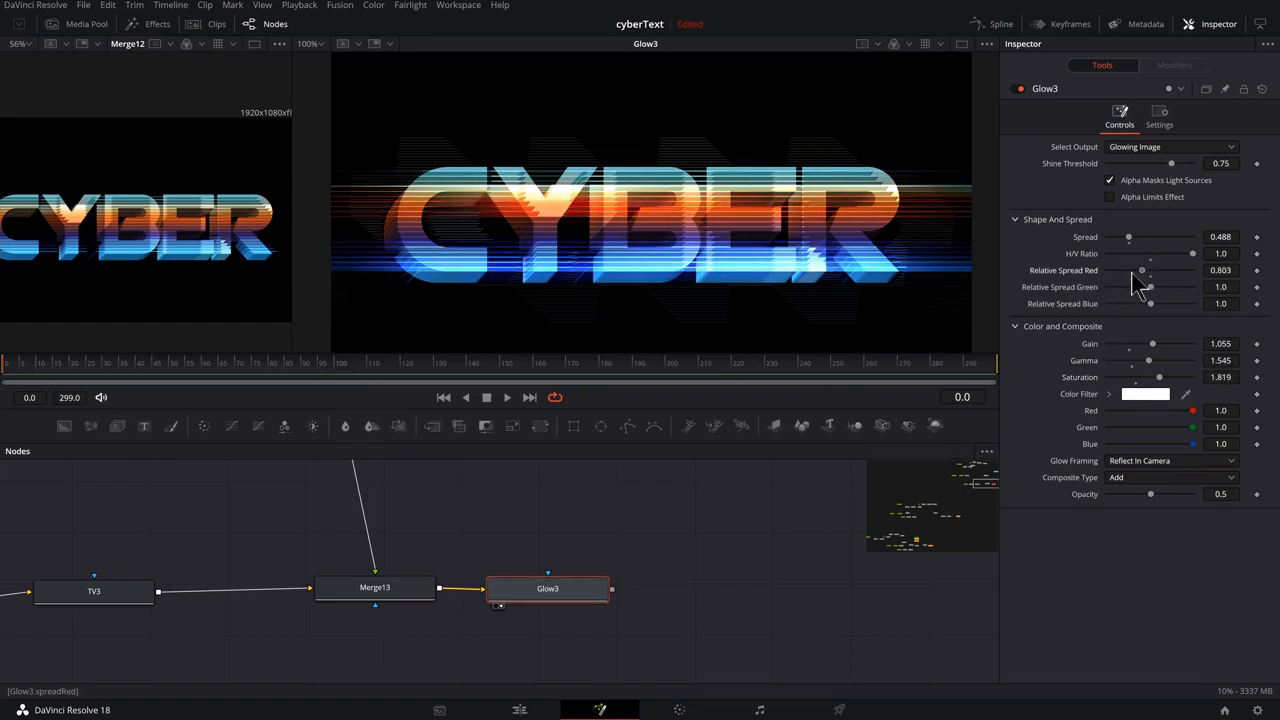
pyautogui.moveTo(1142, 270); pyautogui.dragTo(1118, 270)
pyautogui.write('x')
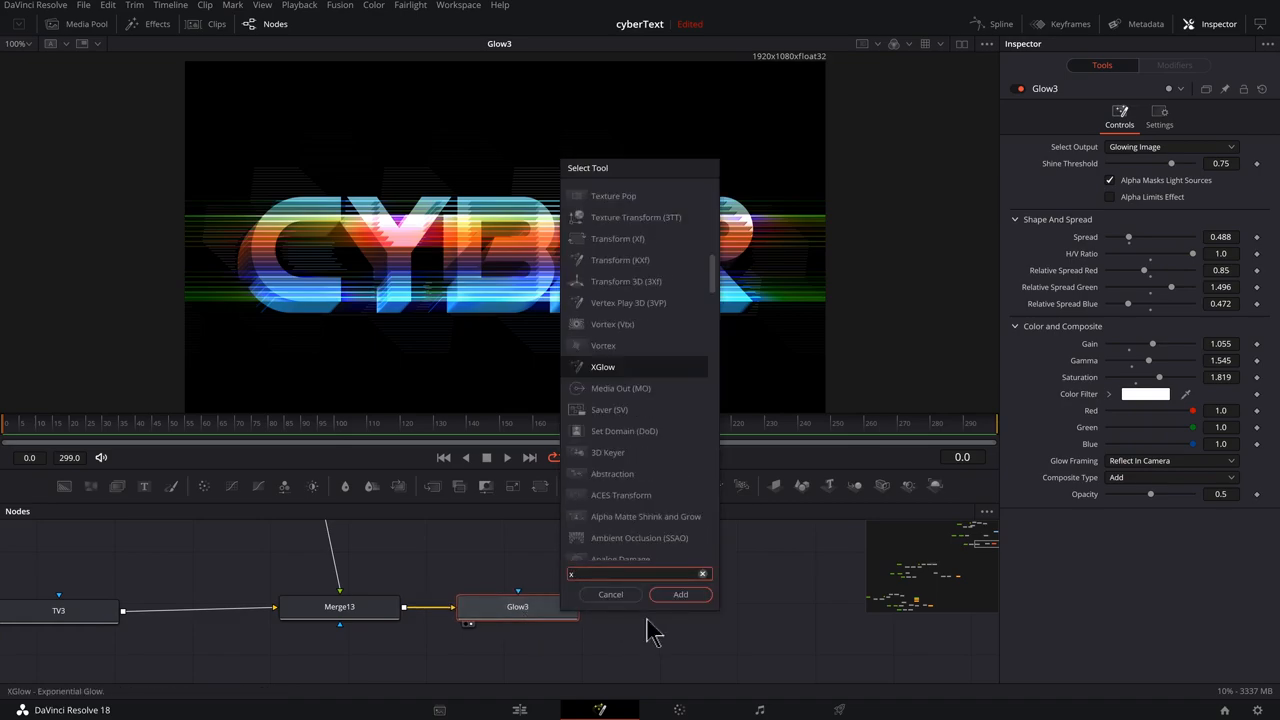
# - Search 'xglow' and add an XGlow node after Glow3
pyautogui.write('g')
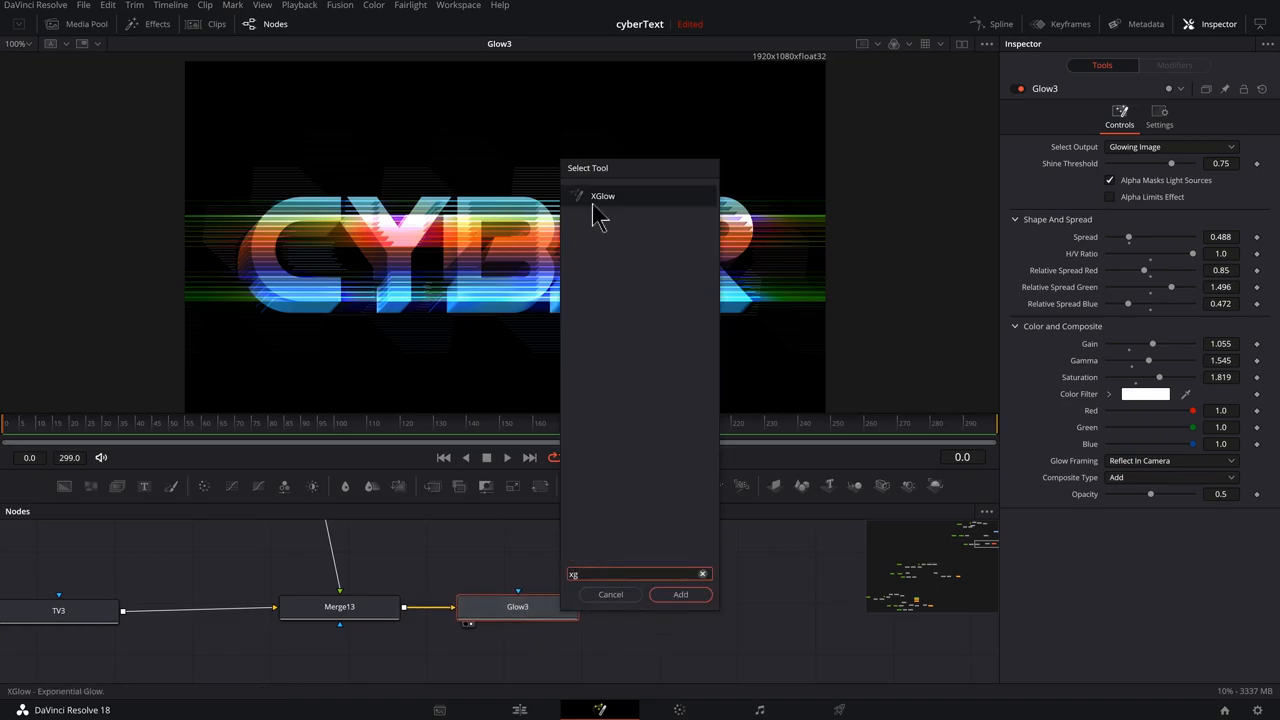
pyautogui.moveTo(684, 540)
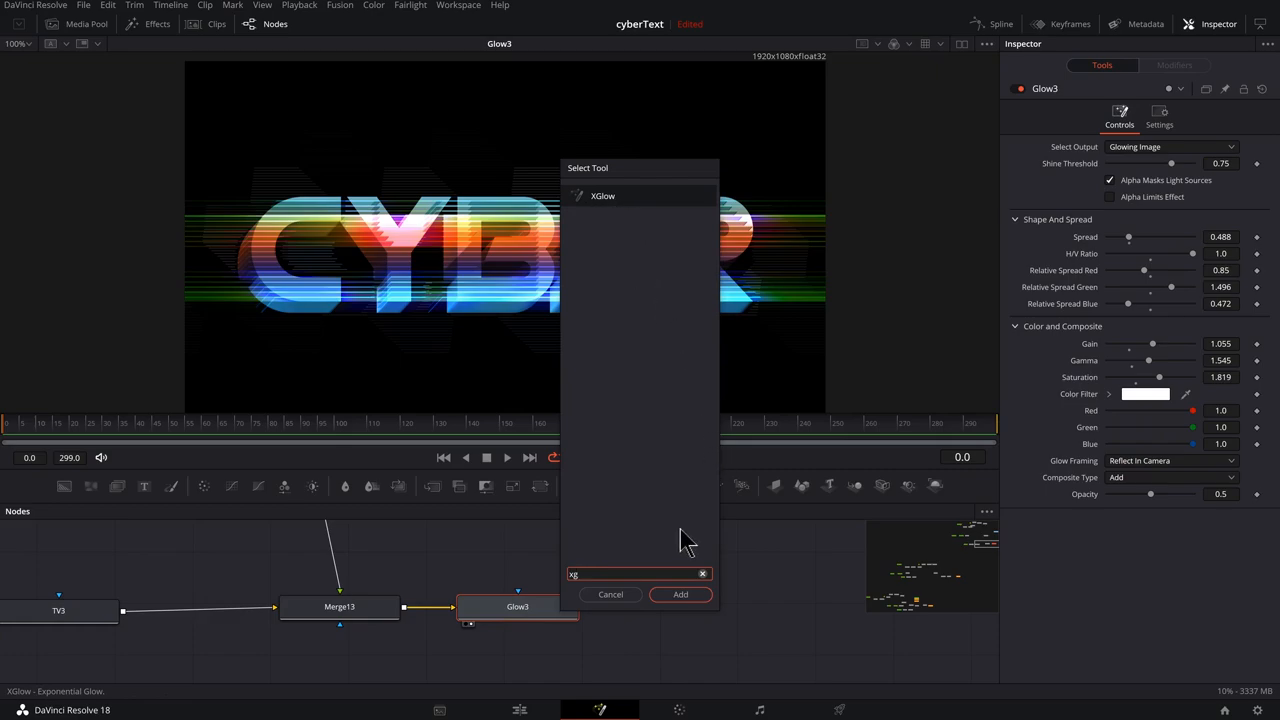
pyautogui.moveTo(670, 556)
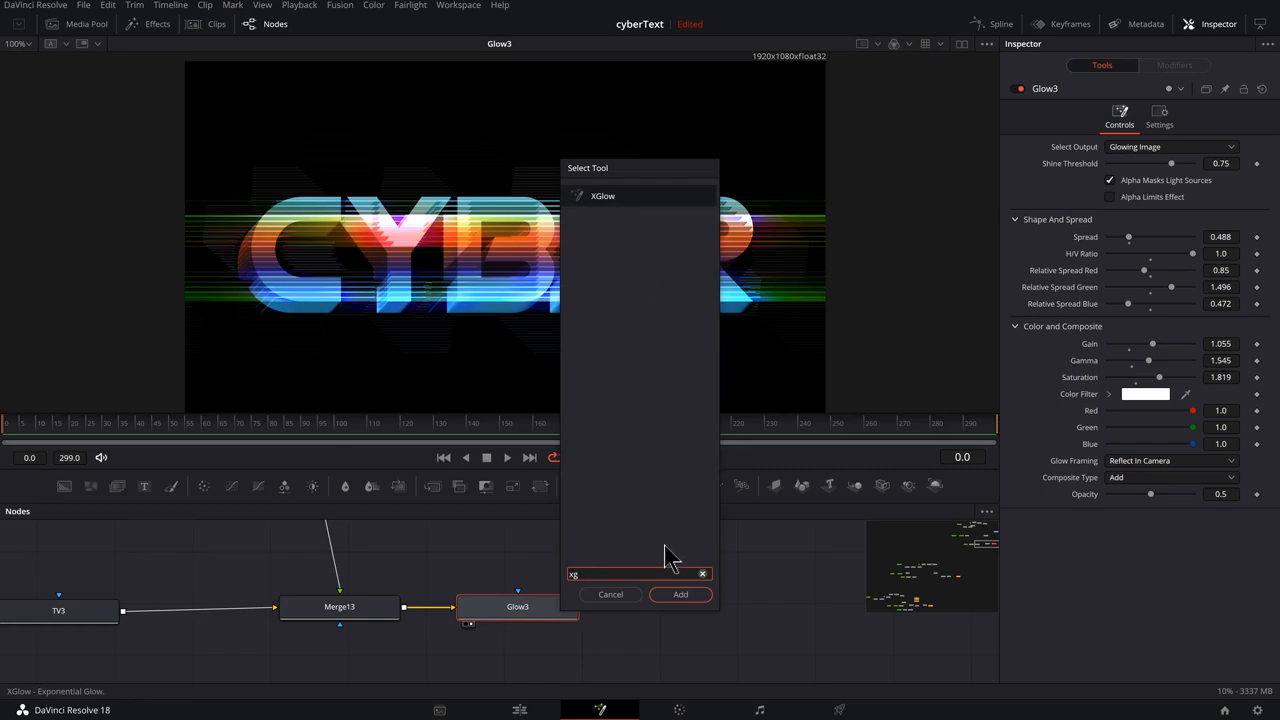
pyautogui.click(680, 594)
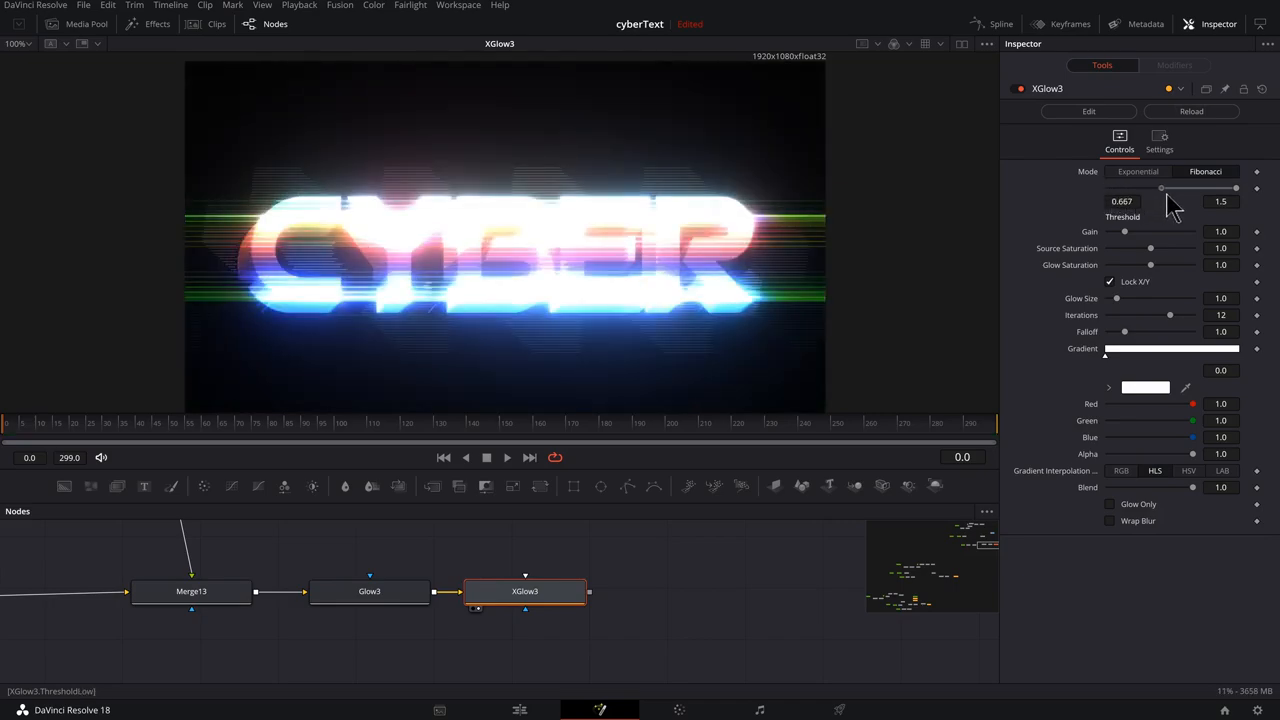
# - Set XGlow3 Threshold to 0.5, Gain to ~0.2 and Source Saturation to 2.0
pyautogui.moveTo(1160, 188); pyautogui.dragTo(1156, 188)
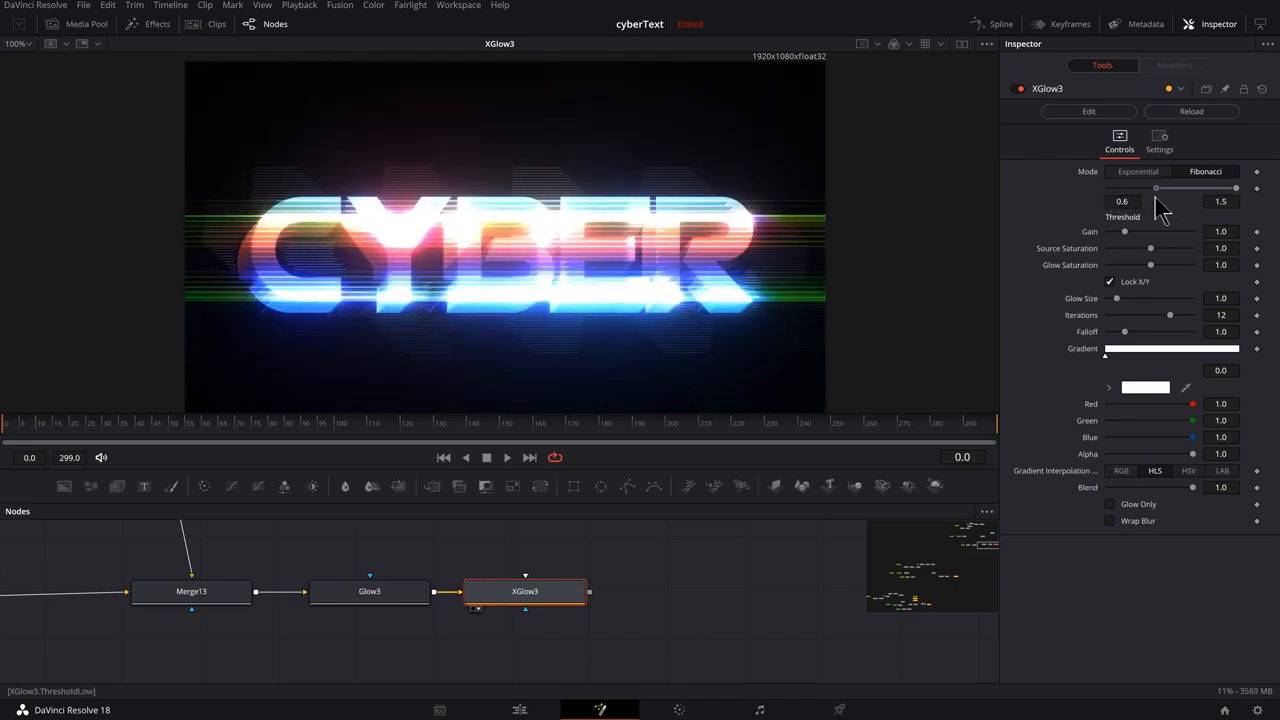
pyautogui.moveTo(1156, 188); pyautogui.dragTo(1148, 188)
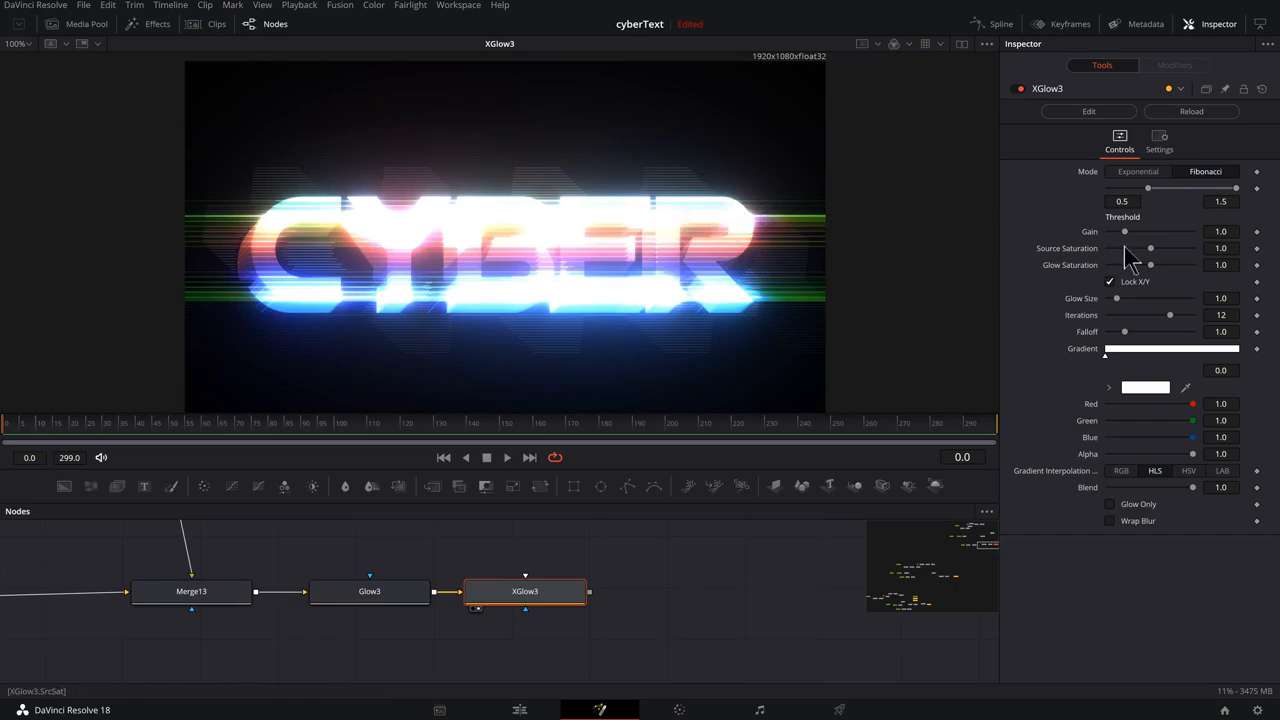
pyautogui.moveTo(1124, 232); pyautogui.dragTo(1114, 232)
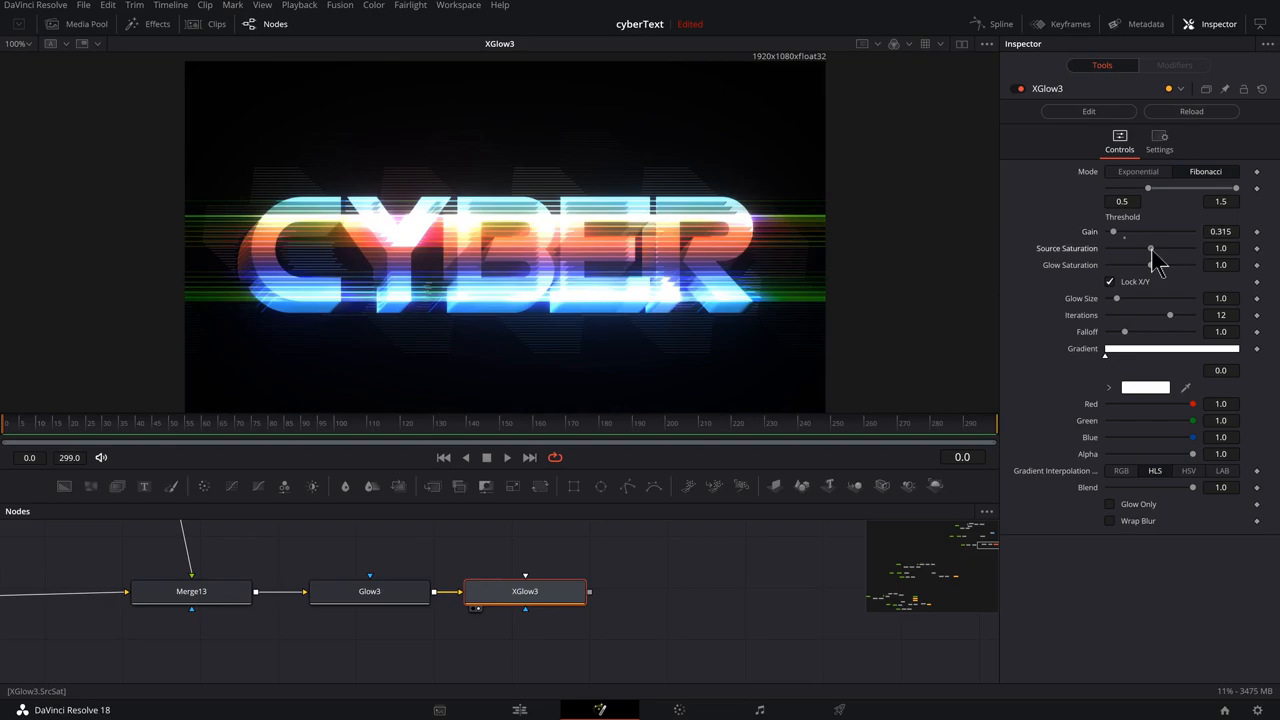
pyautogui.moveTo(1150, 248); pyautogui.dragTo(1192, 248)
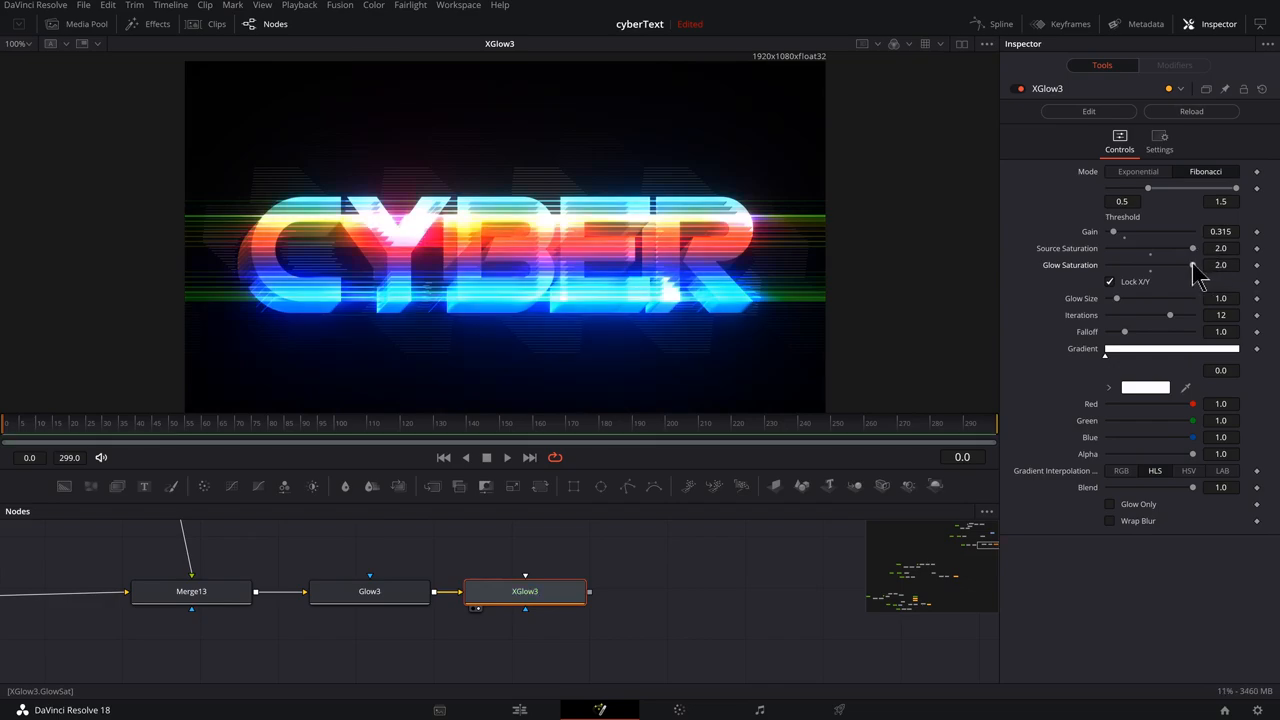
# - Set XGlow3 Glow Saturation ~1.32, Glow Size ~4.88 and trim the gain slightly more
pyautogui.moveTo(1192, 264); pyautogui.dragTo(1164, 264)
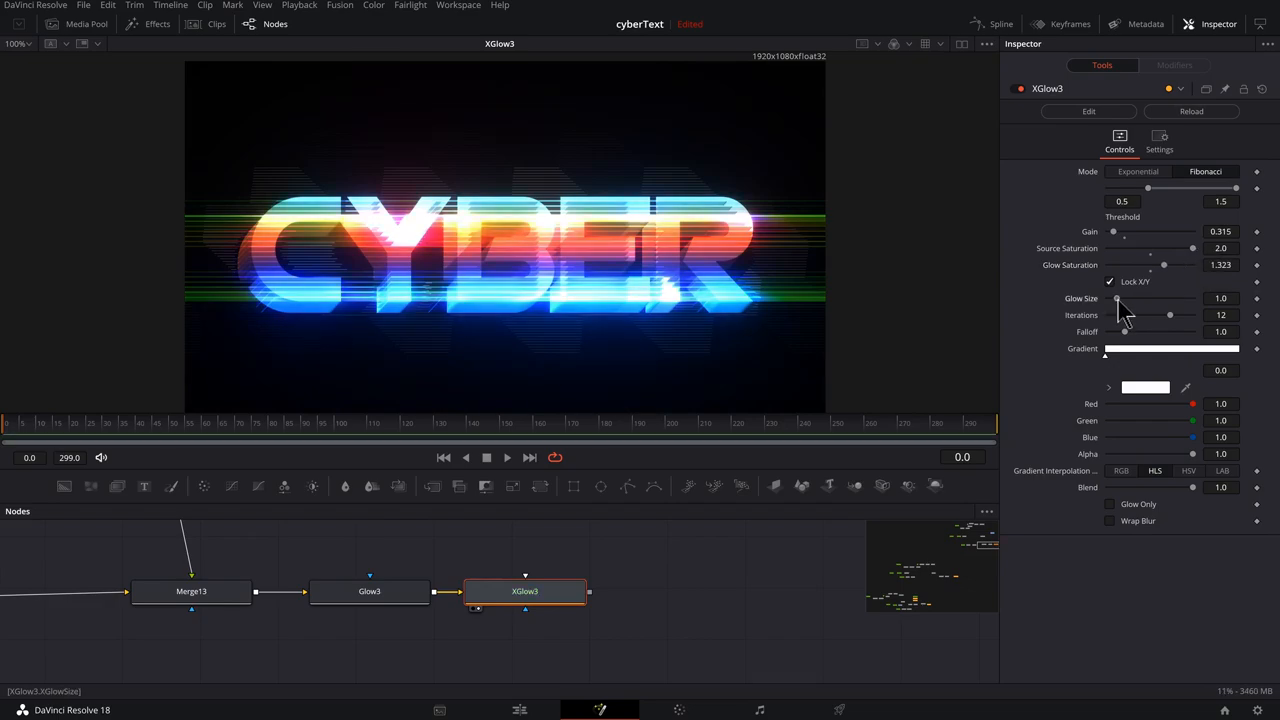
pyautogui.moveTo(1116, 298); pyautogui.dragTo(1136, 298)
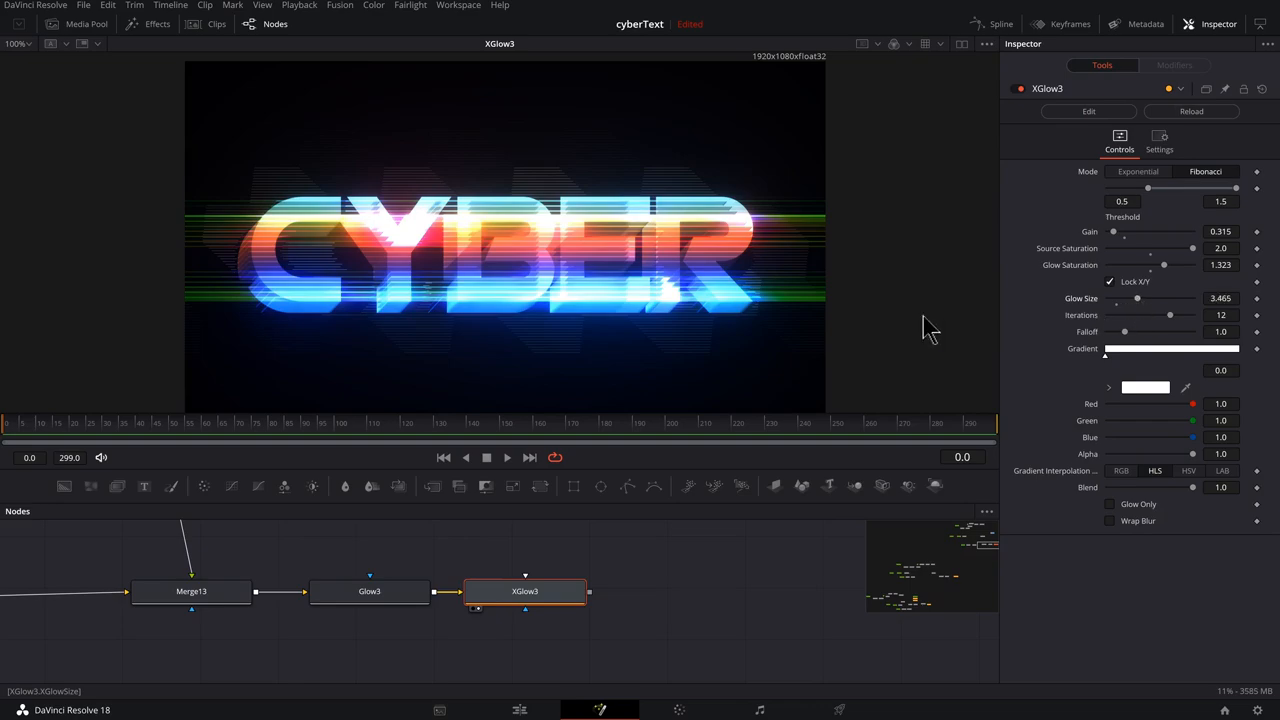
pyautogui.moveTo(1136, 298); pyautogui.dragTo(1148, 298)
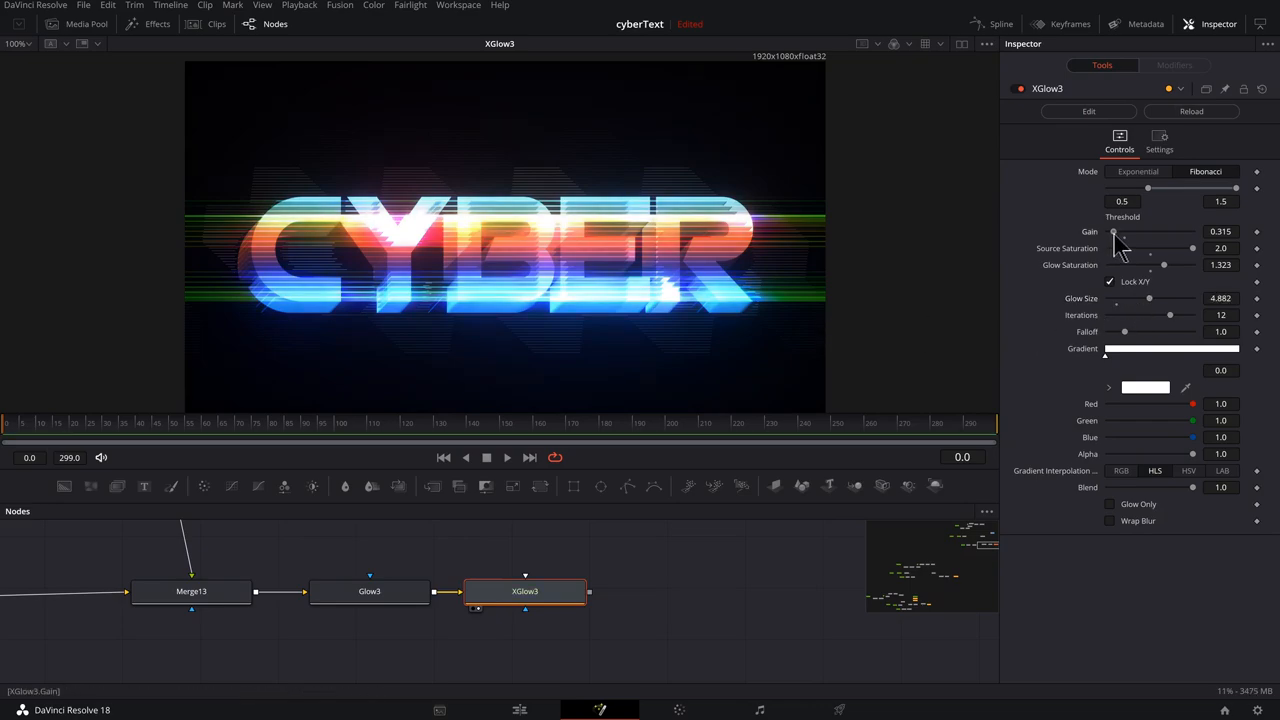
pyautogui.moveTo(1124, 232); pyautogui.dragTo(1110, 232)
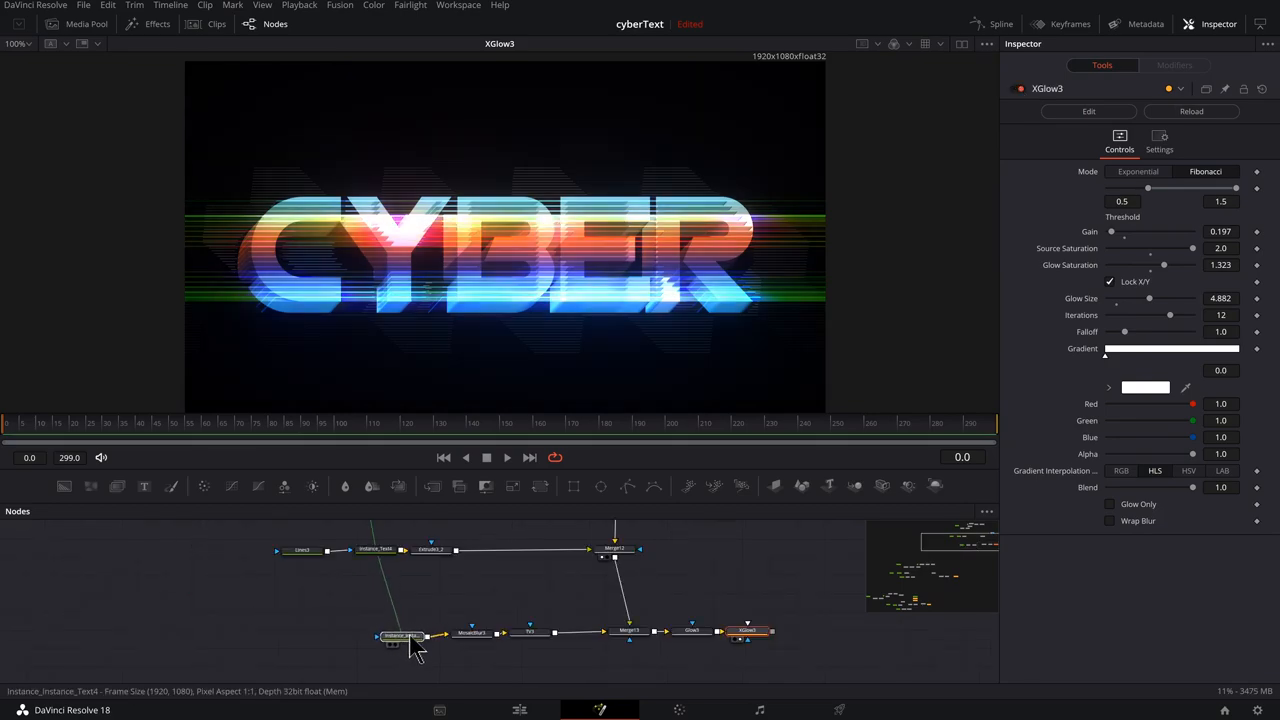
# - Enlarge the instanced background CYBER text (Instance_Instance_Text4) to Size ~0.37
pyautogui.click(400, 636)
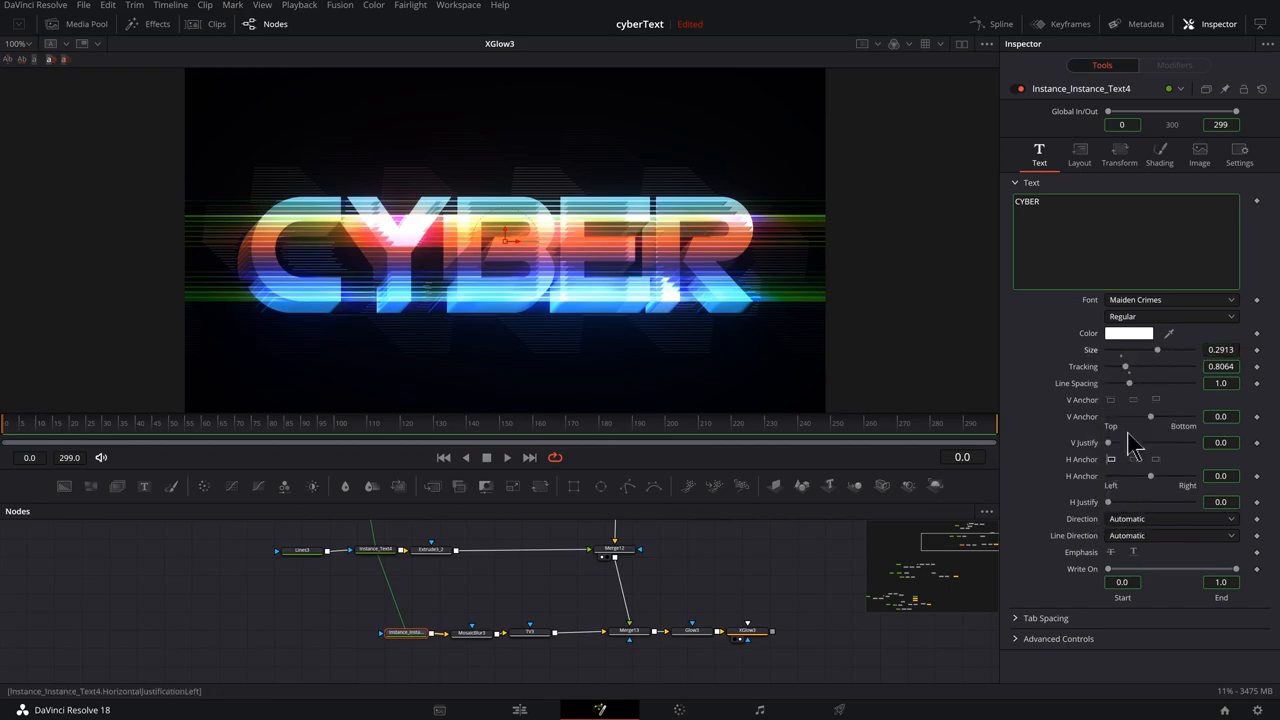
pyautogui.moveTo(1156, 356); pyautogui.dragTo(1160, 350)
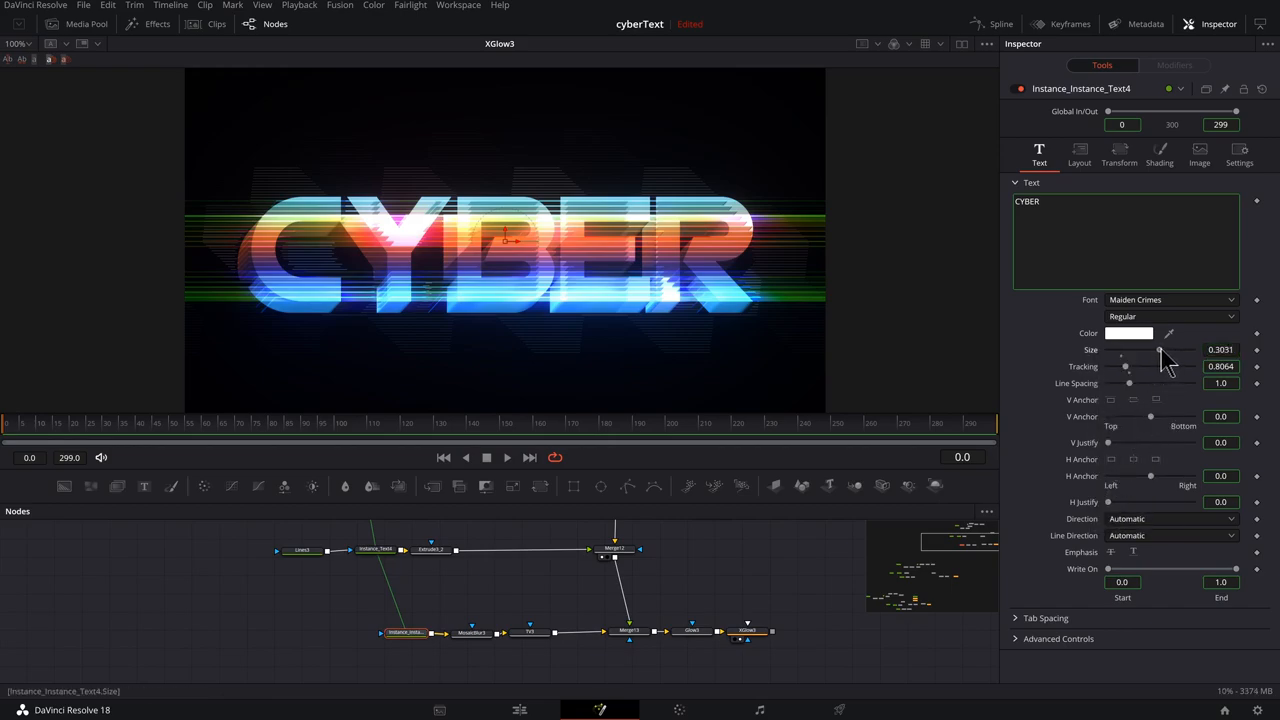
pyautogui.moveTo(1160, 348); pyautogui.dragTo(1176, 348)
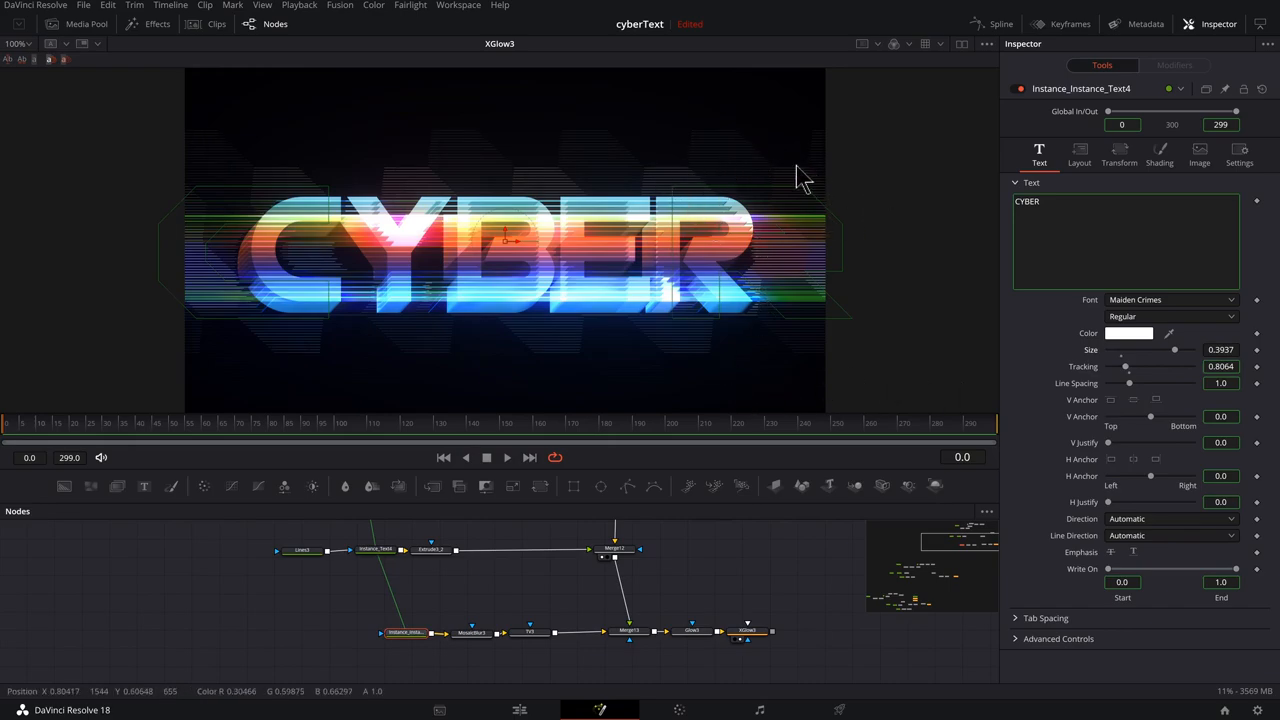
# - Lower MosaicBlur3 Pixel Frequency to about 4.9 for bigger cells
pyautogui.click(470, 632)
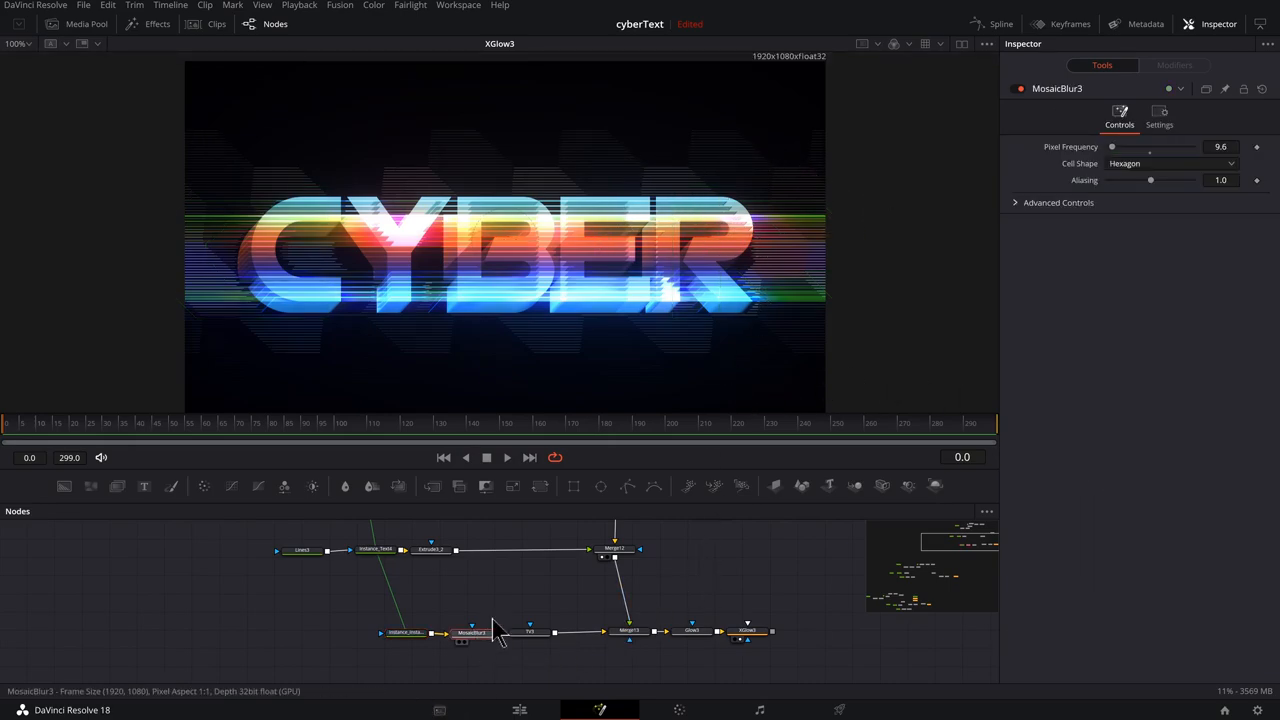
pyautogui.moveTo(1150, 148); pyautogui.dragTo(1110, 148)
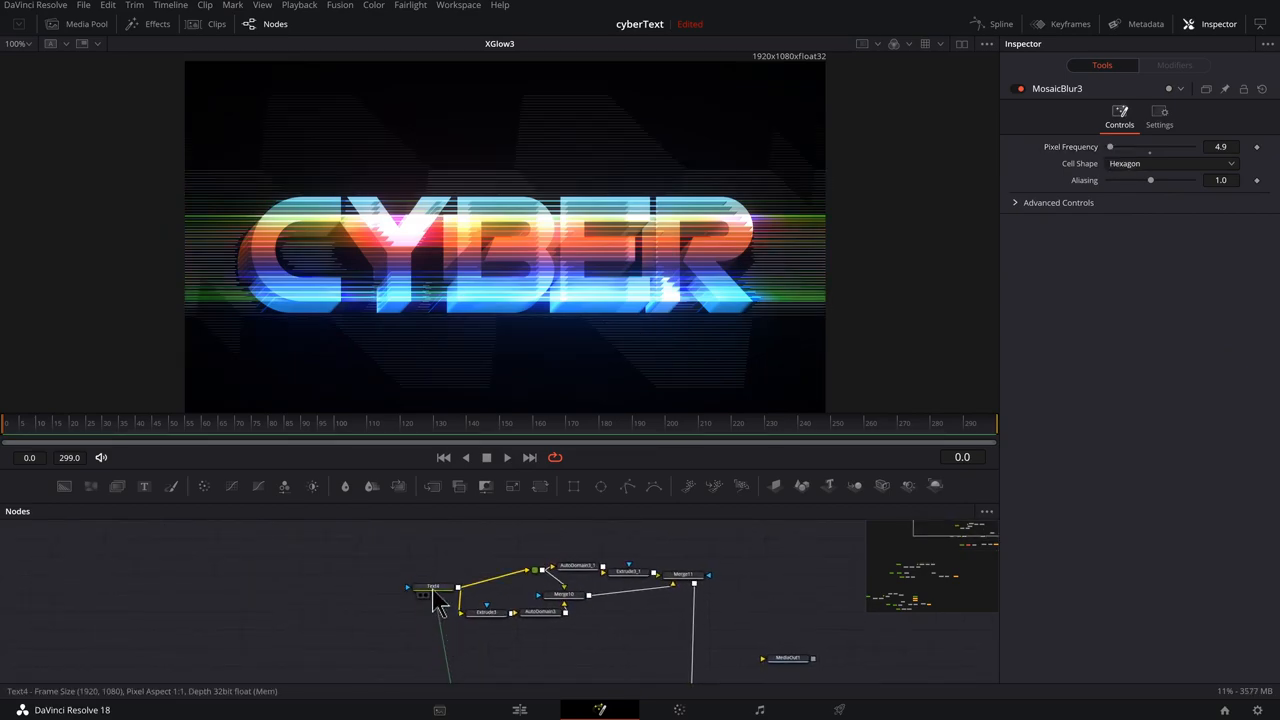
# - View the PUNK text and pull AutoDomain3_1's Top edge in to -0.31
pyautogui.click(396, 580)
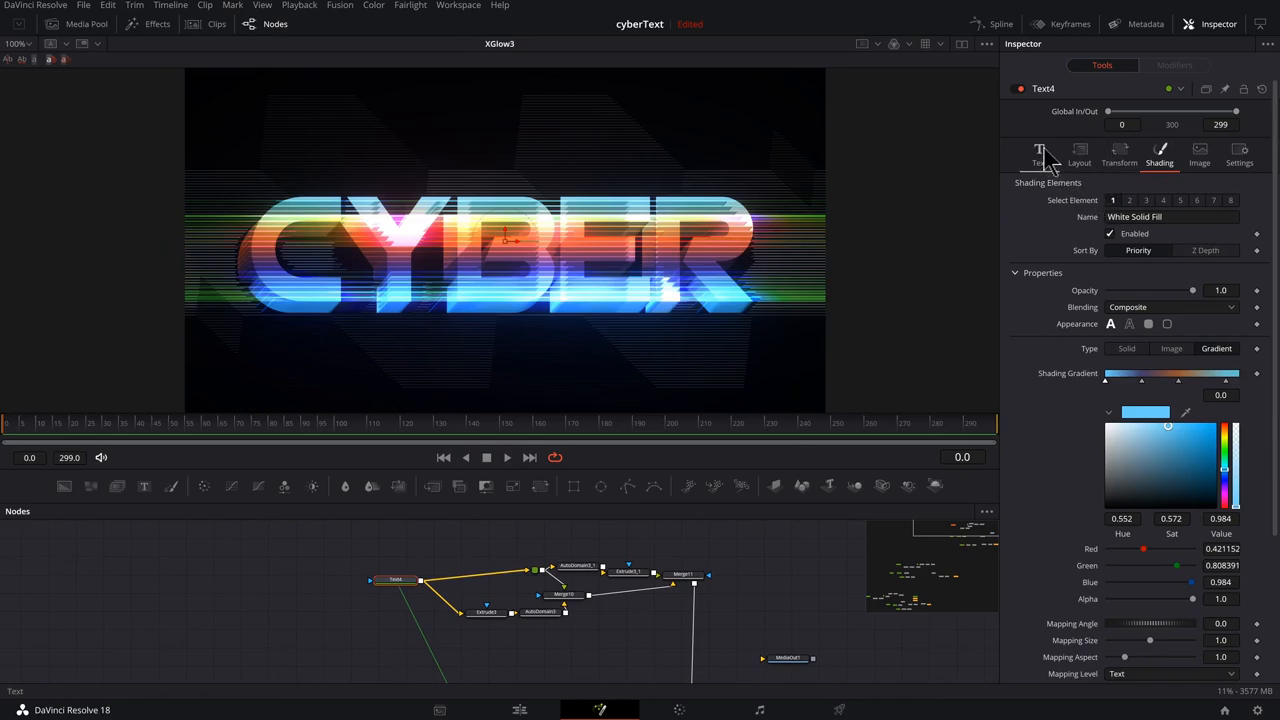
pyautogui.click(1038, 156)
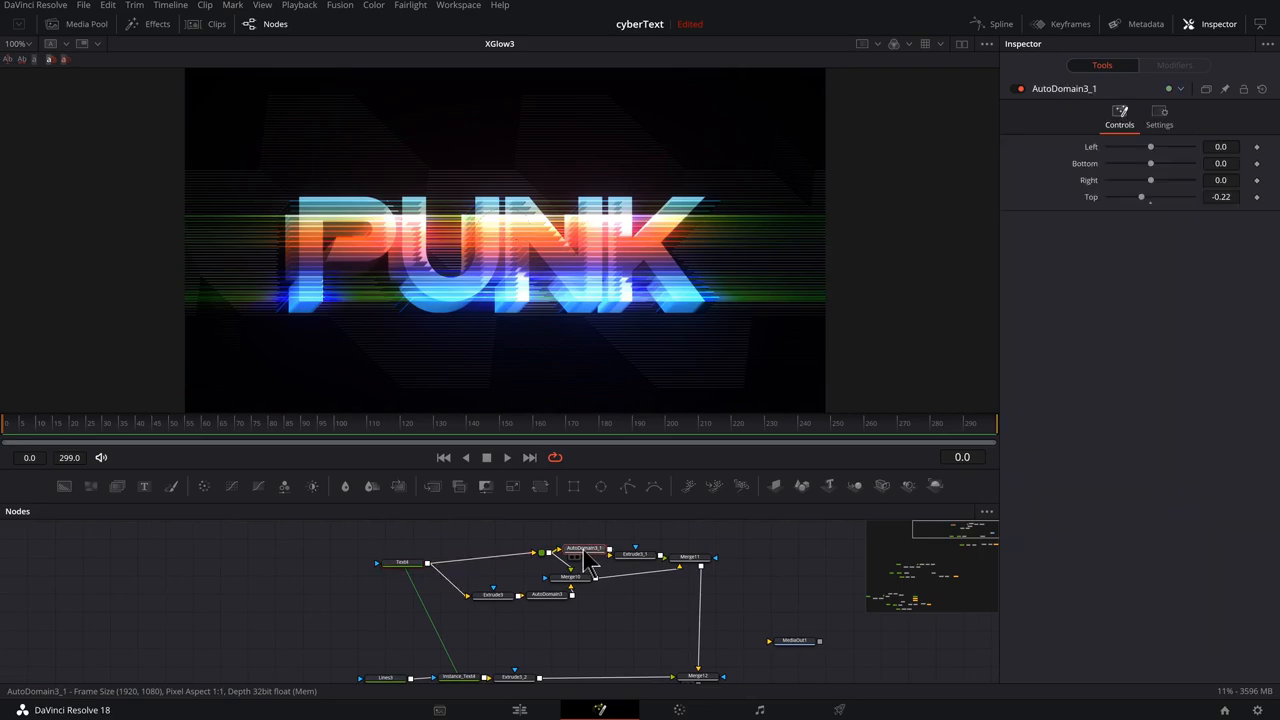
pyautogui.moveTo(1150, 196); pyautogui.dragTo(1140, 196)
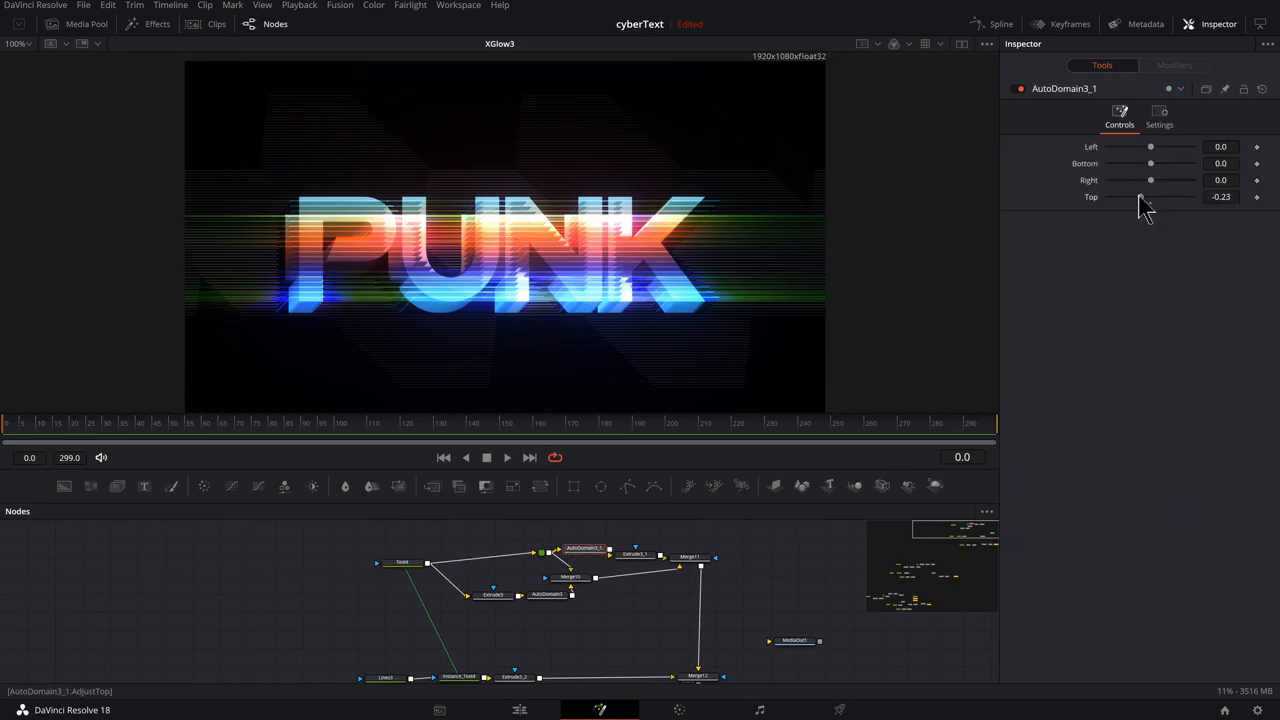
pyautogui.moveTo(1140, 198); pyautogui.dragTo(1136, 198)
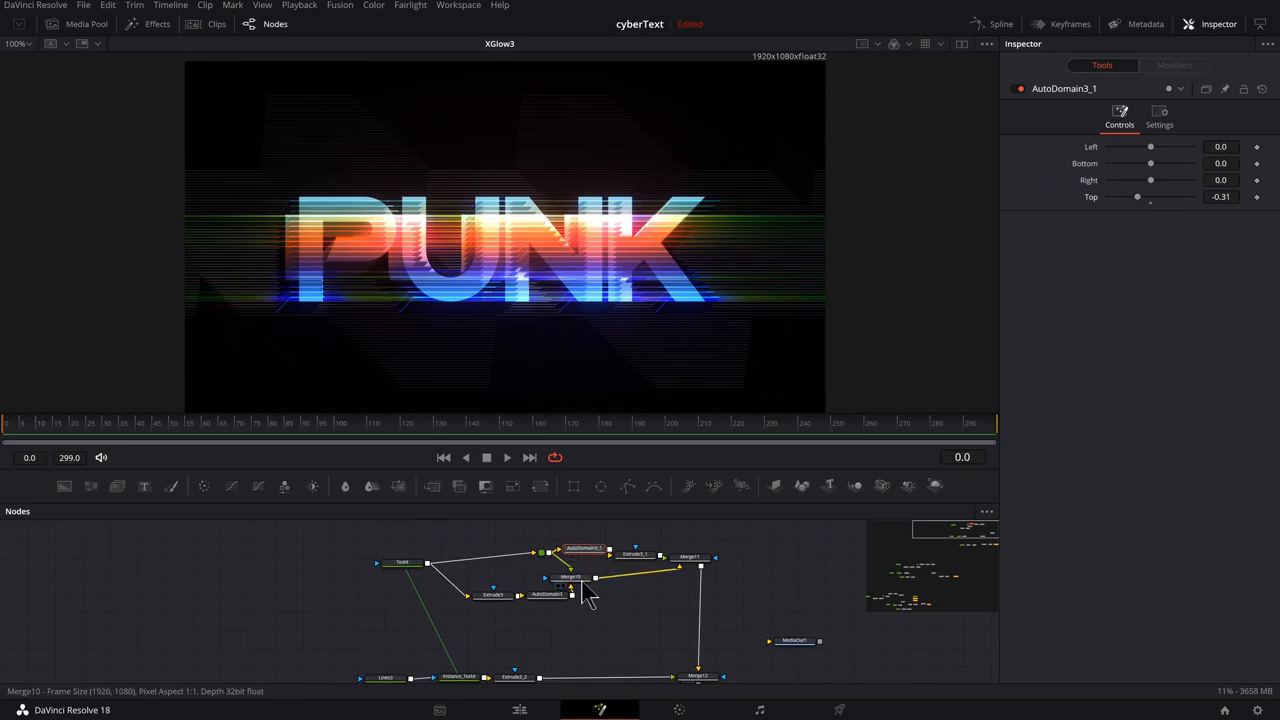
# - Rotate the Lines3 first-lines Angle to about -216.7 for diagonal stripes
pyautogui.click(484, 596)
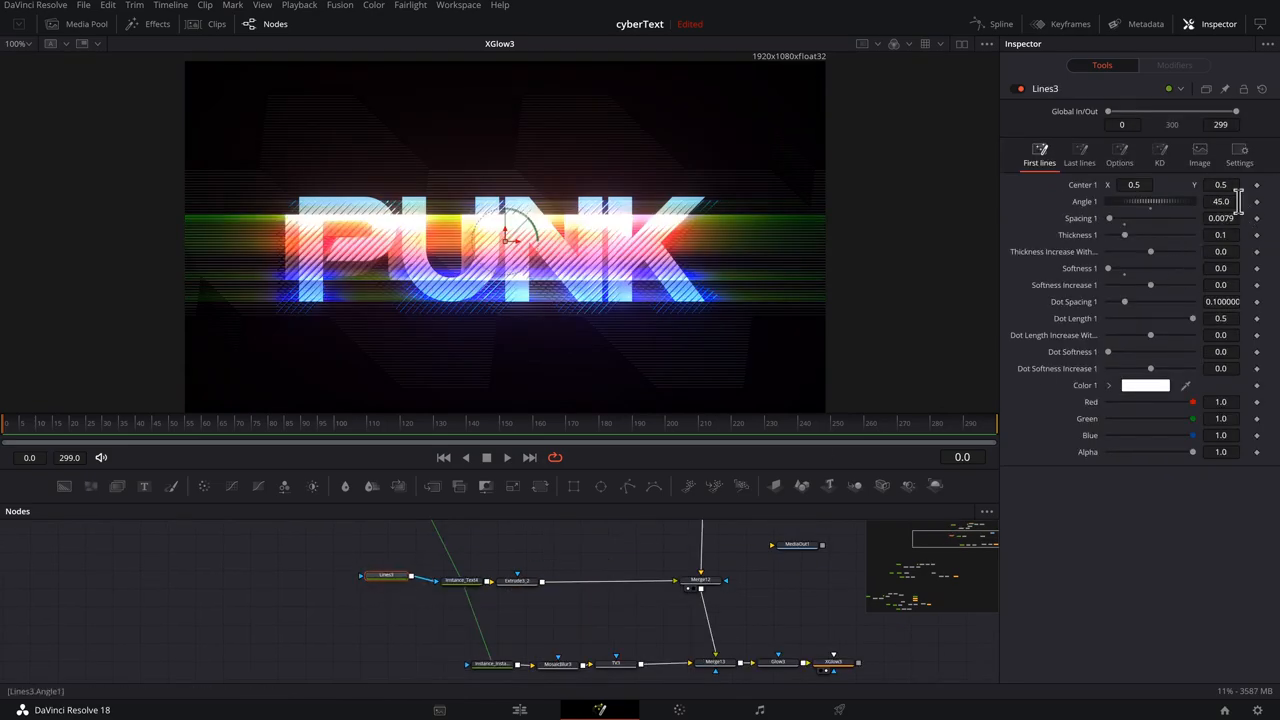
pyautogui.moveTo(1150, 200); pyautogui.dragTo(1120, 200)
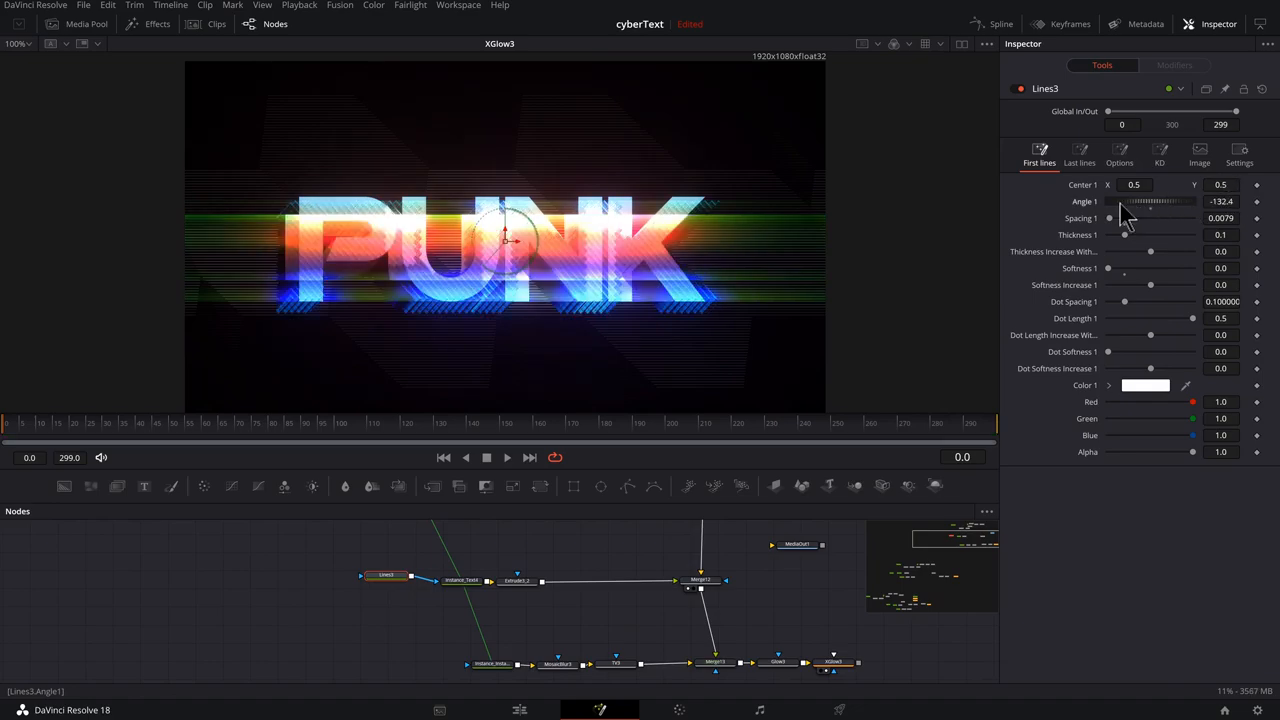
pyautogui.moveTo(1150, 200); pyautogui.dragTo(1096, 200)
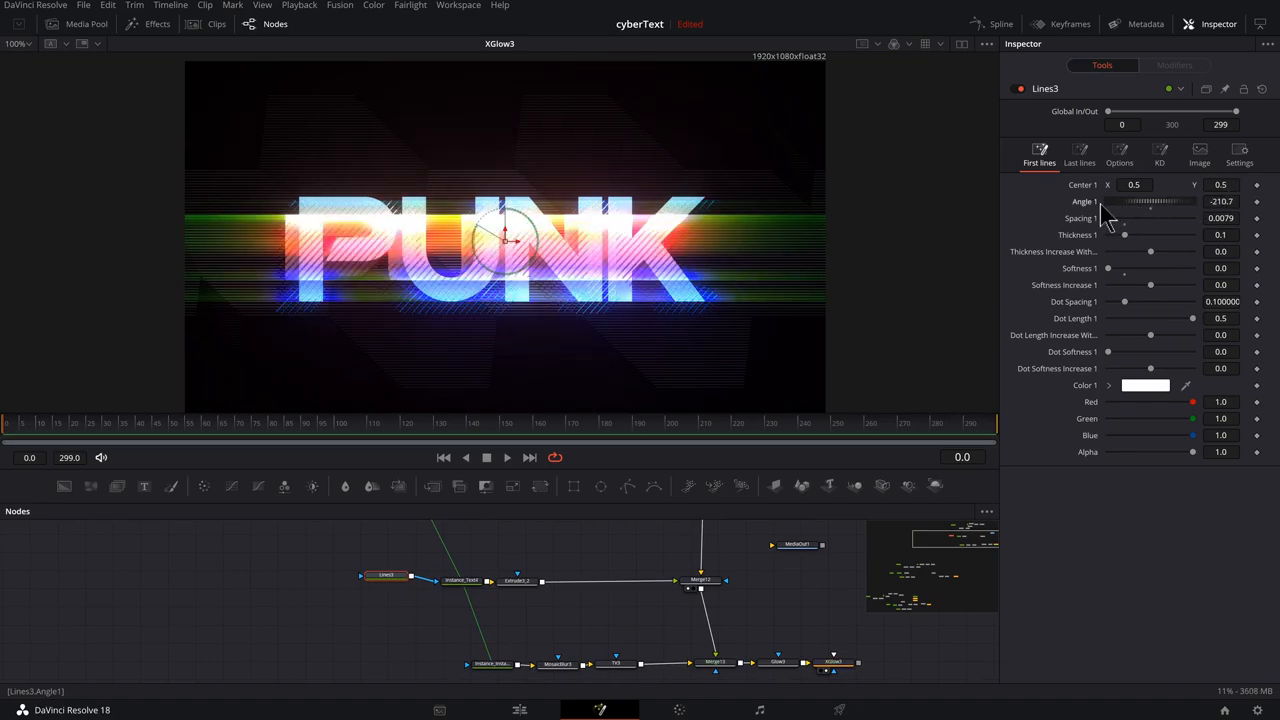